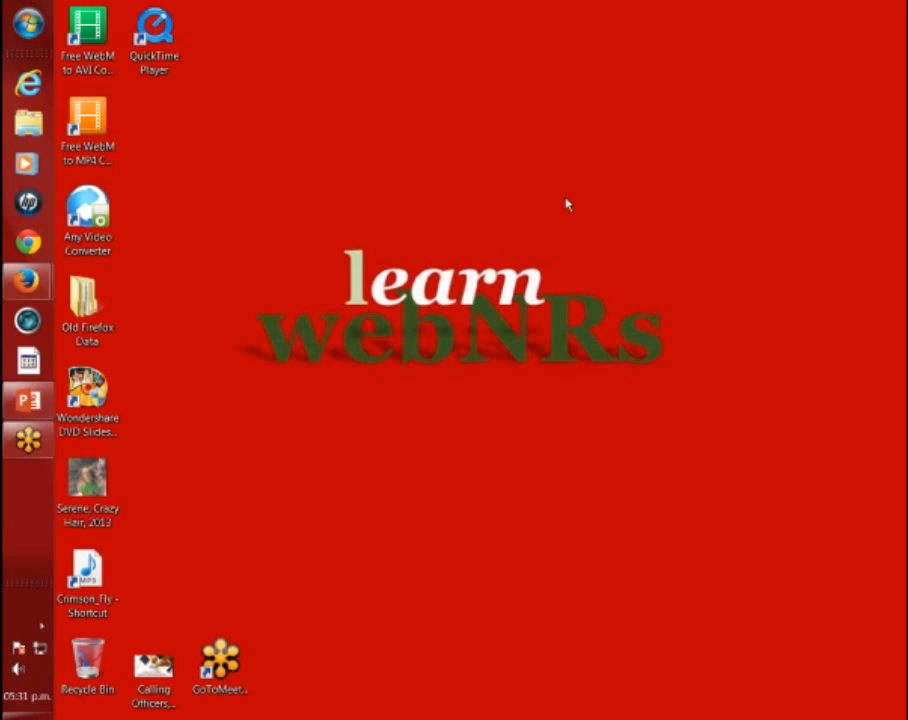
{"action": "mouse_move", "coordinate": [592, 206]}
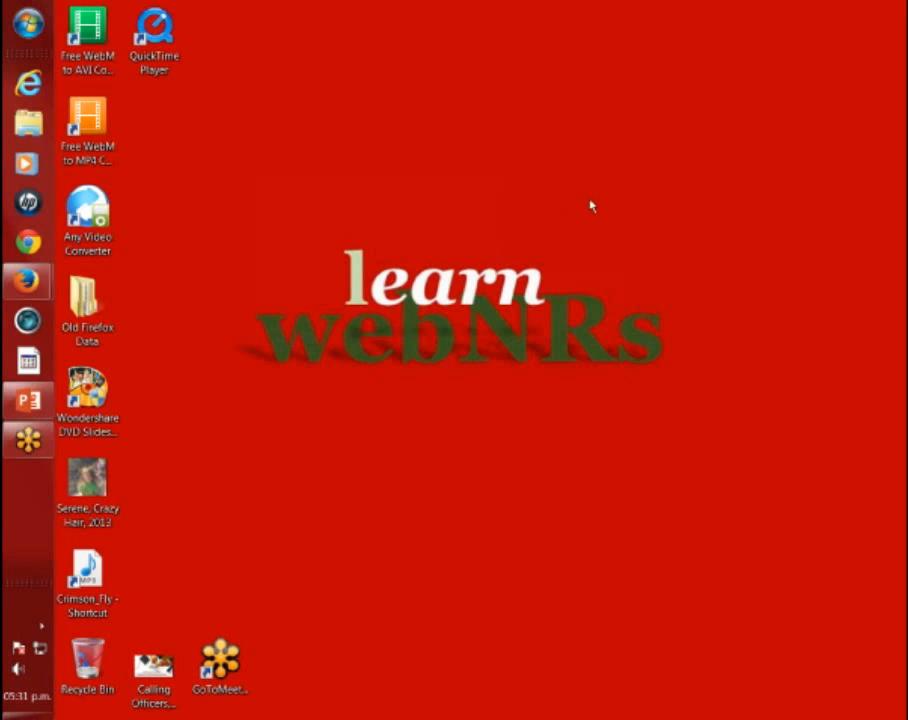
{"action": "mouse_move", "coordinate": [558, 206]}
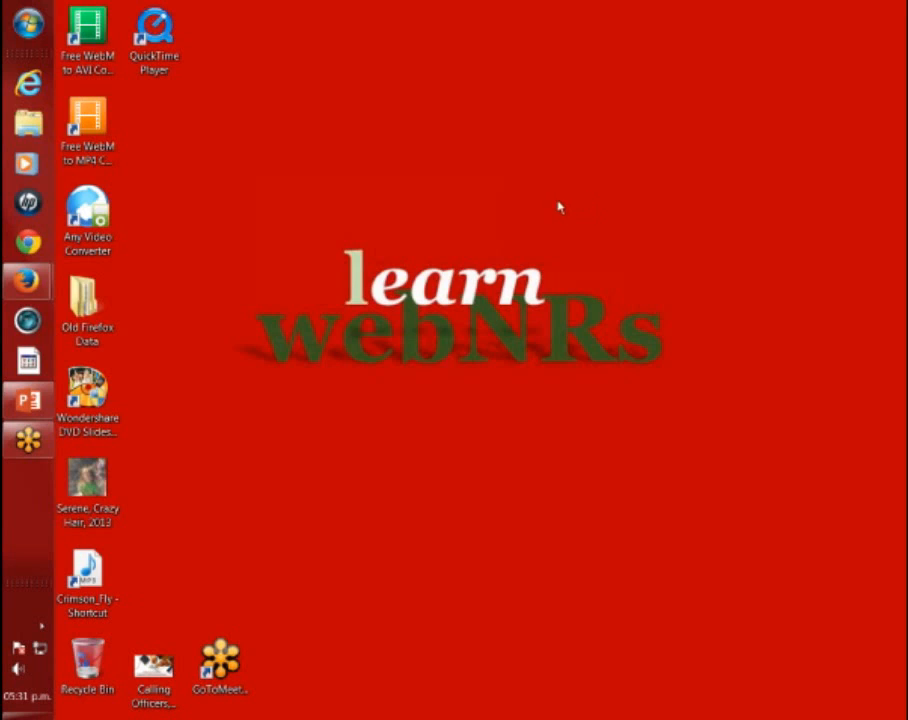
{"action": "mouse_move", "coordinate": [712, 36]}
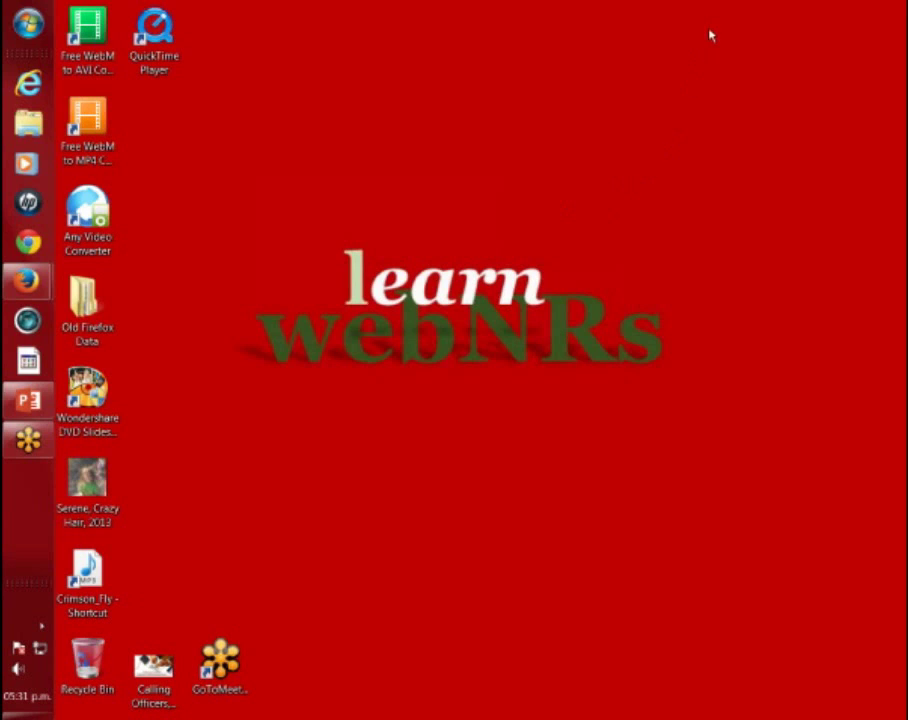
- Bring the webinar template presentation back up from the taskbar on slide 1
{"action": "left_click", "coordinate": [88, 390]}
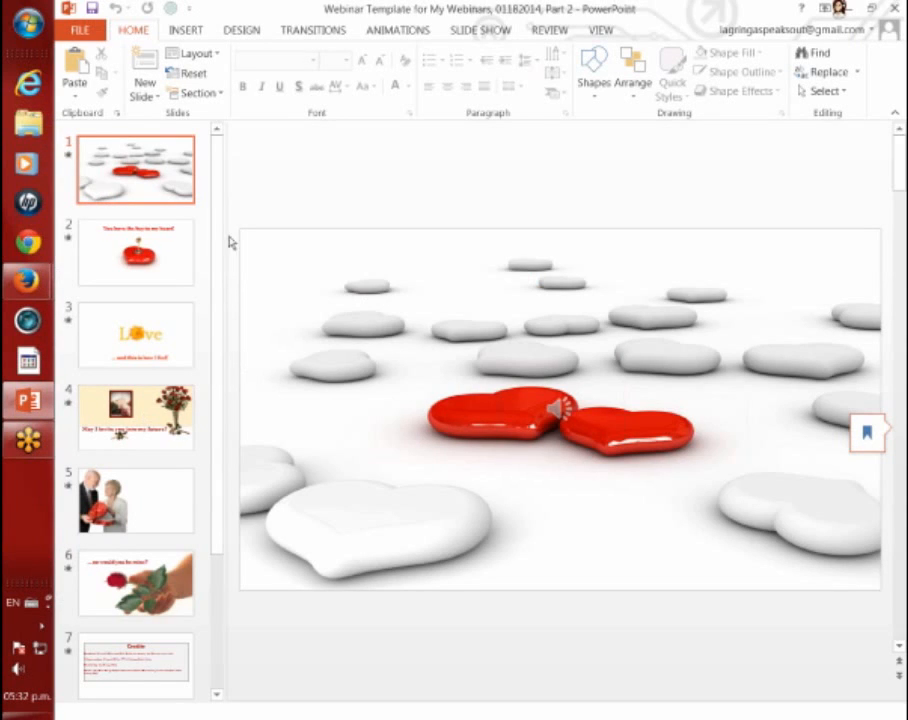
{"action": "mouse_move", "coordinate": [260, 196]}
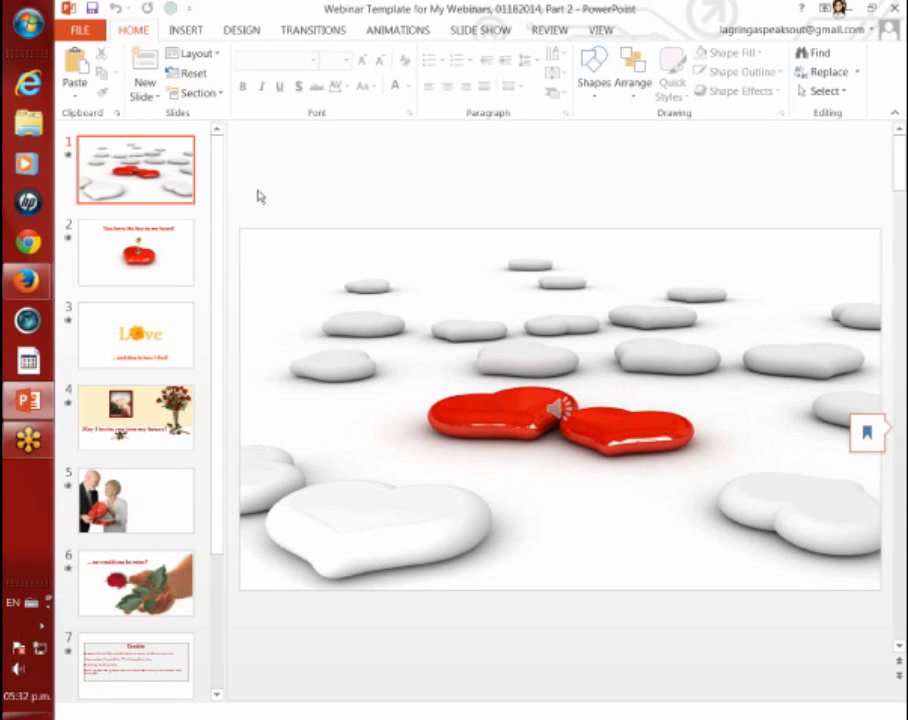
{"action": "mouse_move", "coordinate": [576, 220]}
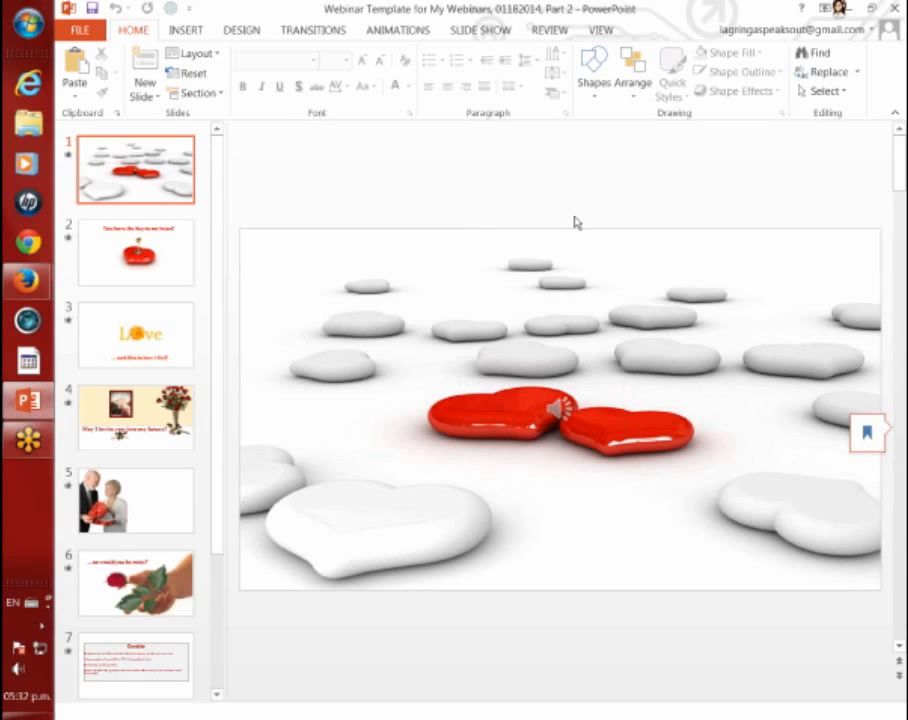
{"action": "mouse_move", "coordinate": [592, 216]}
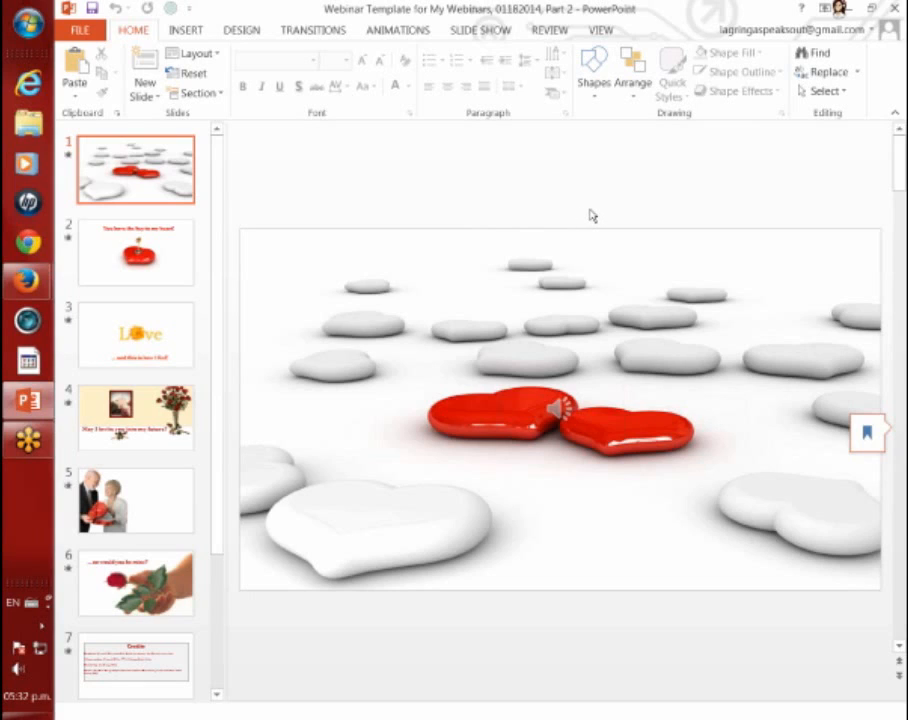
{"action": "mouse_move", "coordinate": [732, 198]}
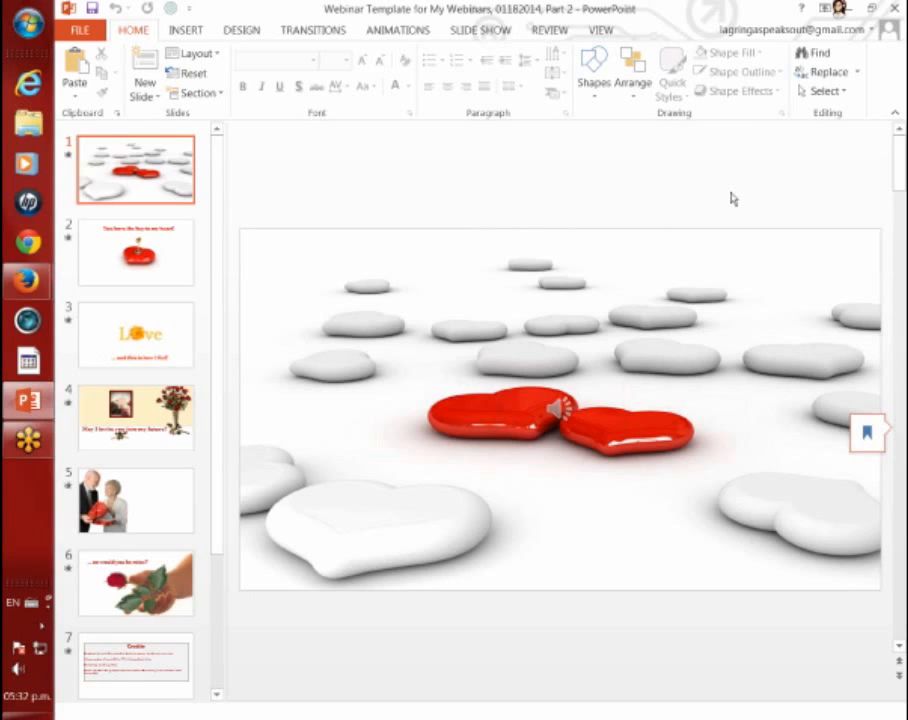
{"action": "mouse_move", "coordinate": [532, 206]}
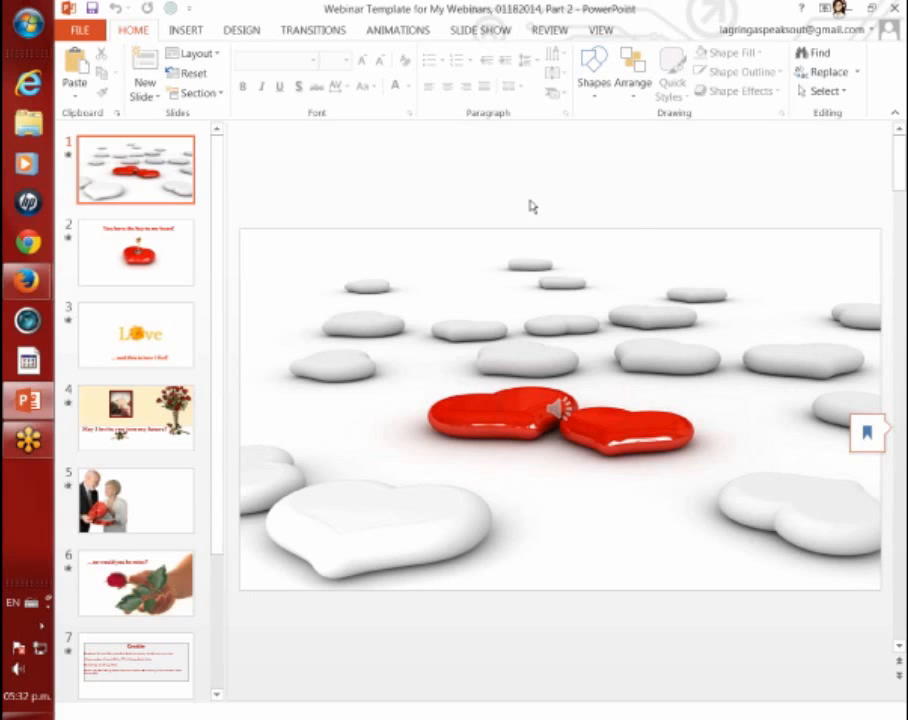
{"action": "mouse_move", "coordinate": [436, 204]}
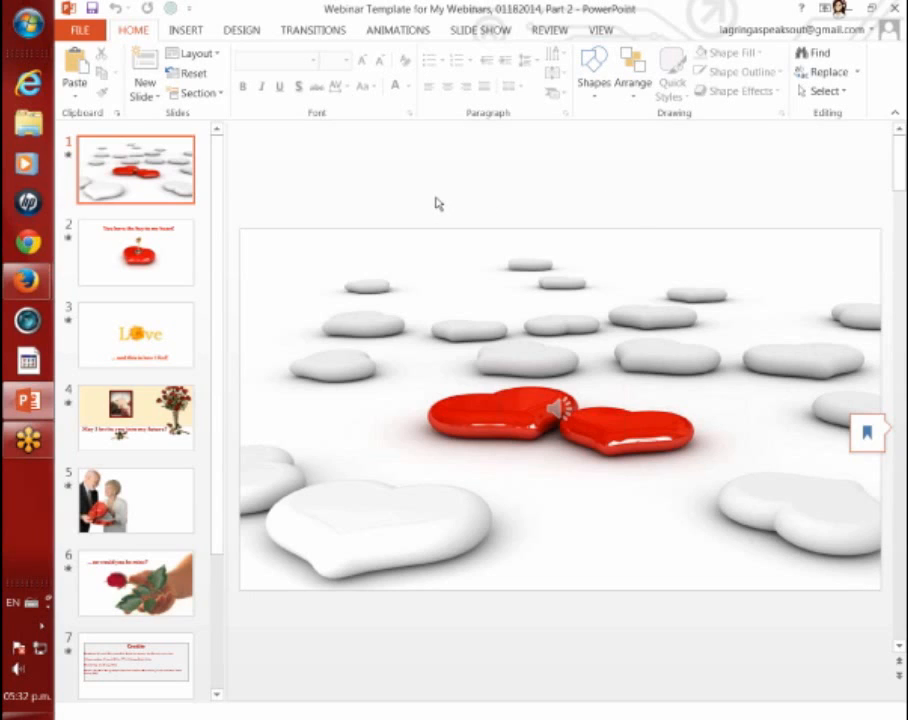
{"action": "mouse_move", "coordinate": [344, 208]}
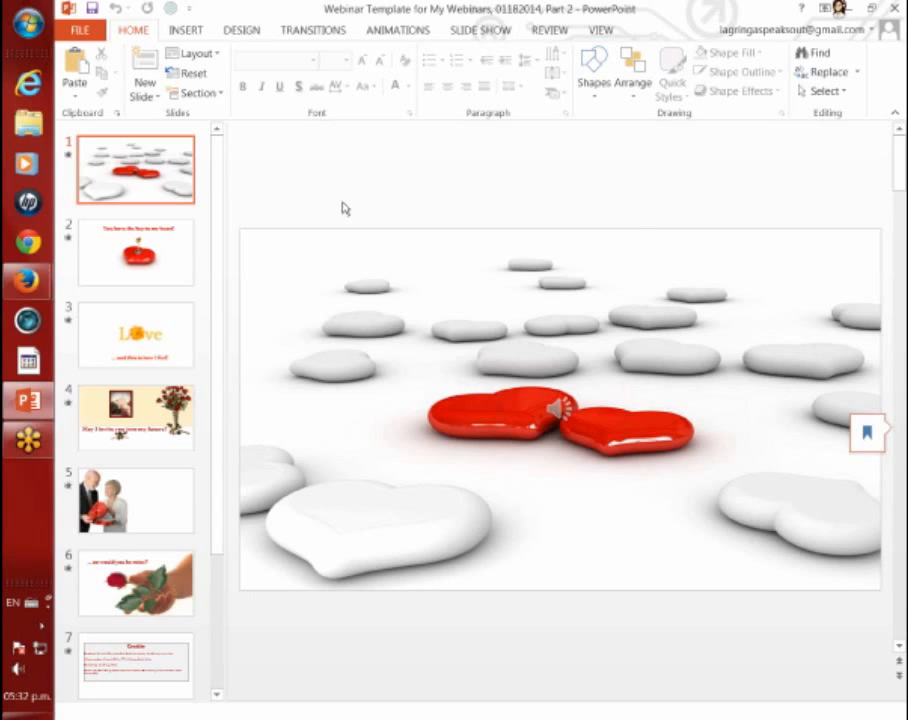
{"action": "mouse_move", "coordinate": [256, 208]}
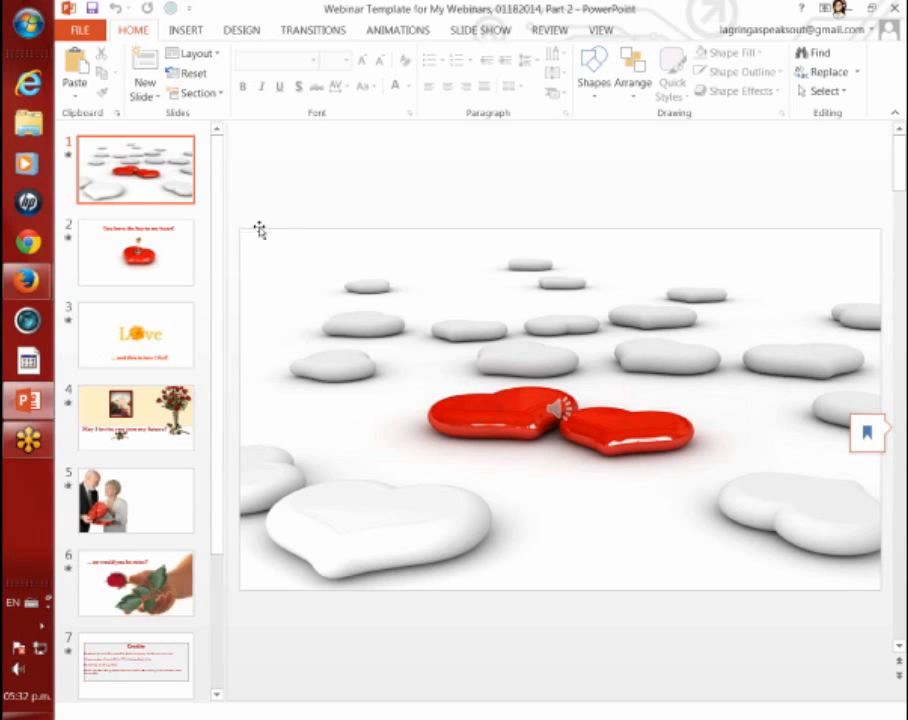
{"action": "mouse_move", "coordinate": [482, 228]}
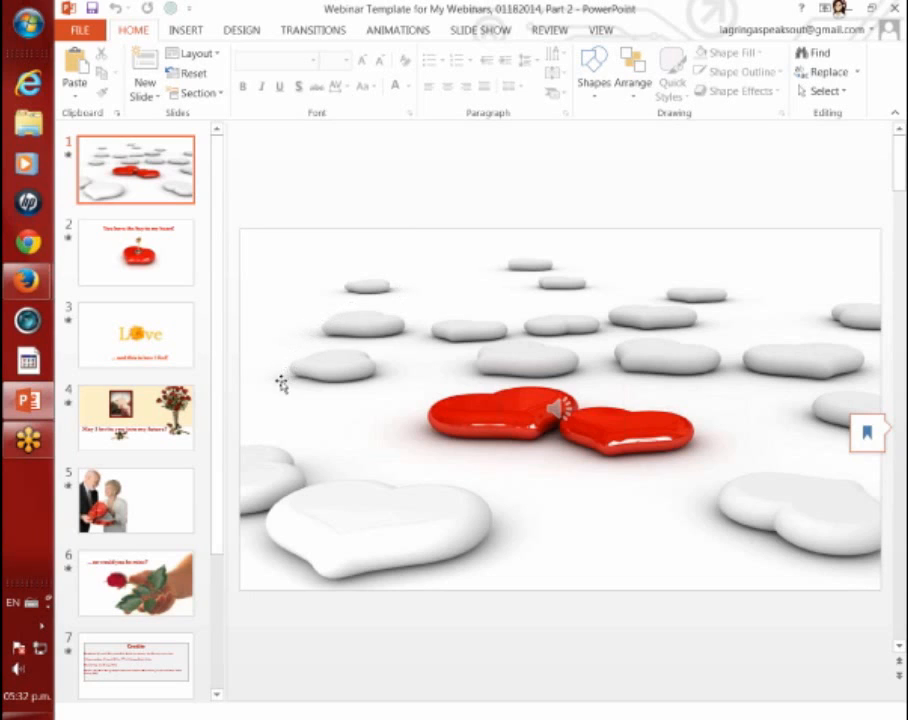
- Go to slide 3, the Love slide with falling leaves and the how-I-feel caption
{"action": "left_click", "coordinate": [136, 336]}
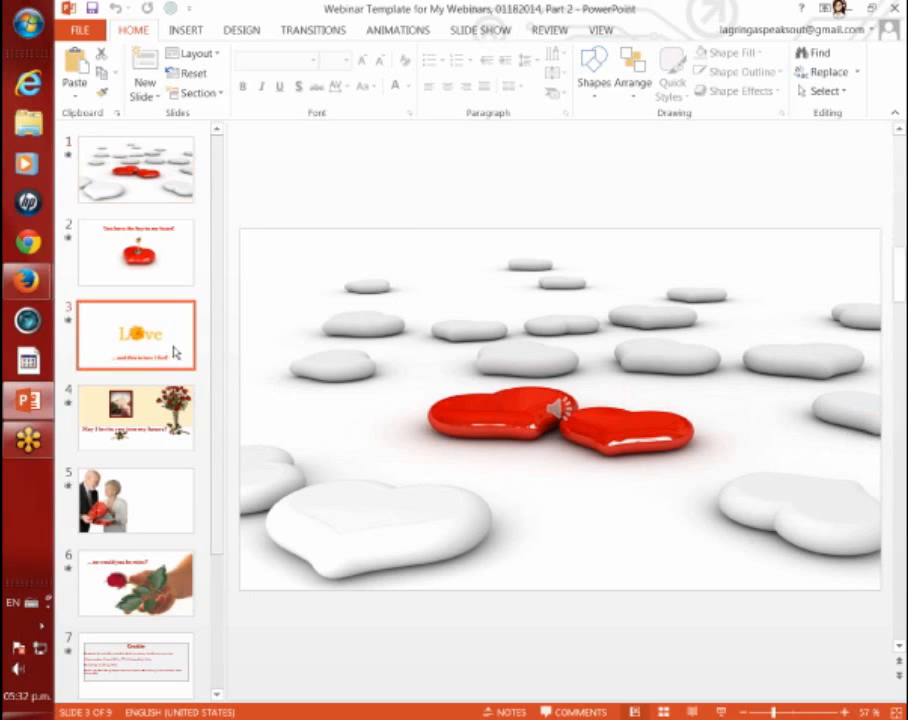
{"action": "left_click", "coordinate": [136, 336]}
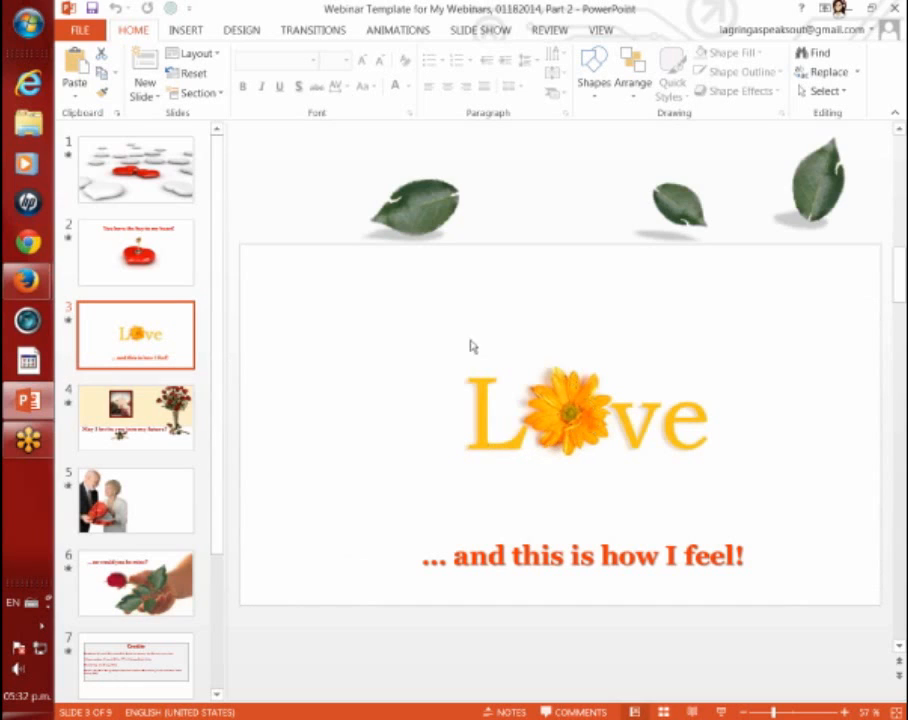
{"action": "mouse_move", "coordinate": [432, 228]}
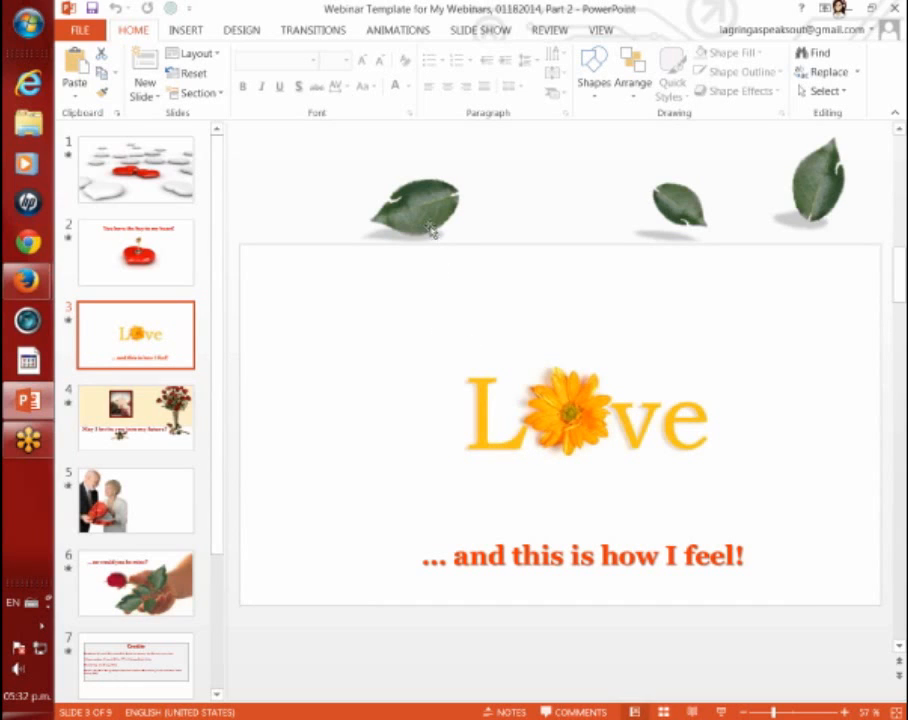
{"action": "mouse_move", "coordinate": [490, 340]}
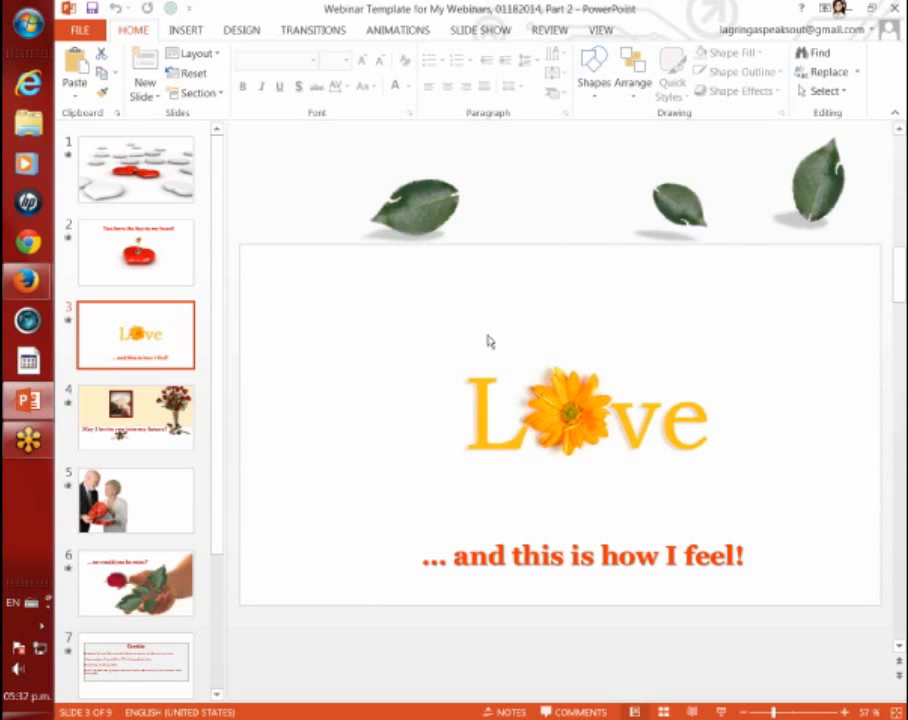
{"action": "mouse_move", "coordinate": [590, 268]}
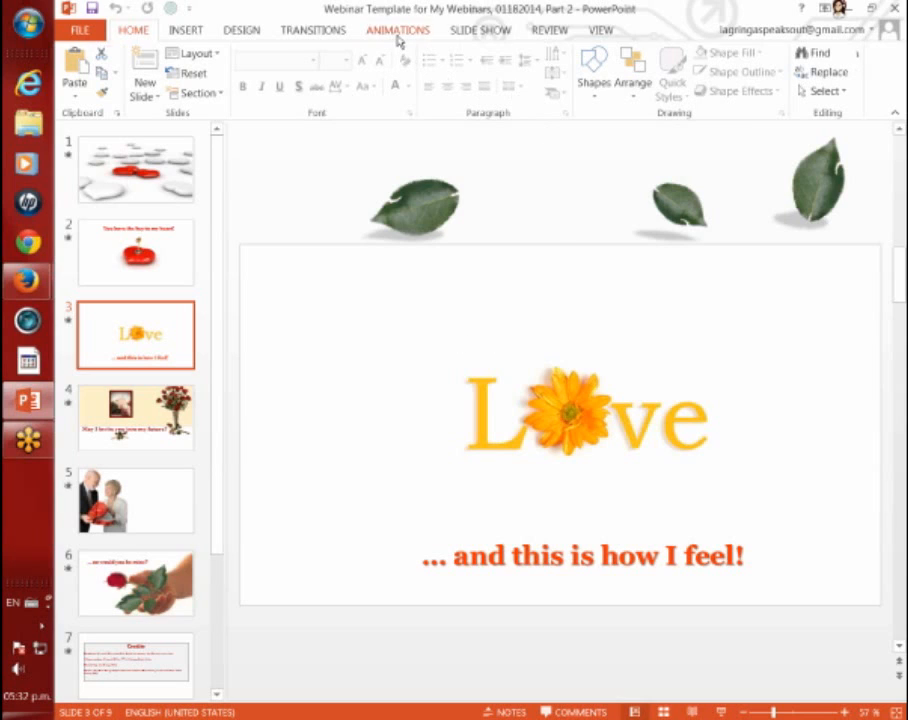
- Show the Love slide's animation pane and play all its picture and text effects
{"action": "left_click", "coordinate": [398, 32]}
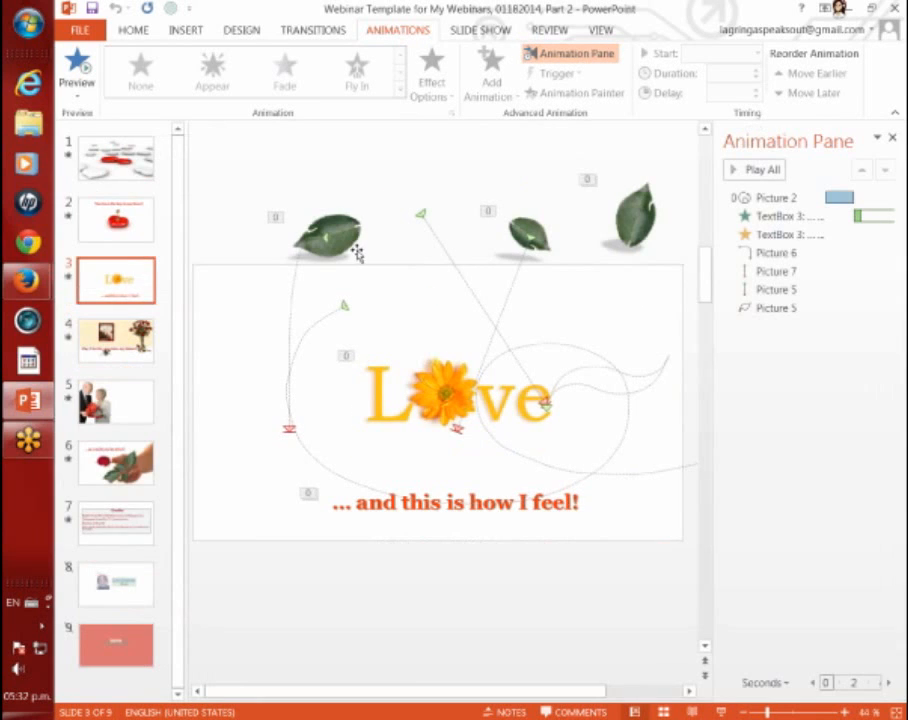
{"action": "mouse_move", "coordinate": [208, 406]}
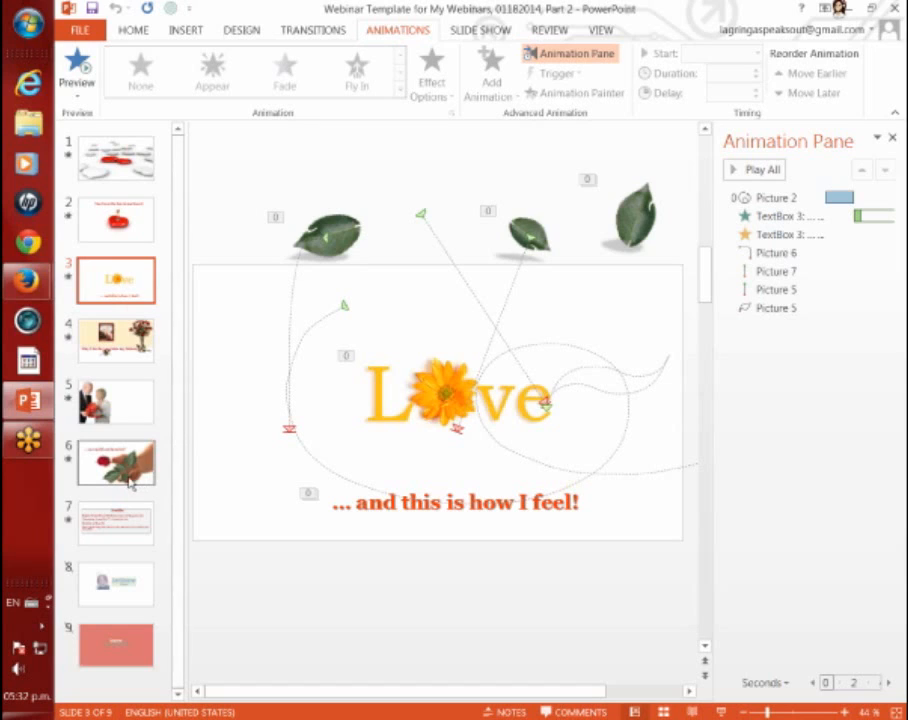
{"action": "mouse_move", "coordinate": [118, 464]}
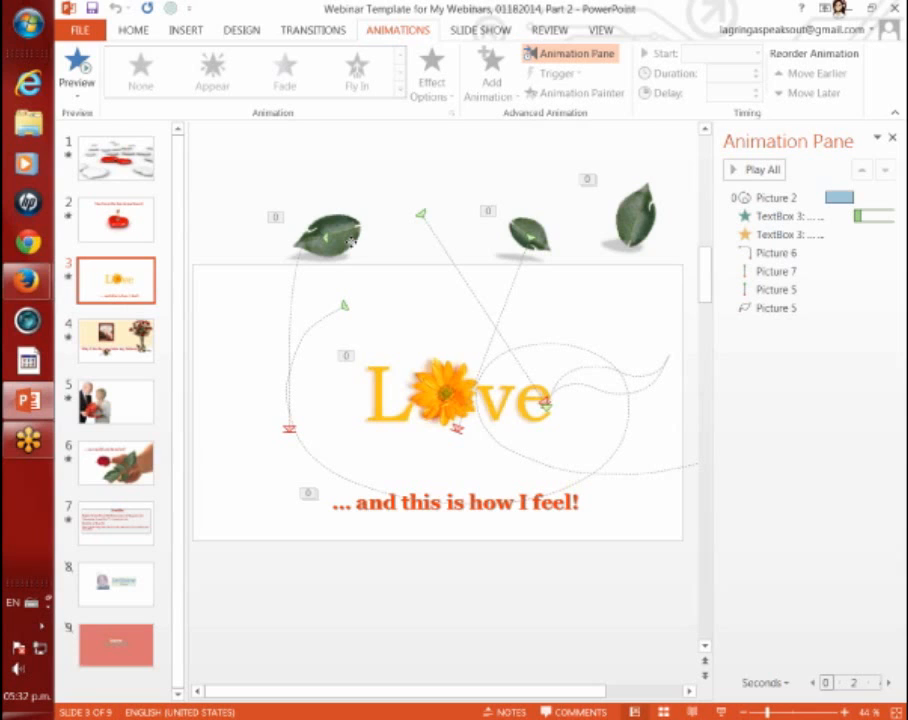
{"action": "left_click", "coordinate": [776, 252]}
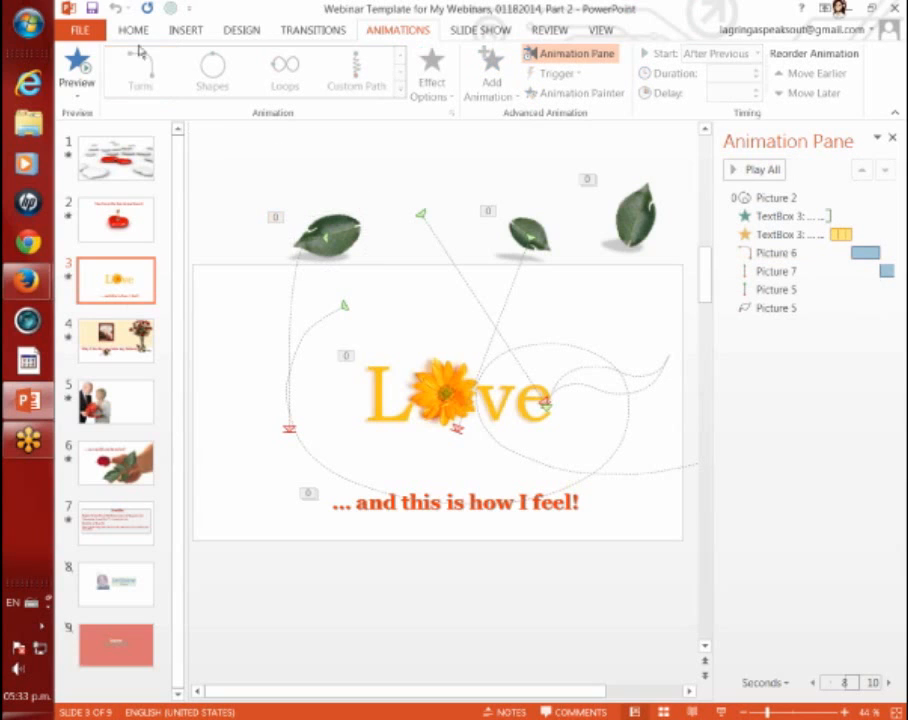
- Show the clipboard history from the Home ribbon, then dismiss it again
{"action": "left_click", "coordinate": [128, 32]}
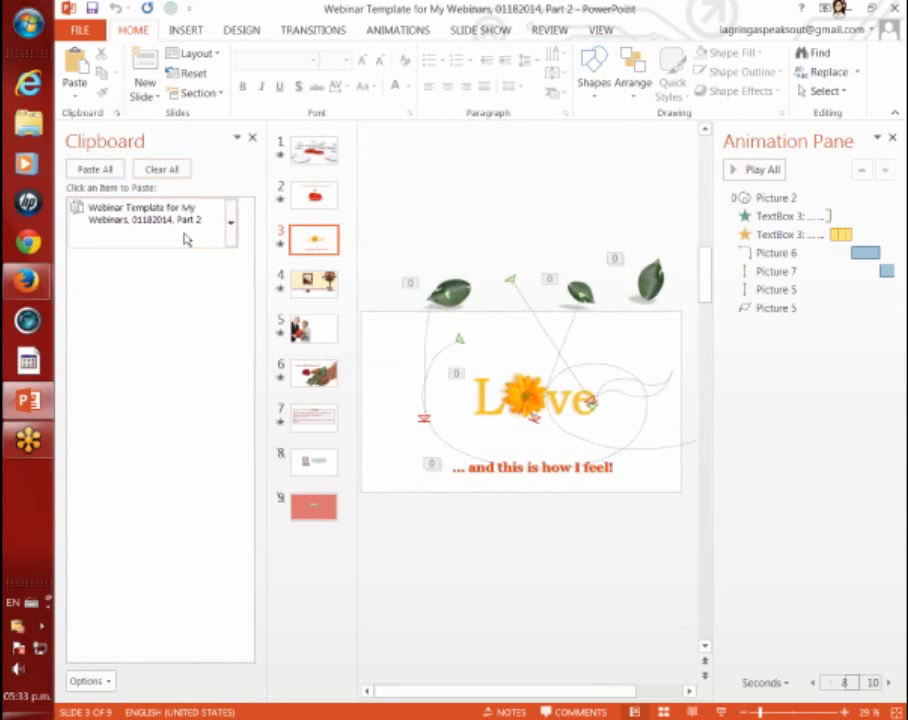
{"action": "mouse_move", "coordinate": [238, 138]}
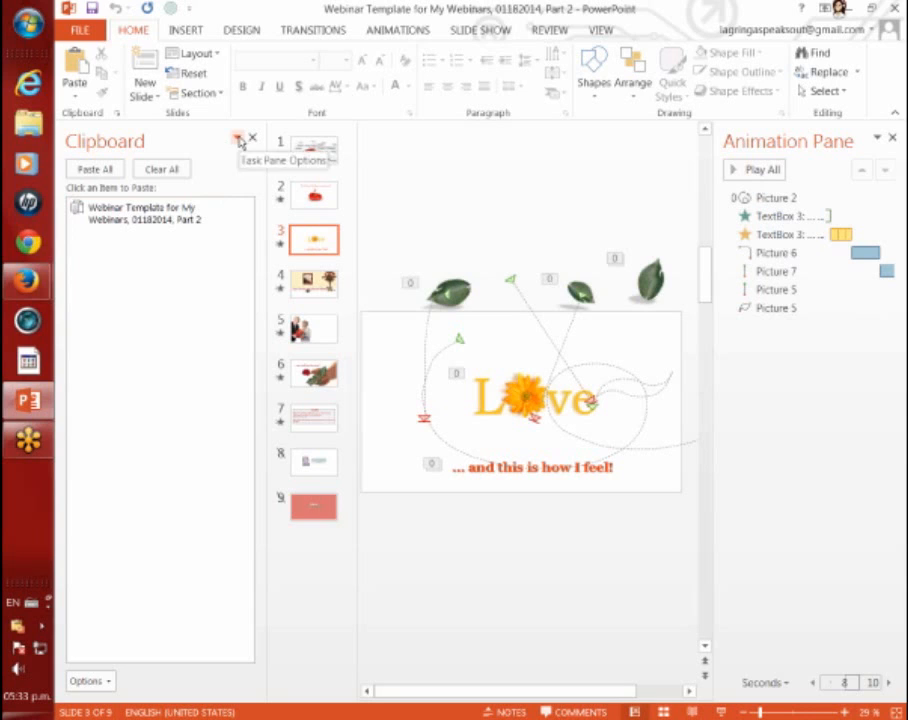
{"action": "left_click", "coordinate": [252, 136]}
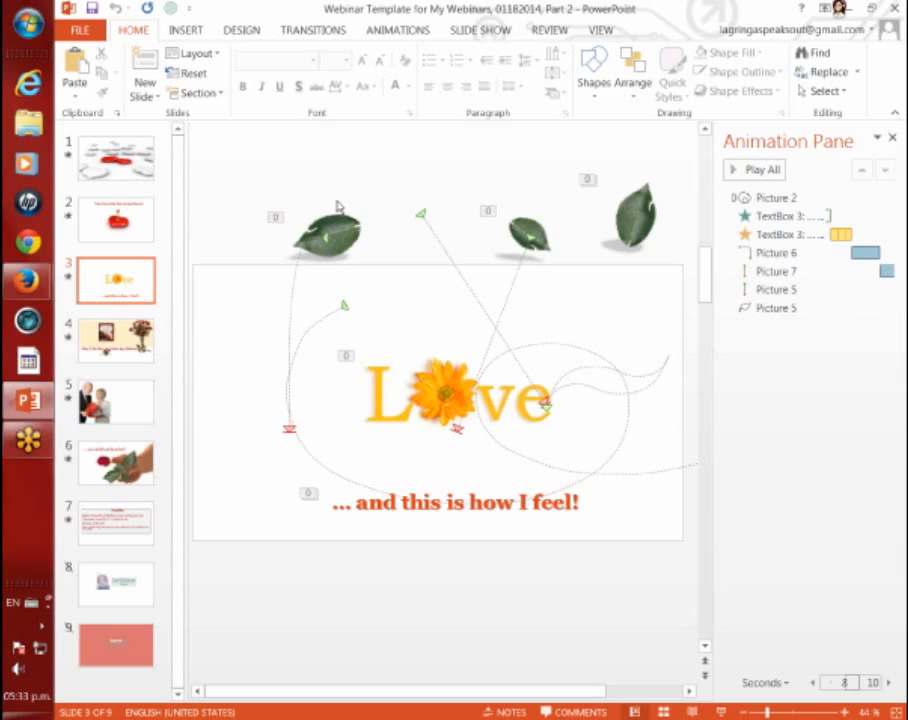
- Copy the top-left leaf picture to the clipboard and close the clipboard panel
{"action": "left_click", "coordinate": [324, 236]}
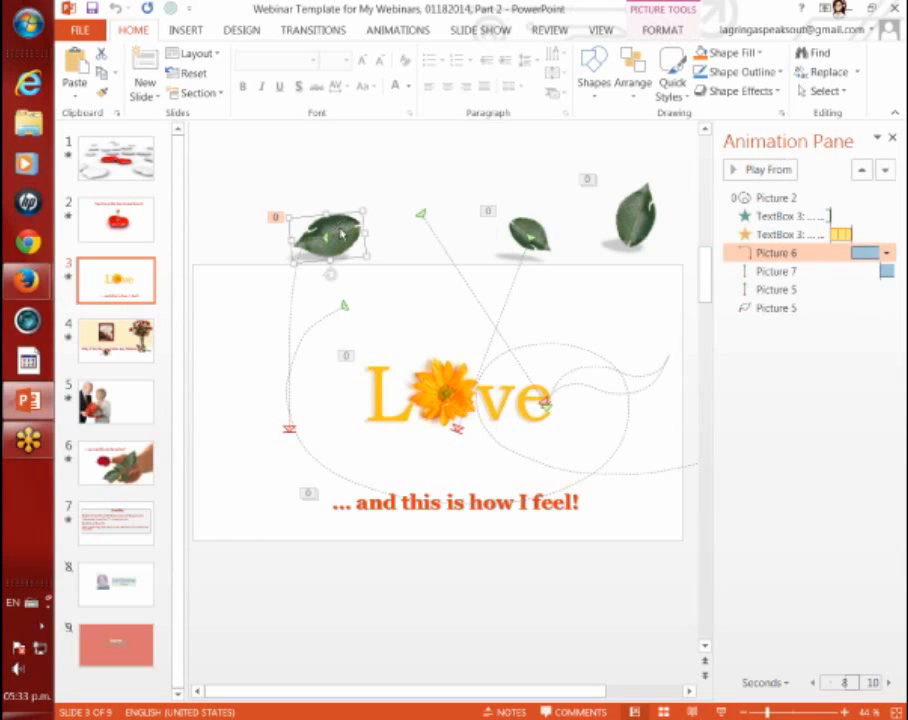
{"action": "right_click", "coordinate": [330, 232]}
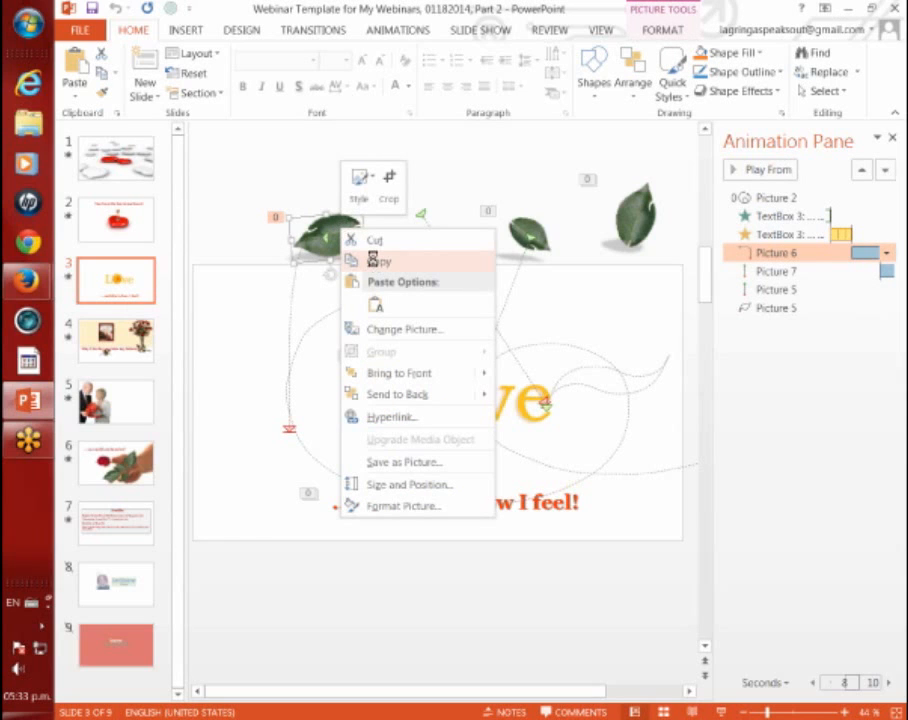
{"action": "left_click", "coordinate": [376, 194]}
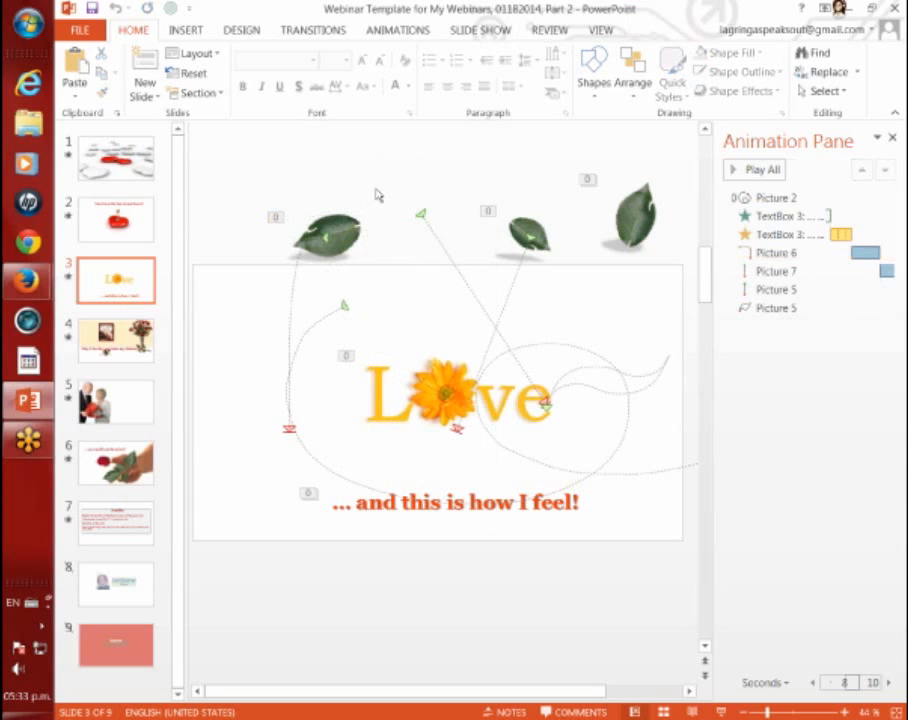
{"action": "mouse_move", "coordinate": [116, 120]}
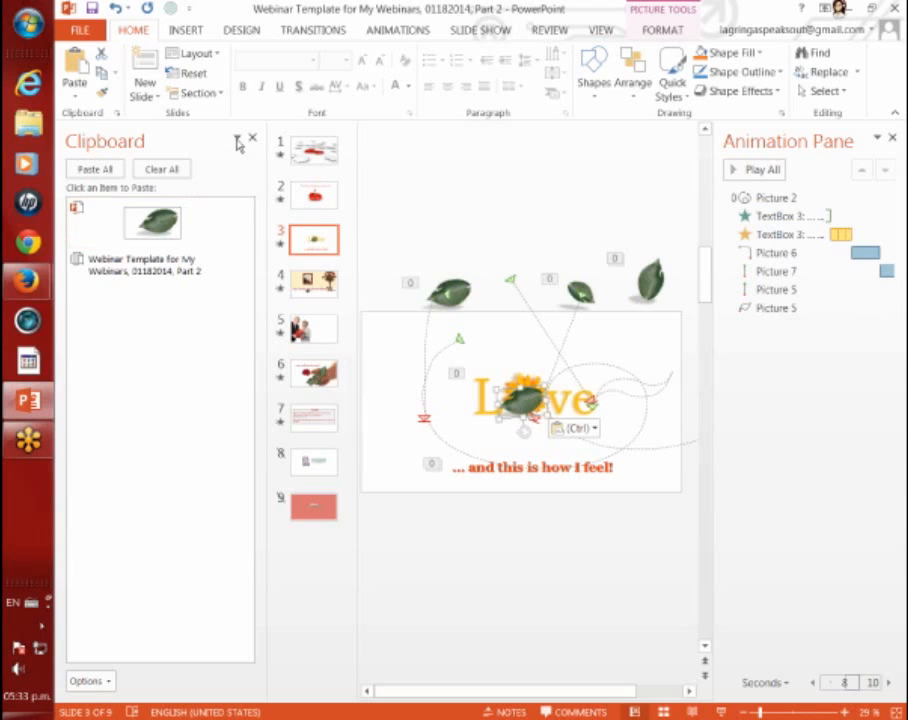
{"action": "mouse_move", "coordinate": [264, 324]}
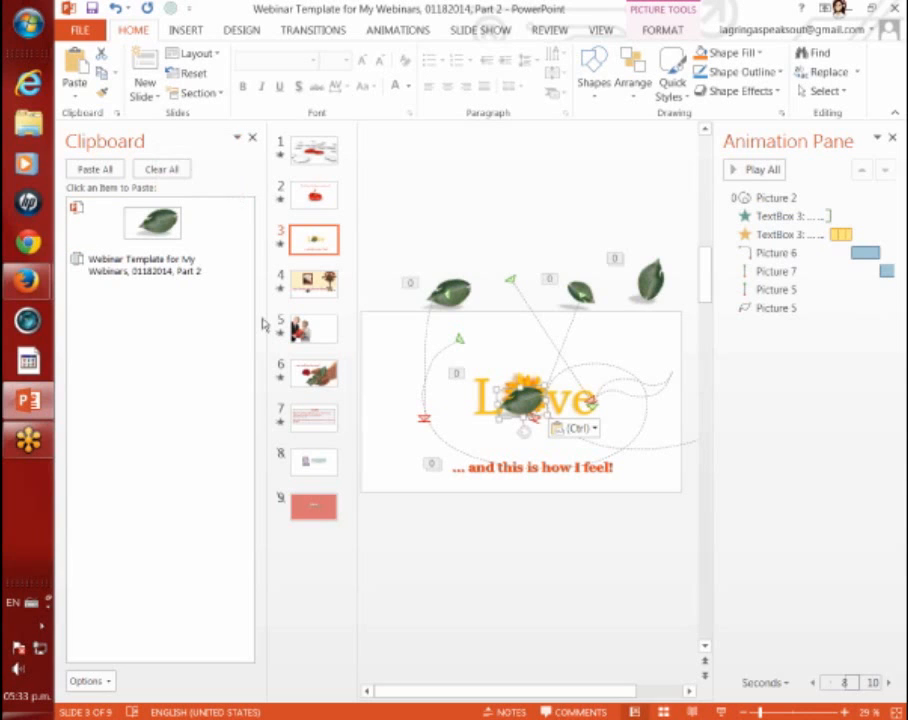
{"action": "left_click", "coordinate": [252, 140]}
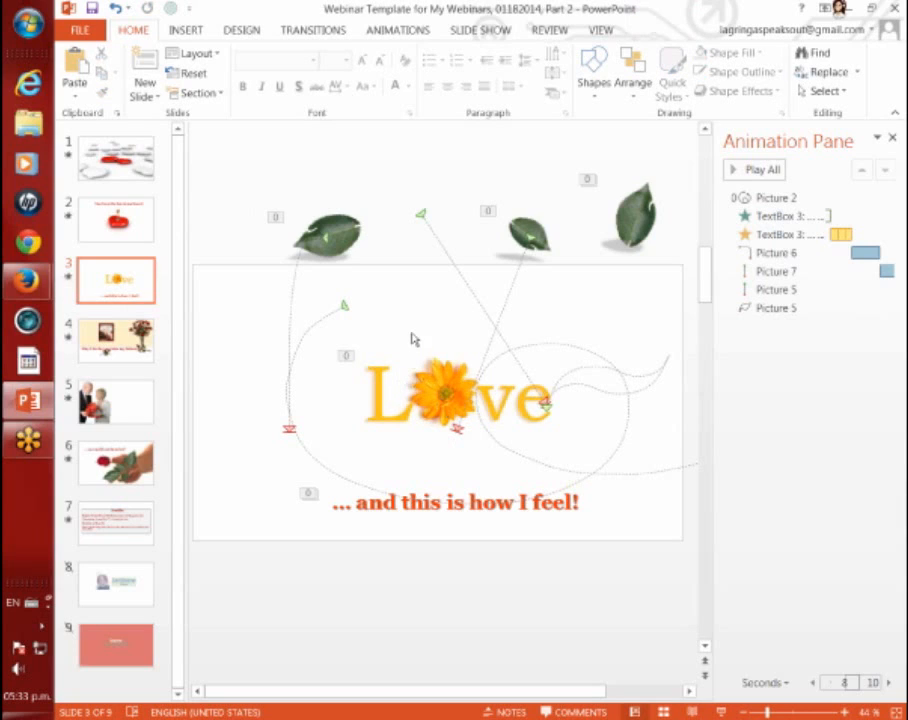
{"action": "mouse_move", "coordinate": [630, 320]}
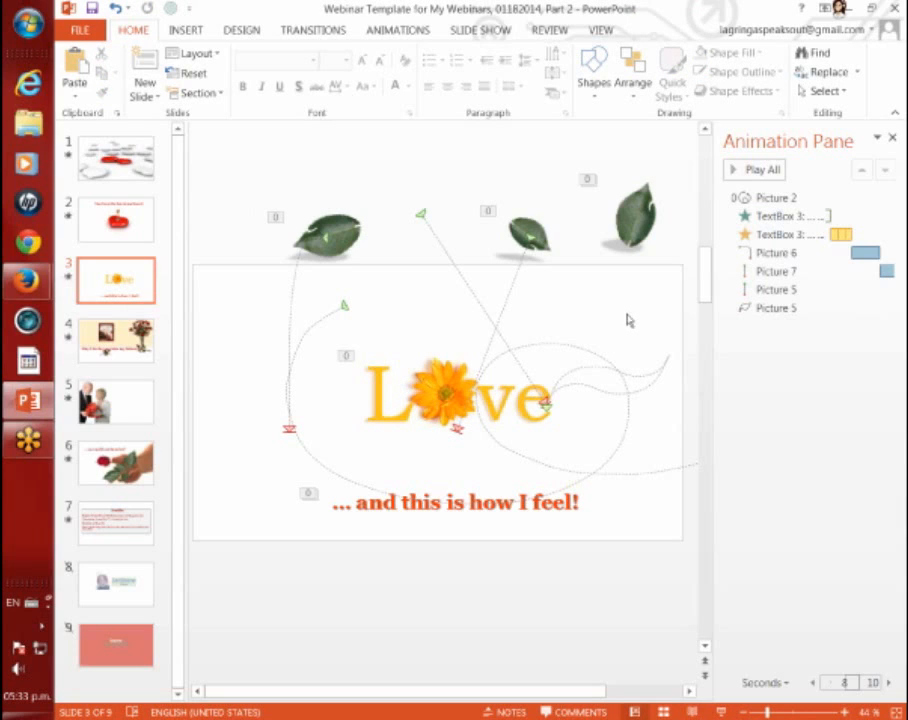
{"action": "left_click", "coordinate": [766, 170]}
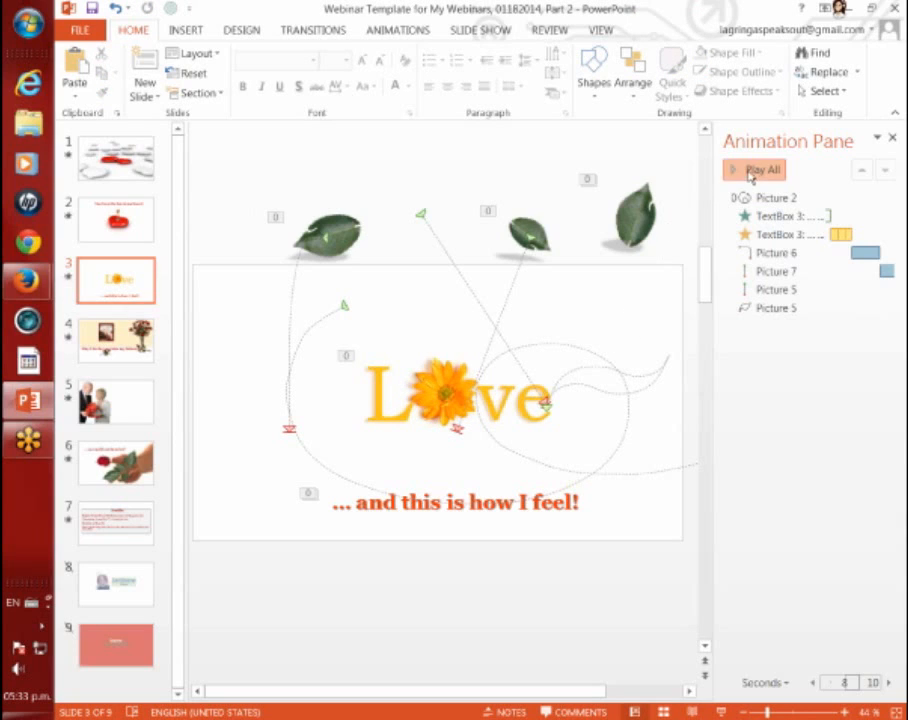
{"action": "left_click", "coordinate": [760, 168]}
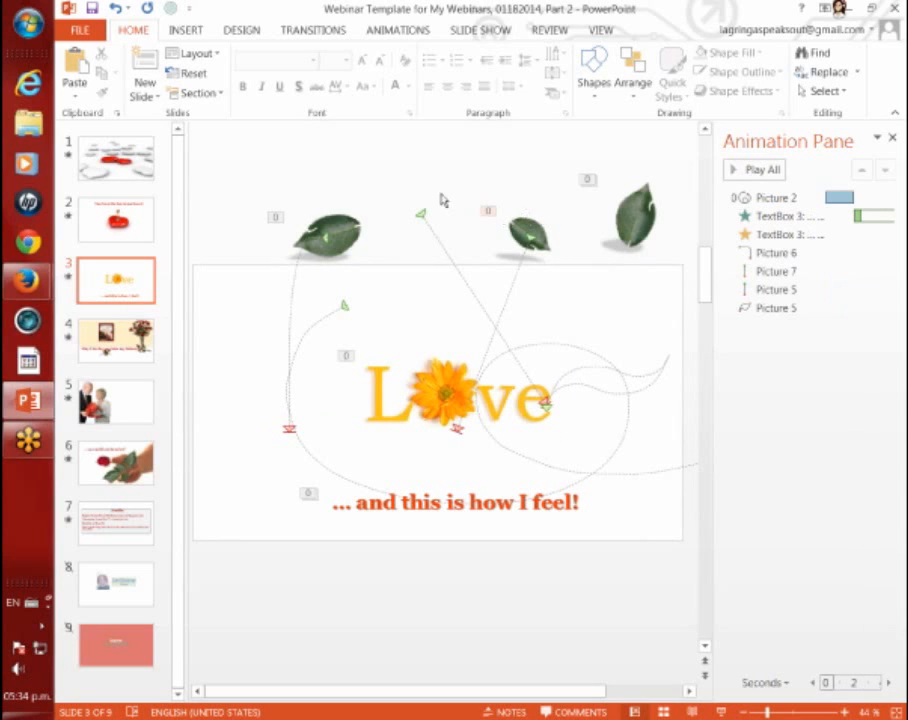
{"action": "mouse_move", "coordinate": [244, 160]}
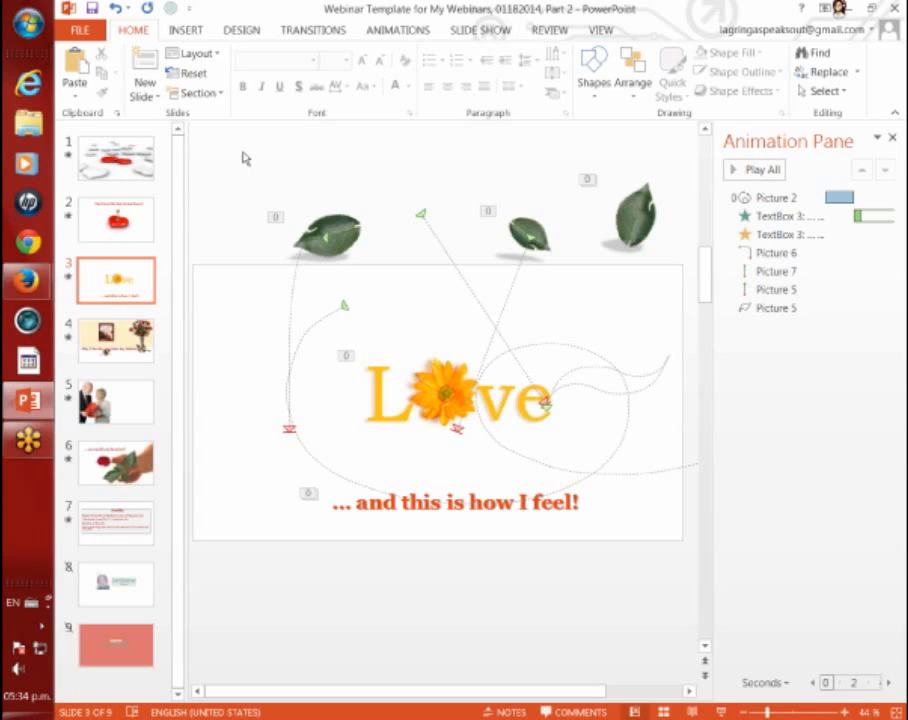
{"action": "left_click", "coordinate": [398, 30]}
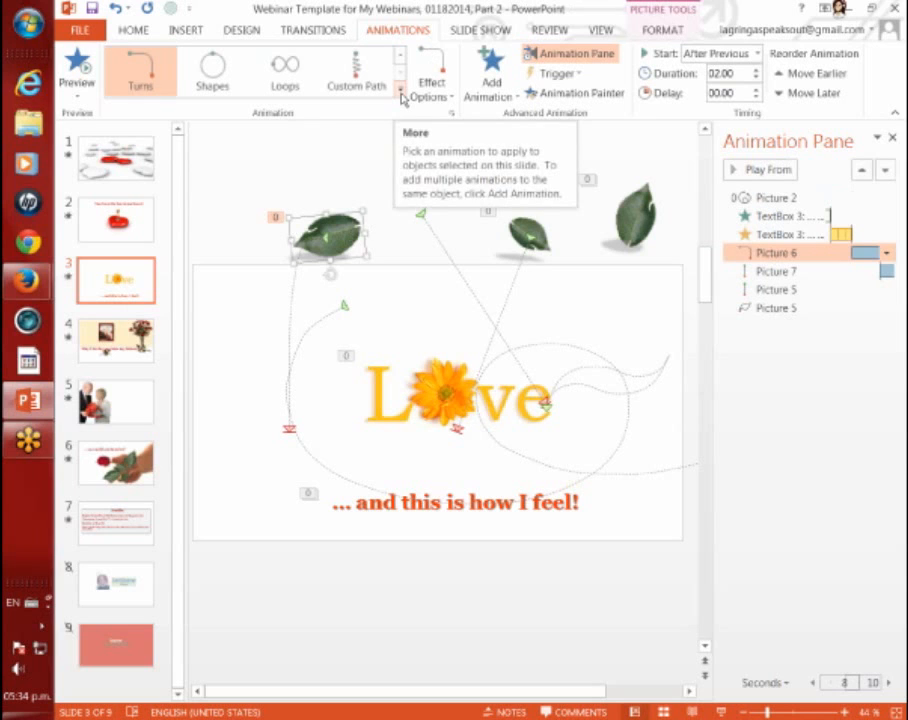
{"action": "left_click", "coordinate": [400, 96]}
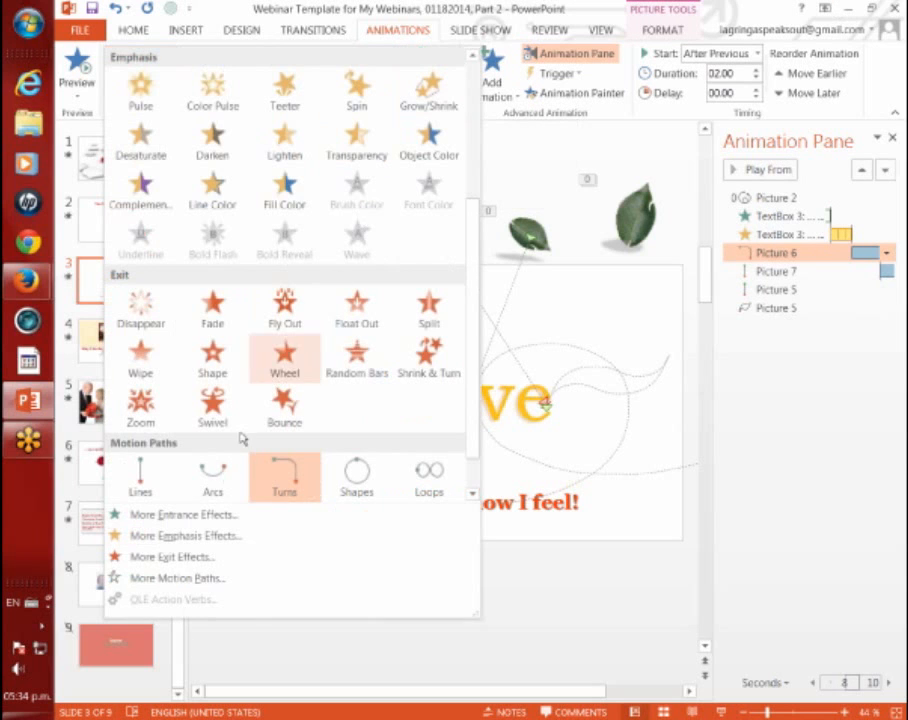
{"action": "mouse_move", "coordinate": [180, 578]}
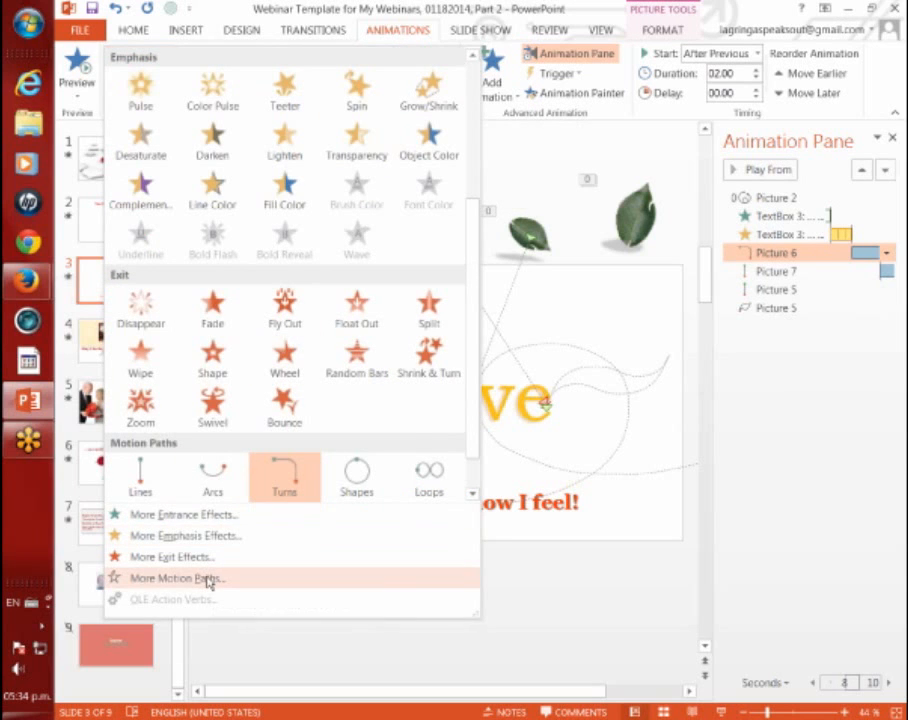
{"action": "left_click", "coordinate": [178, 578]}
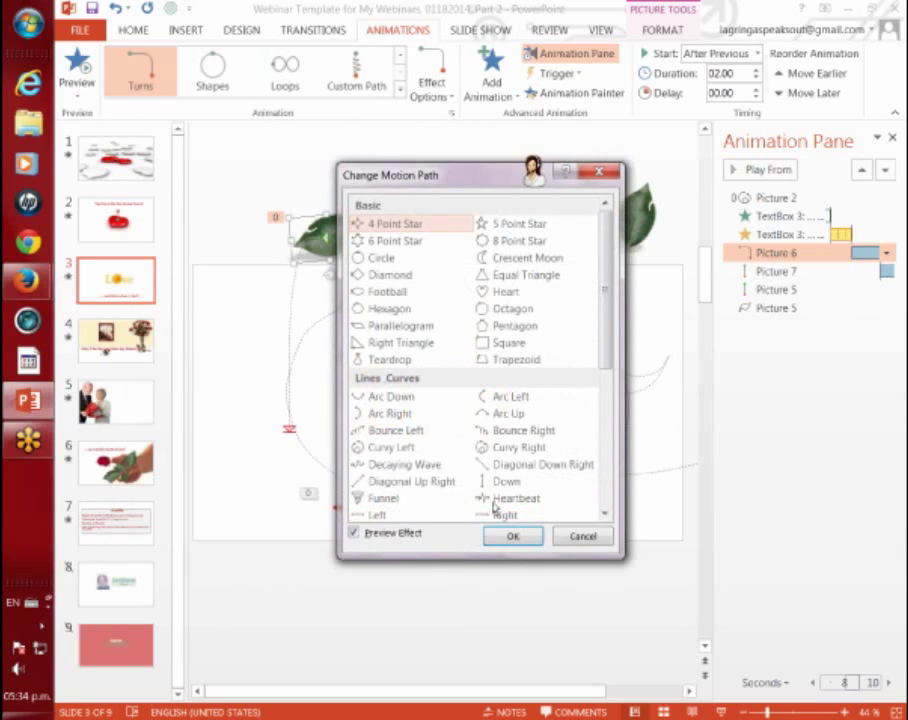
{"action": "mouse_move", "coordinate": [506, 480]}
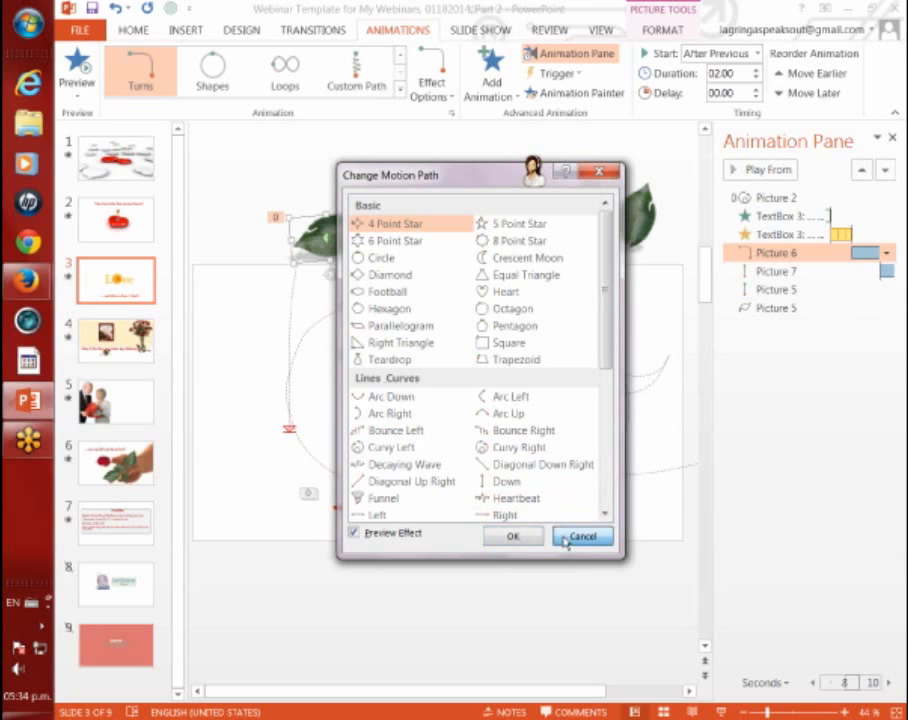
{"action": "left_click", "coordinate": [582, 536]}
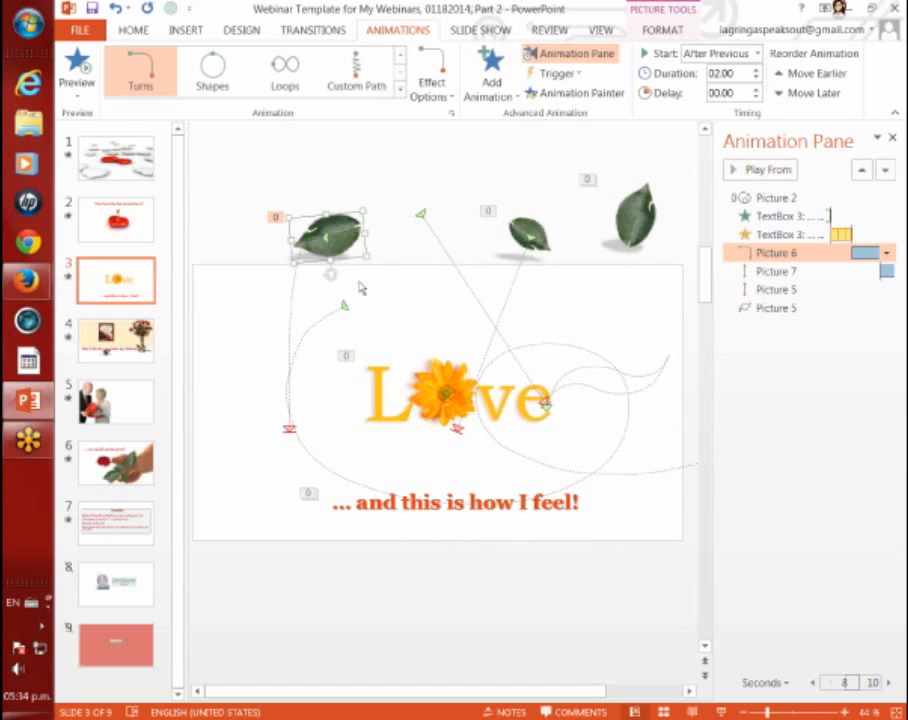
{"action": "mouse_move", "coordinate": [648, 356]}
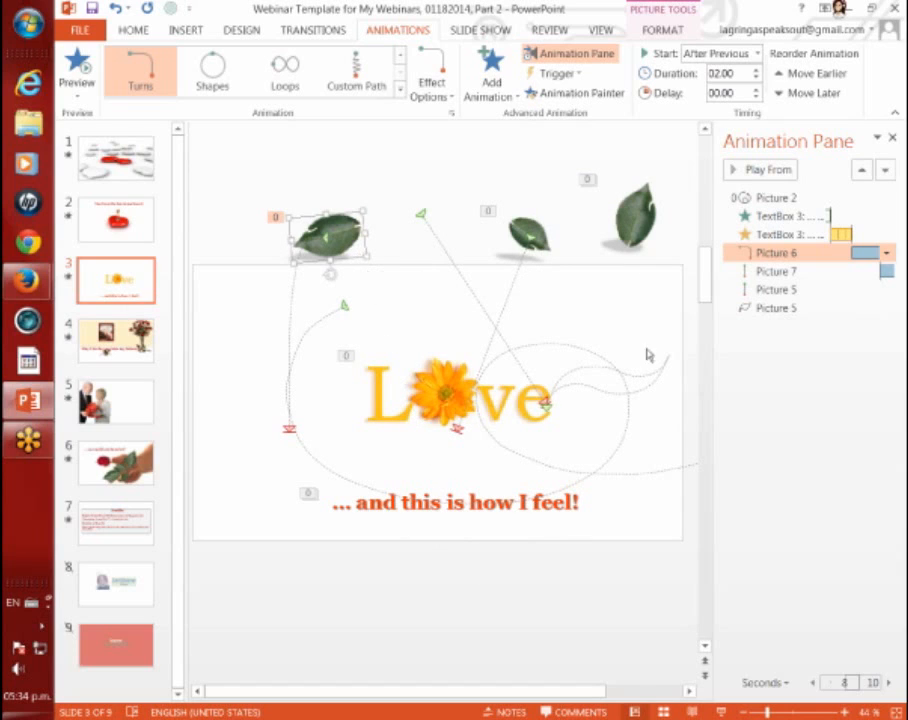
{"action": "mouse_move", "coordinate": [322, 316]}
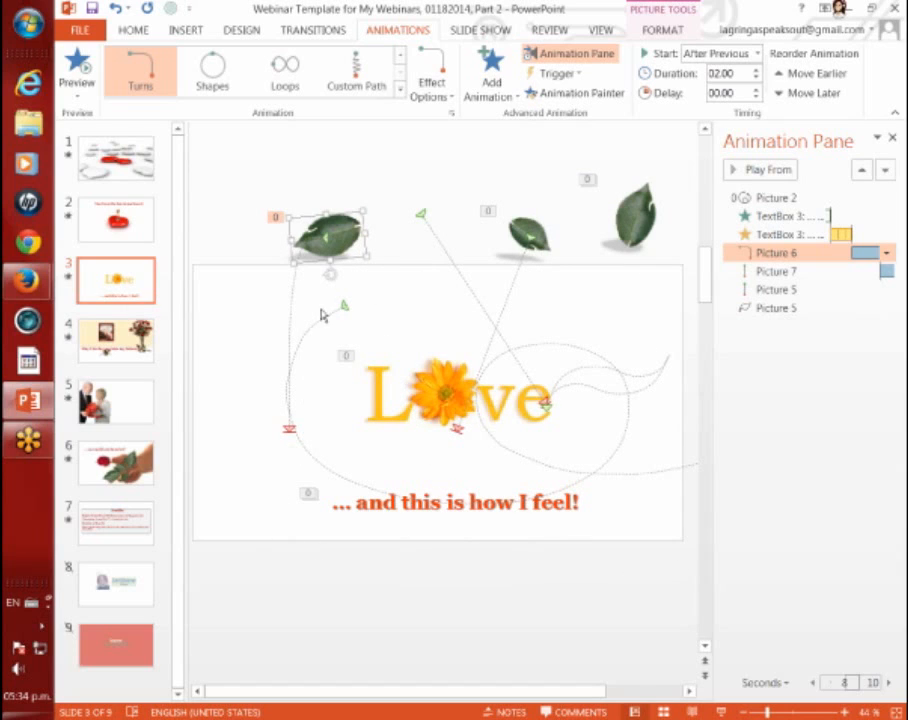
{"action": "mouse_move", "coordinate": [296, 292]}
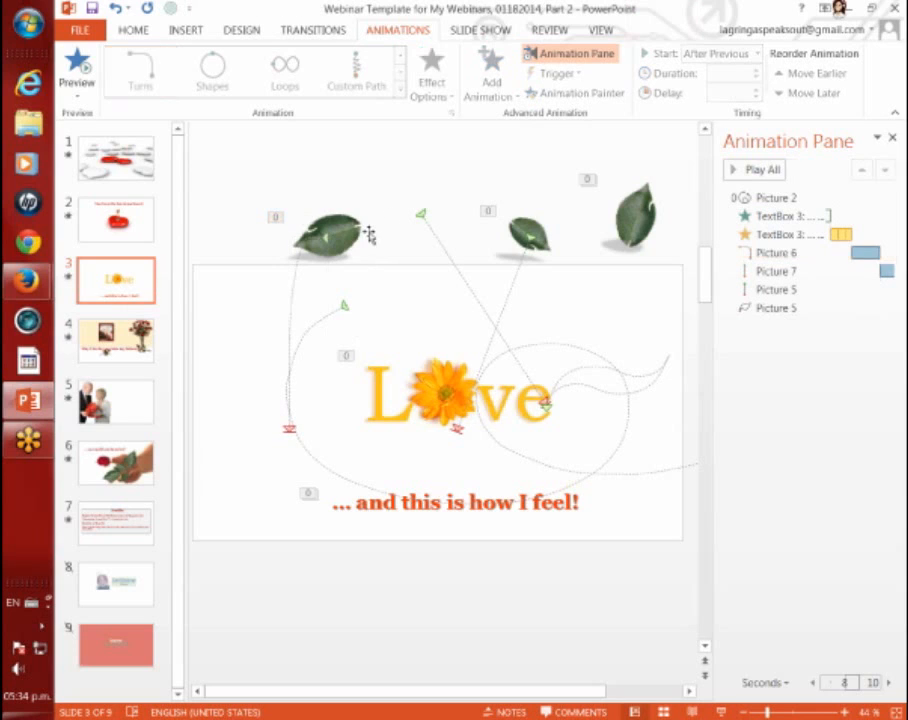
{"action": "mouse_move", "coordinate": [284, 400]}
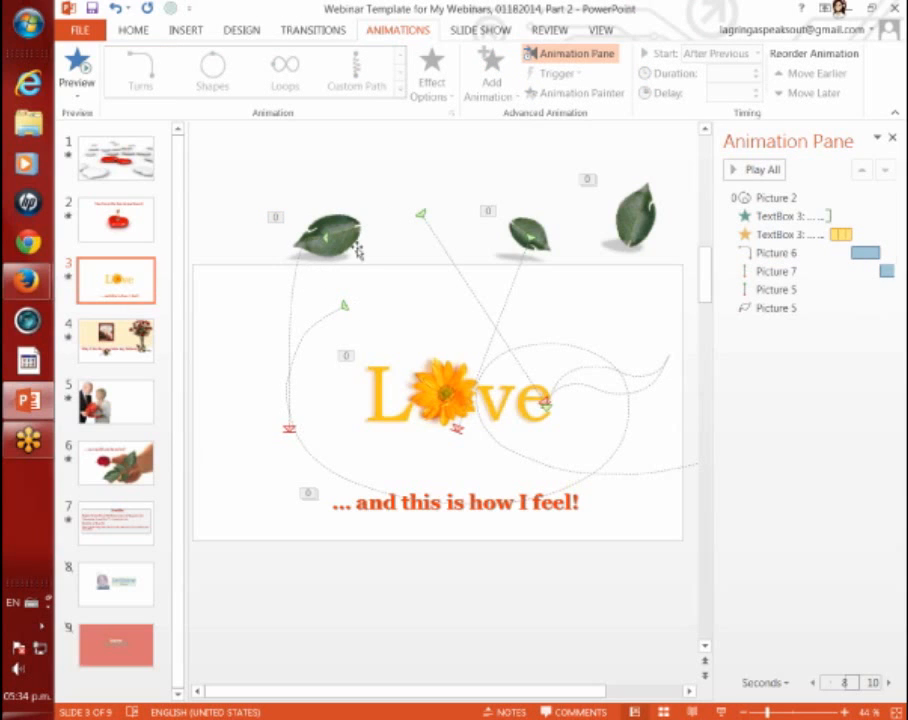
{"action": "mouse_move", "coordinate": [360, 344]}
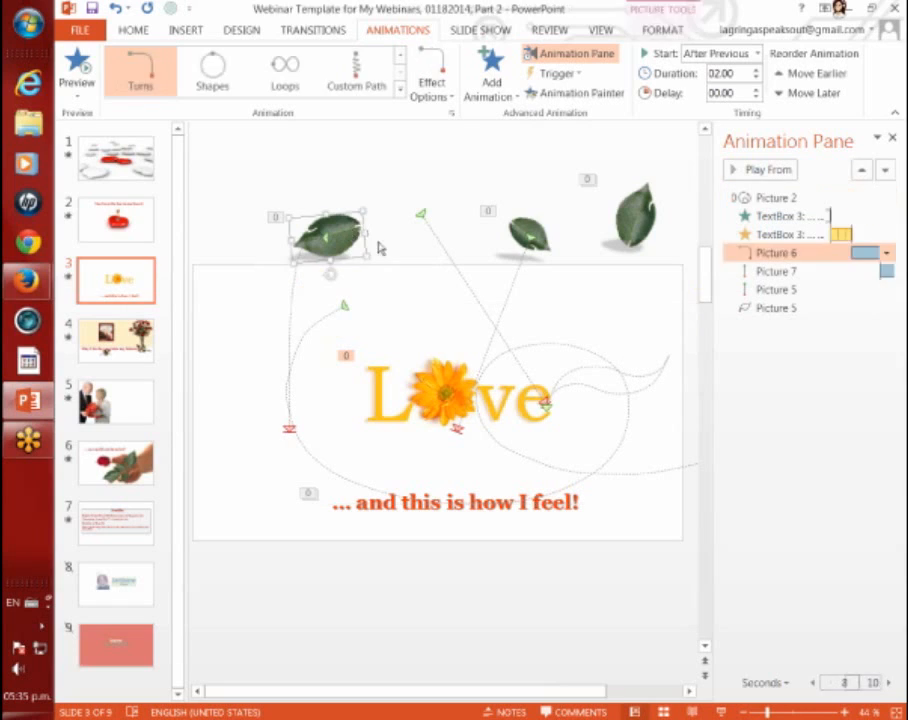
- Adjust the leaf picture's Lines motion-path timing in the Animation Pane
{"action": "left_click", "coordinate": [776, 272]}
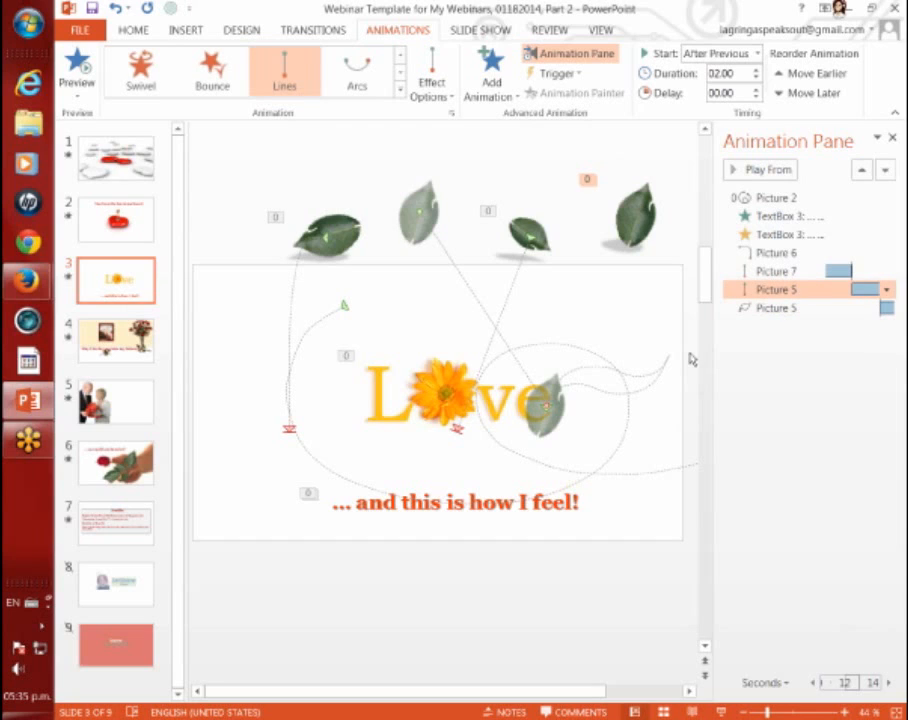
{"action": "mouse_move", "coordinate": [138, 356]}
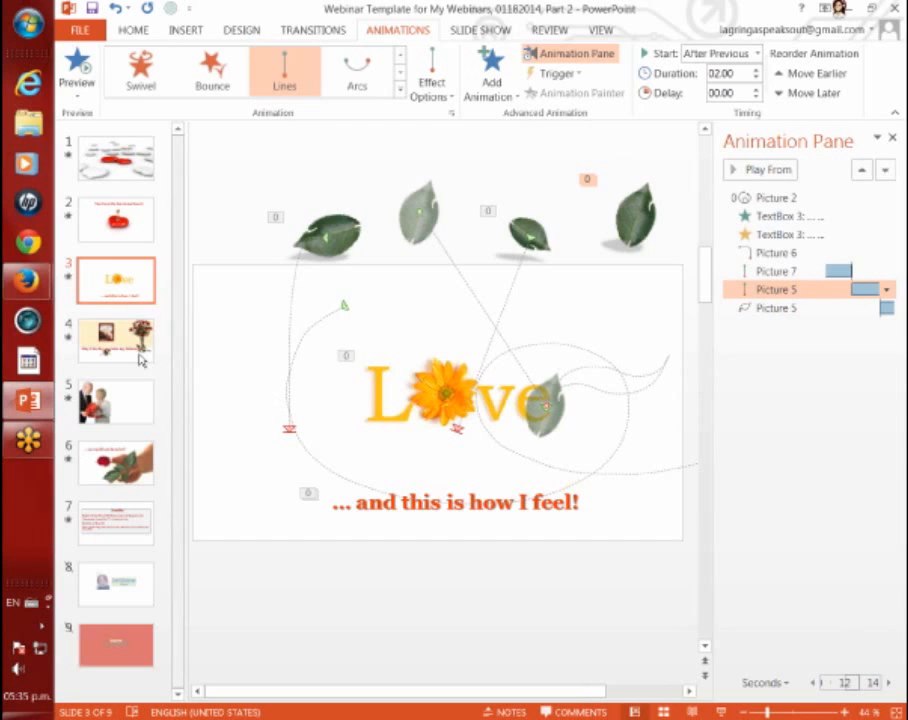
- Go to slide 4 with the rose vase and 'May I invite you into my future?'
{"action": "left_click", "coordinate": [116, 340]}
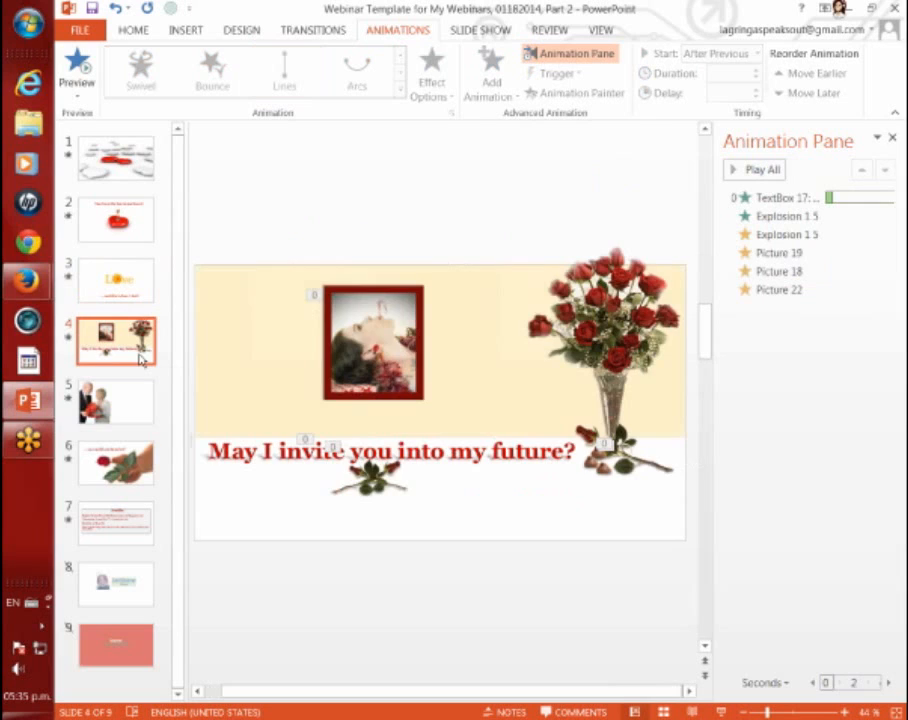
{"action": "mouse_move", "coordinate": [526, 228]}
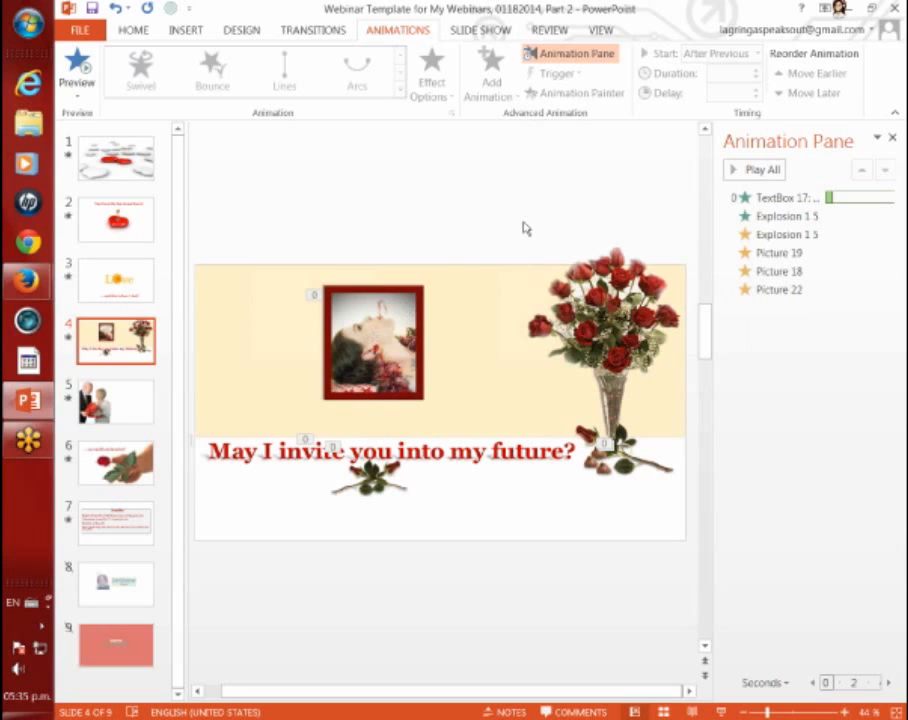
{"action": "mouse_move", "coordinate": [396, 314]}
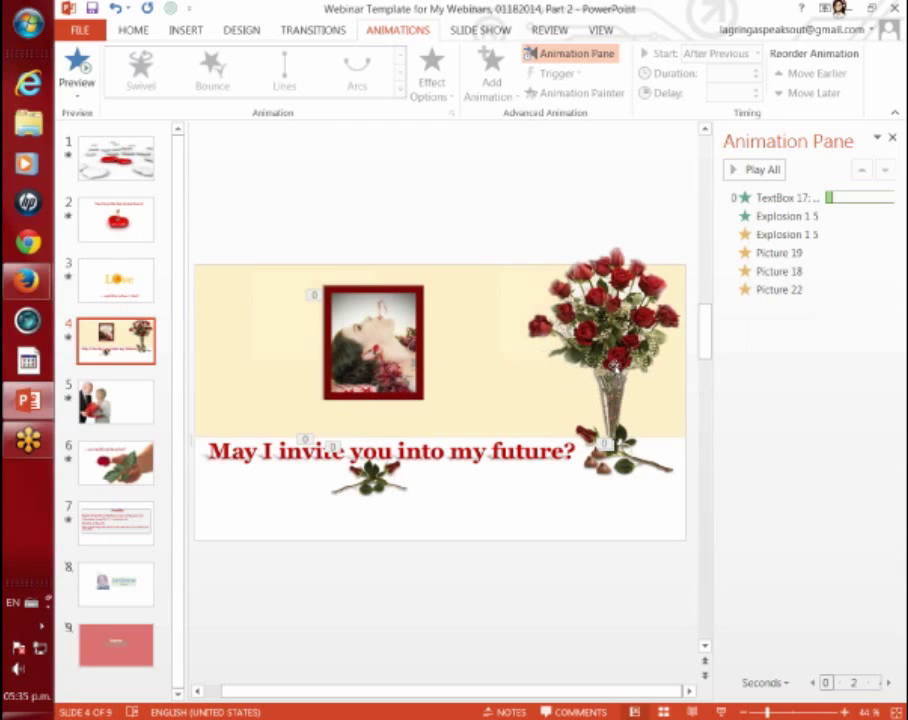
{"action": "mouse_move", "coordinate": [610, 360]}
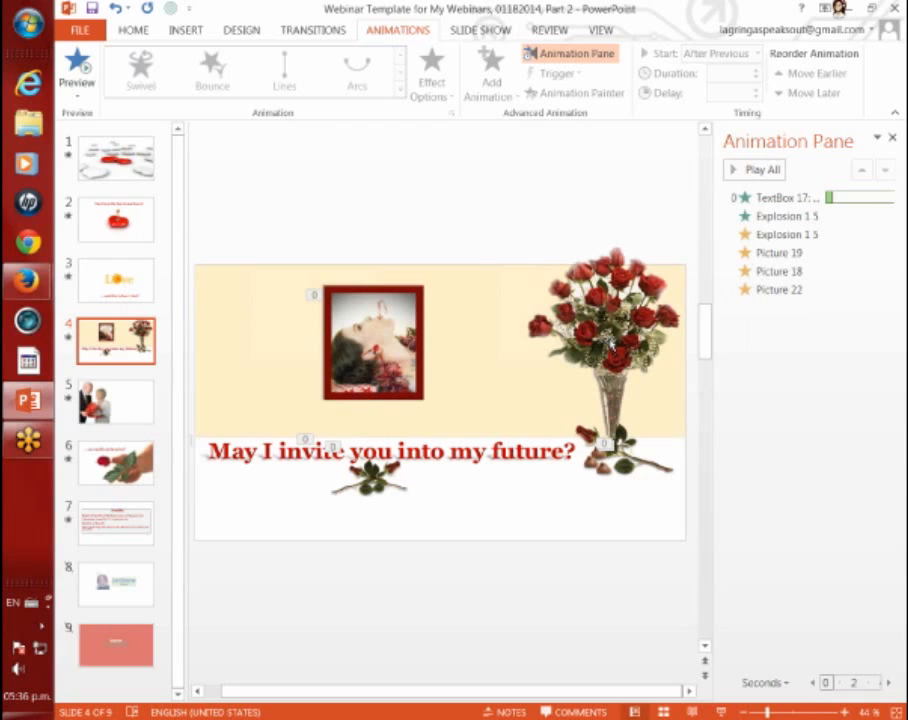
{"action": "mouse_move", "coordinate": [612, 340]}
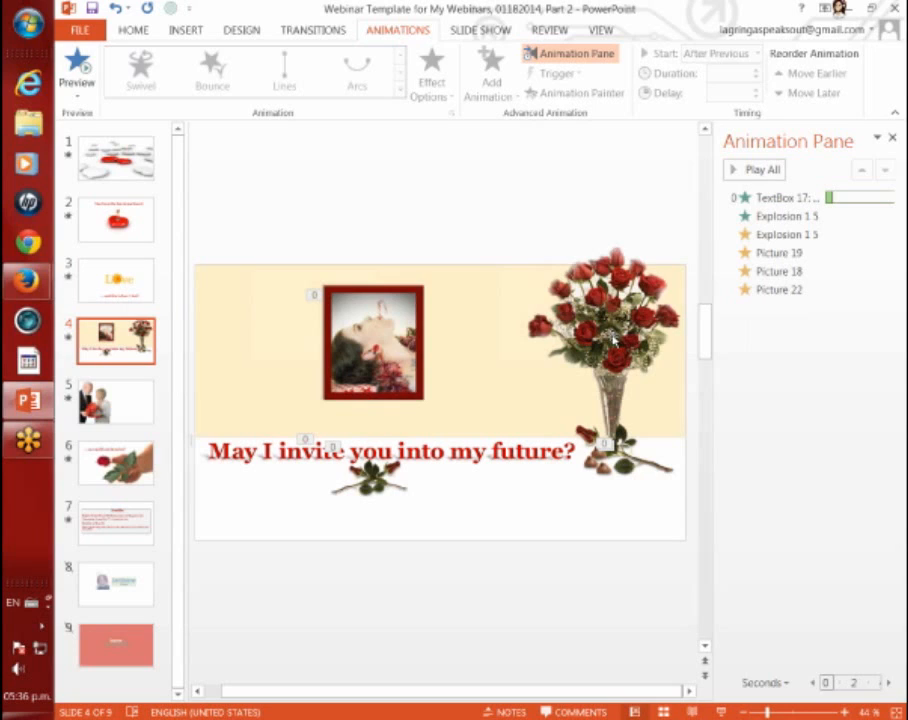
{"action": "mouse_move", "coordinate": [616, 344]}
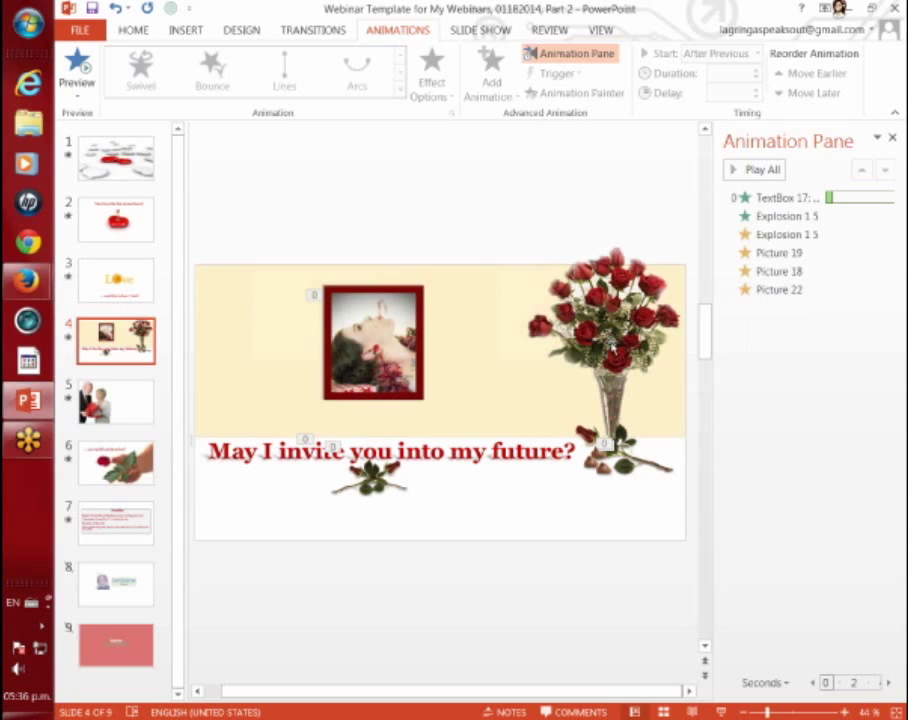
{"action": "mouse_move", "coordinate": [602, 480]}
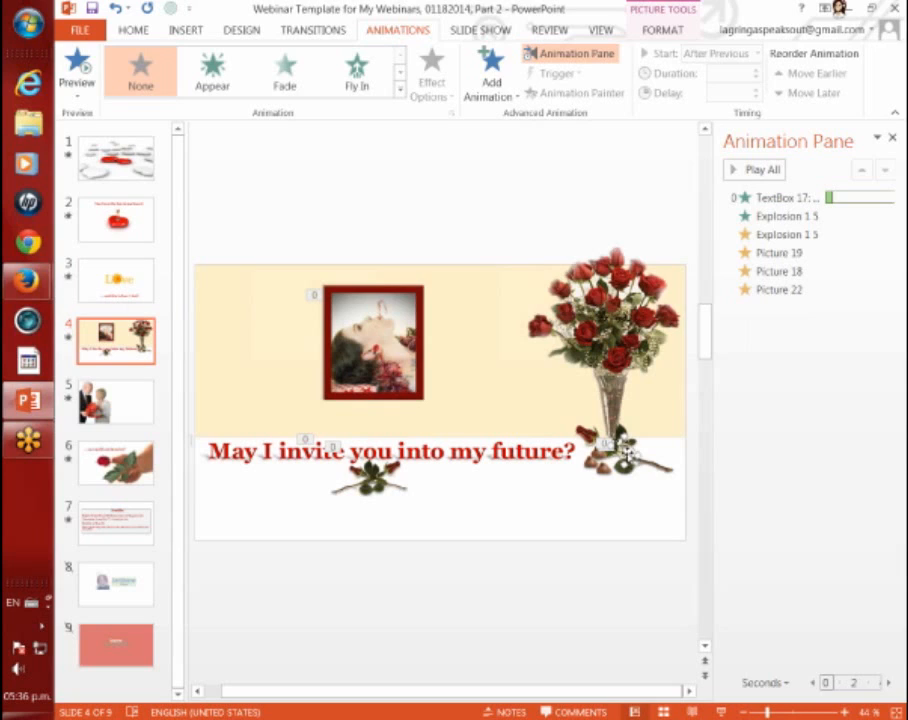
{"action": "mouse_move", "coordinate": [624, 410]}
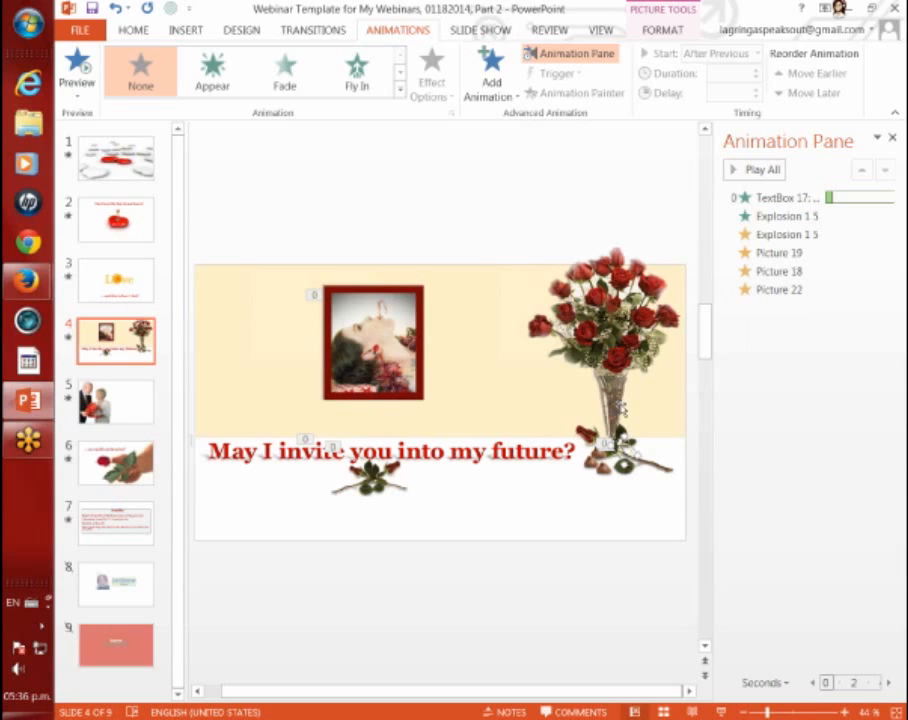
{"action": "mouse_move", "coordinate": [662, 8]}
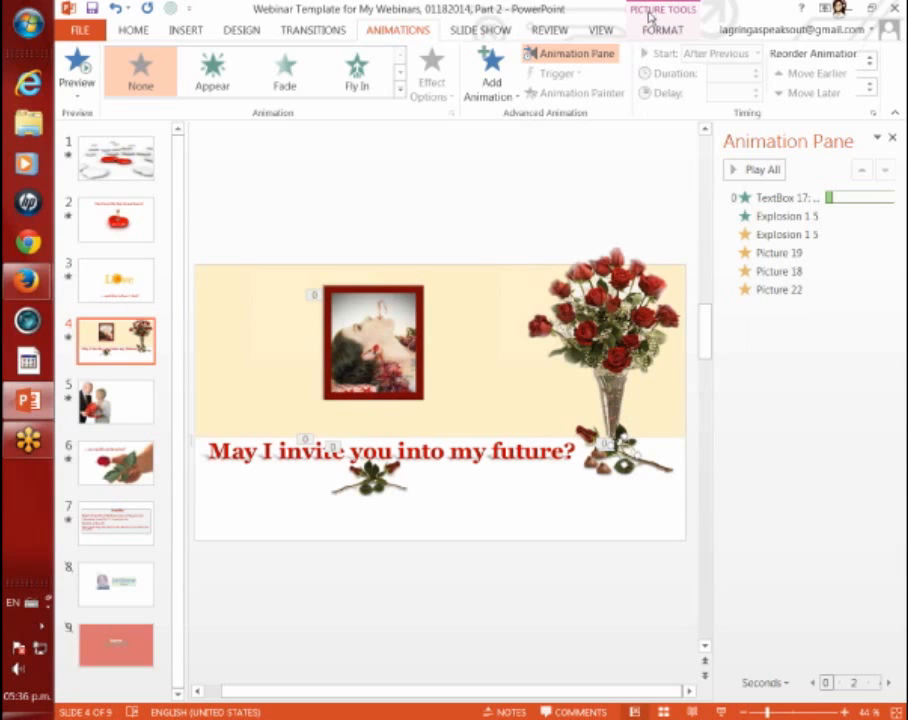
- Show the Picture Tools Format ribbon for the rose bouquet picture
{"action": "left_click", "coordinate": [668, 28]}
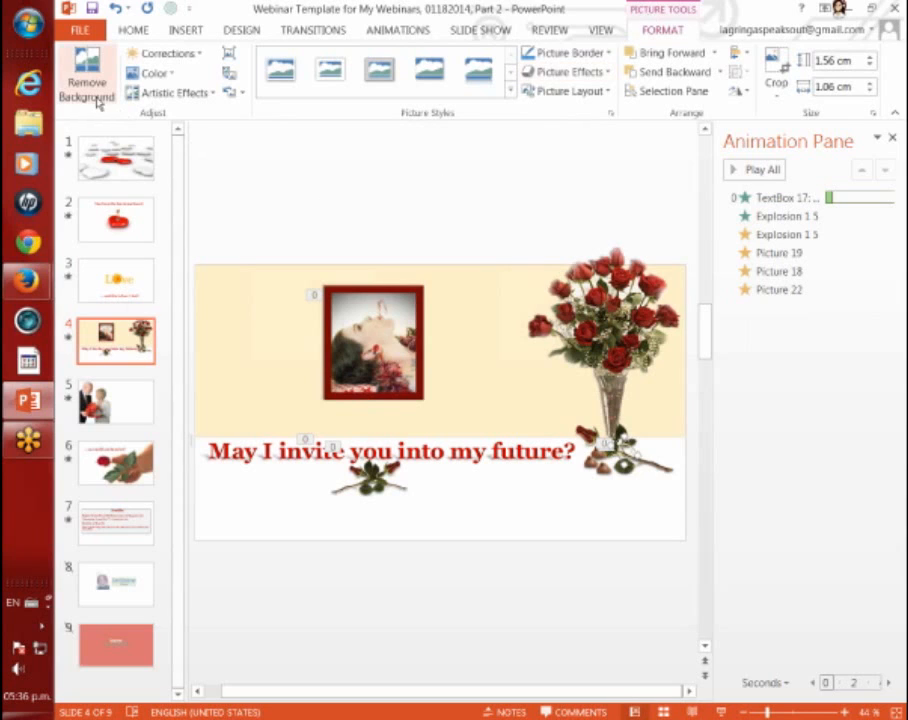
{"action": "mouse_move", "coordinate": [84, 78]}
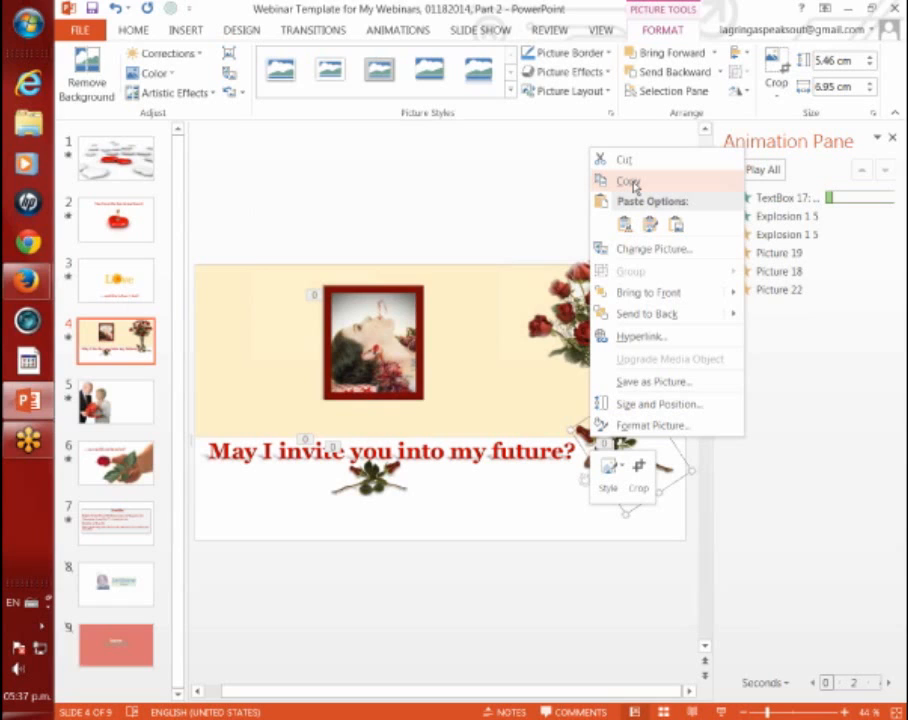
{"action": "left_click", "coordinate": [628, 180]}
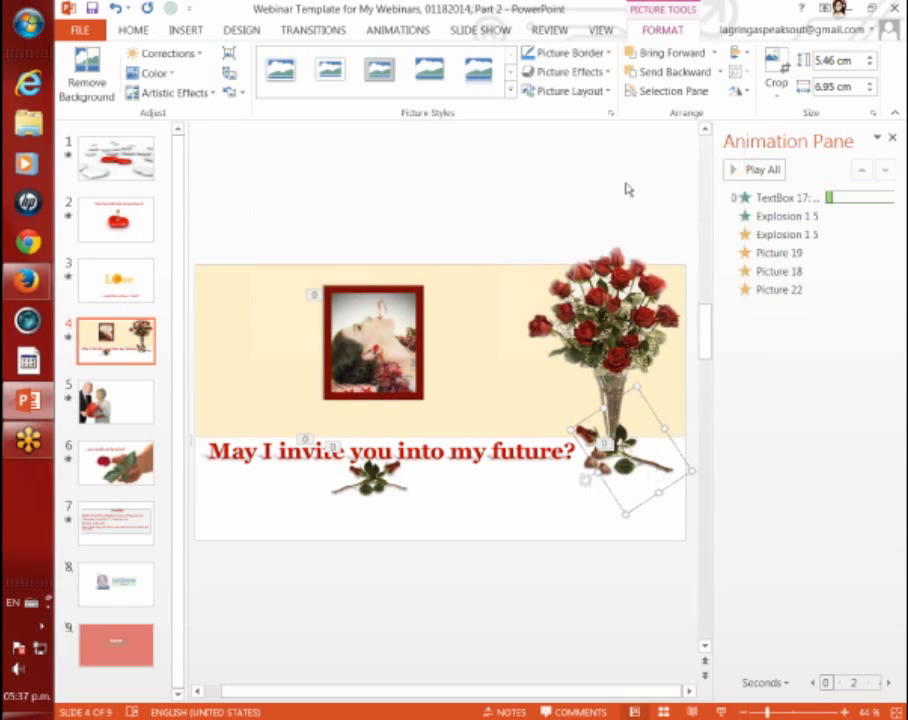
{"action": "mouse_move", "coordinate": [134, 30]}
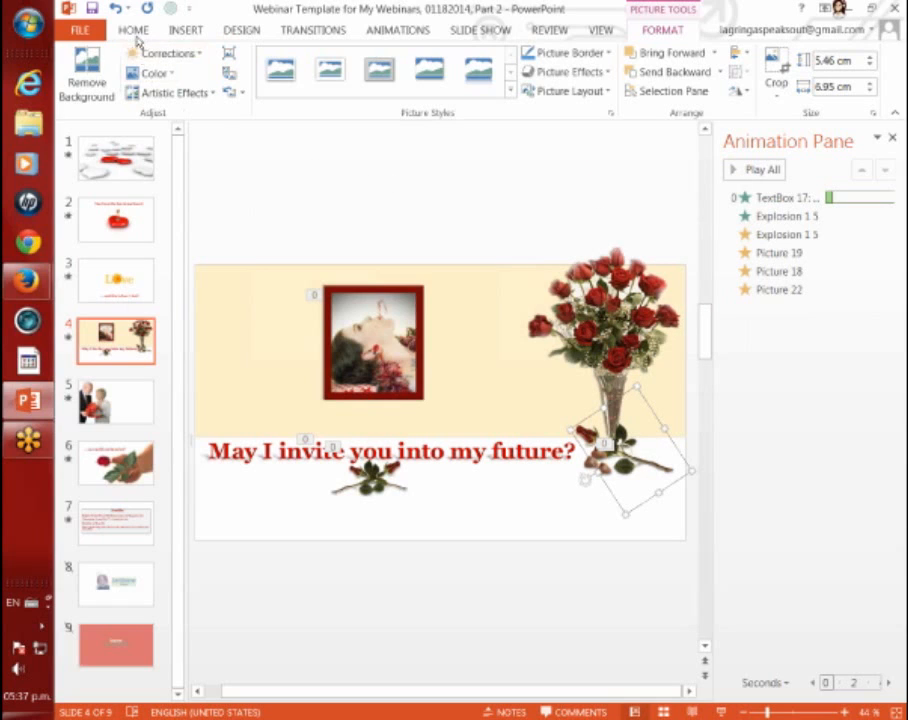
{"action": "left_click", "coordinate": [138, 32]}
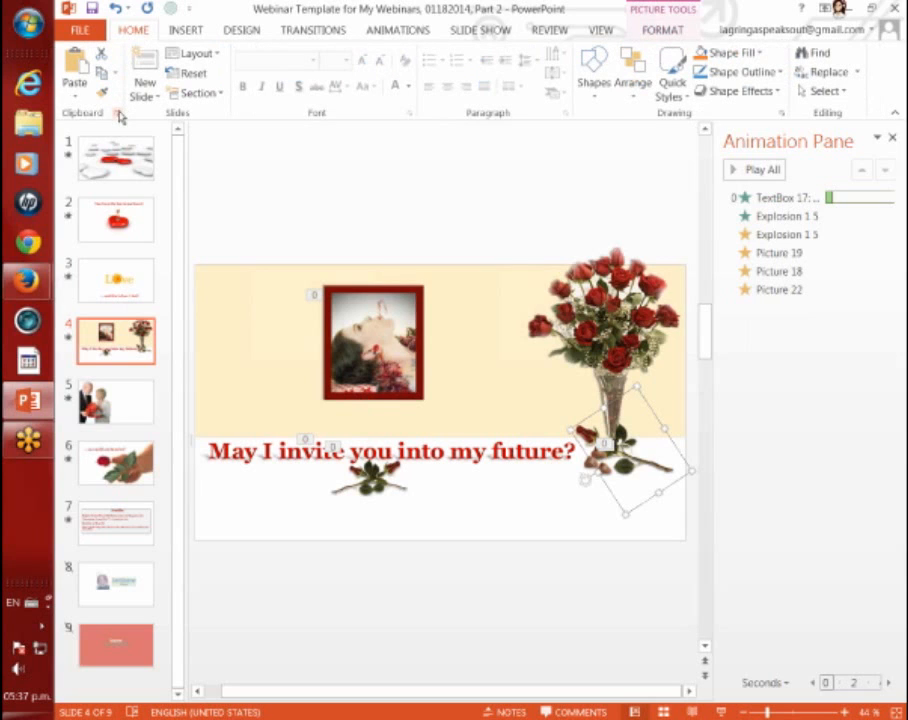
{"action": "left_click", "coordinate": [118, 112]}
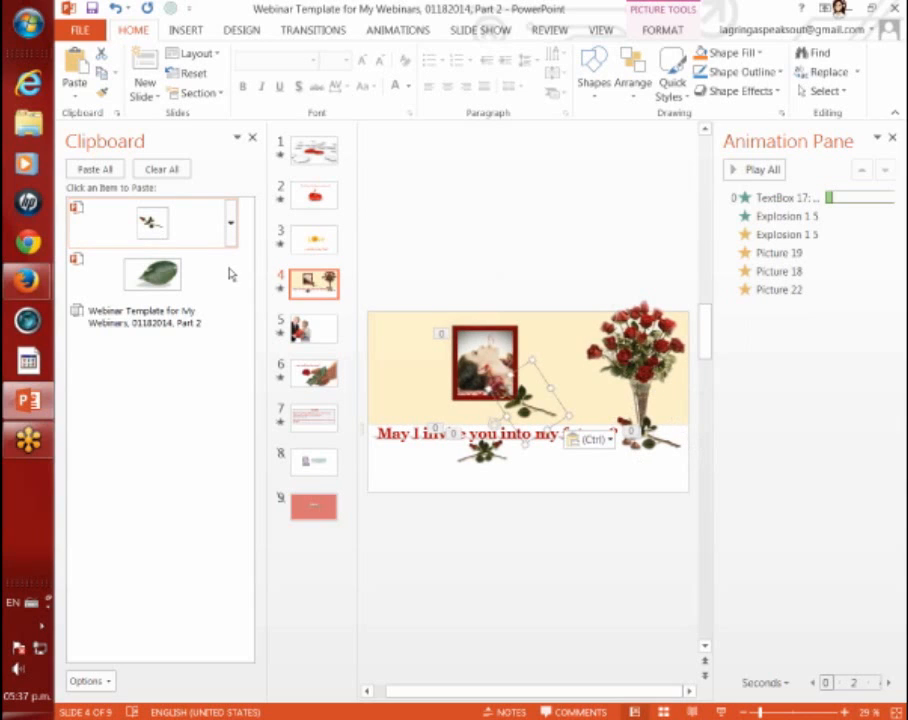
{"action": "mouse_move", "coordinate": [316, 284]}
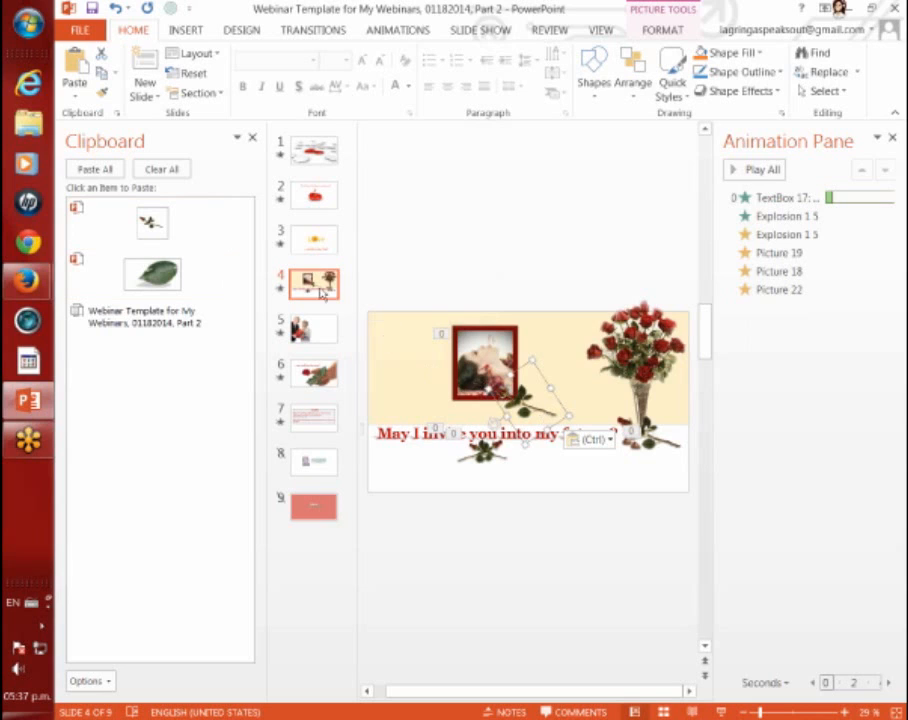
{"action": "left_click", "coordinate": [236, 136]}
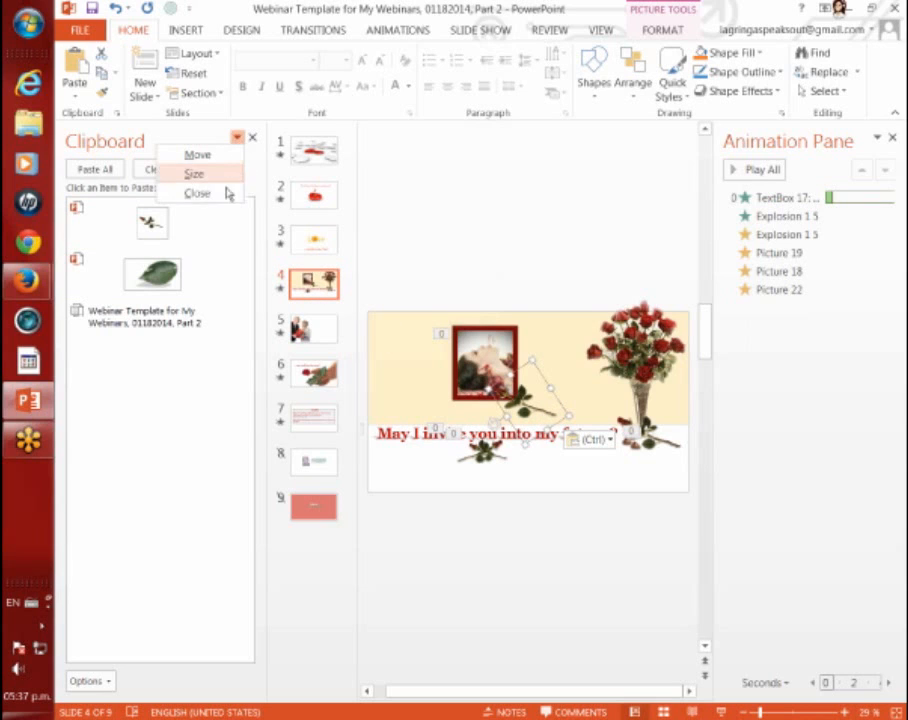
{"action": "left_click", "coordinate": [196, 192]}
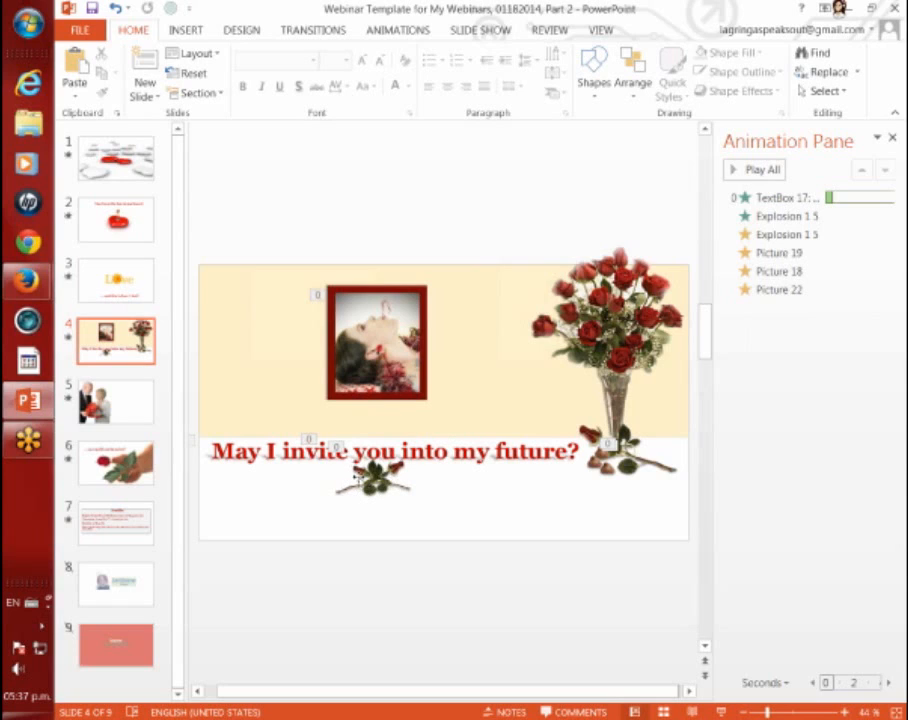
{"action": "mouse_move", "coordinate": [398, 496]}
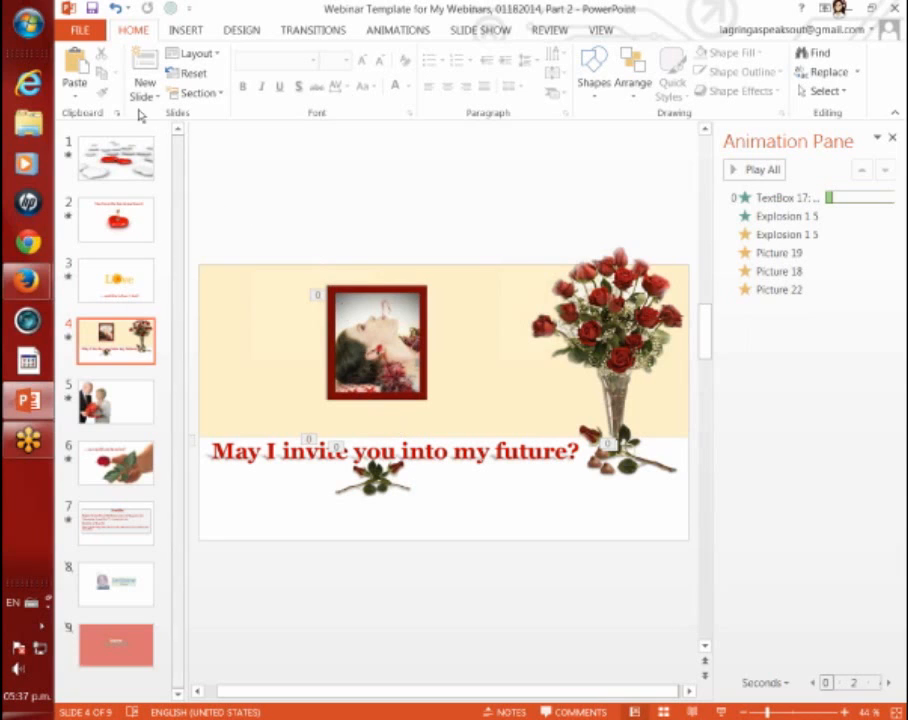
- Reopen and close the clipboard panel, then switch to the rose slide's animation settings
{"action": "left_click", "coordinate": [118, 112]}
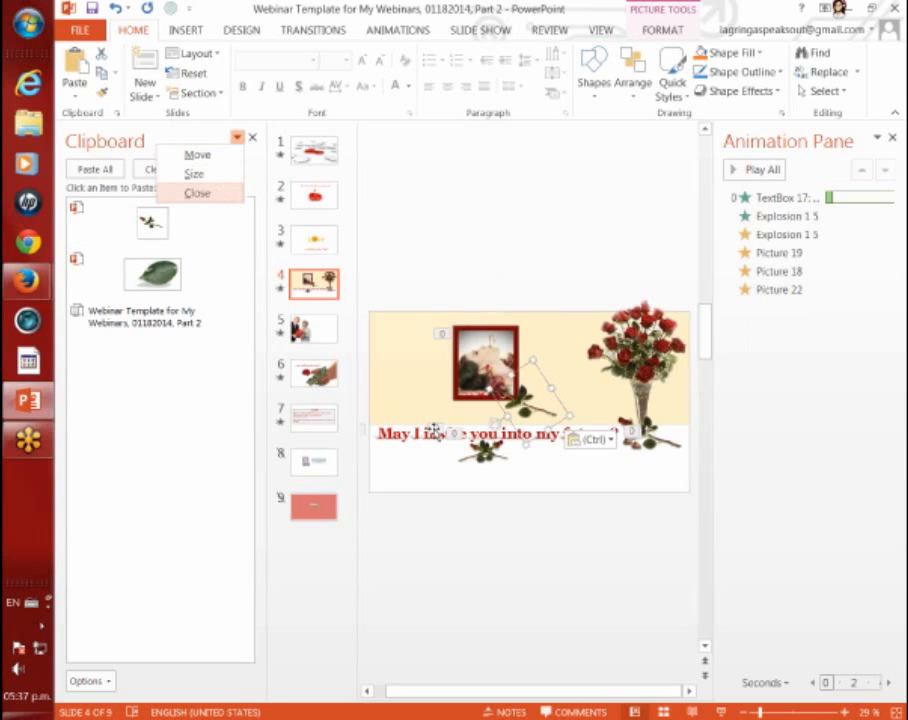
{"action": "left_click", "coordinate": [196, 192]}
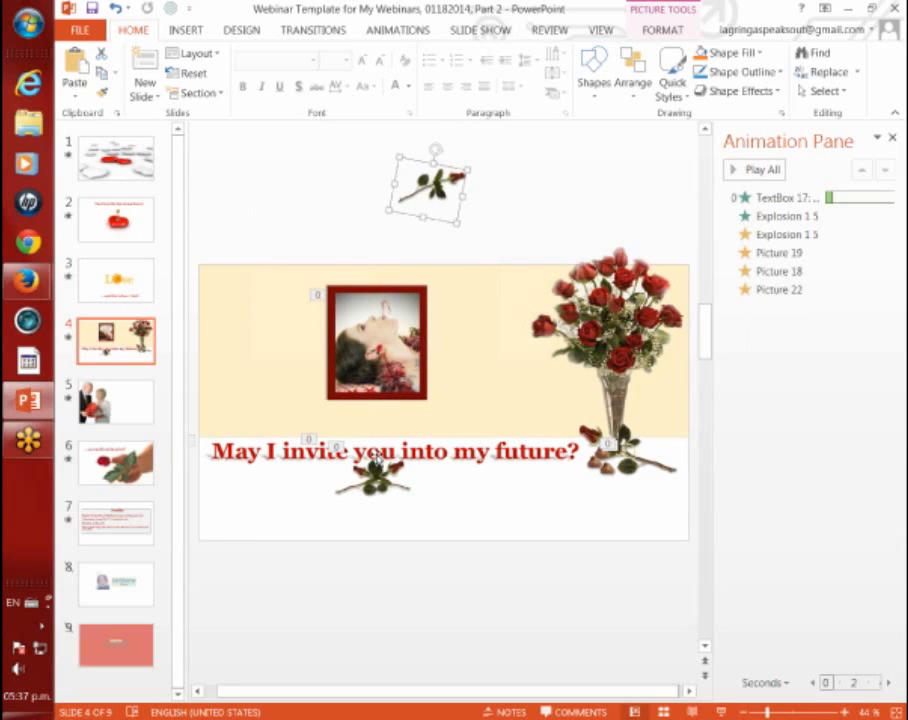
{"action": "left_click", "coordinate": [400, 30]}
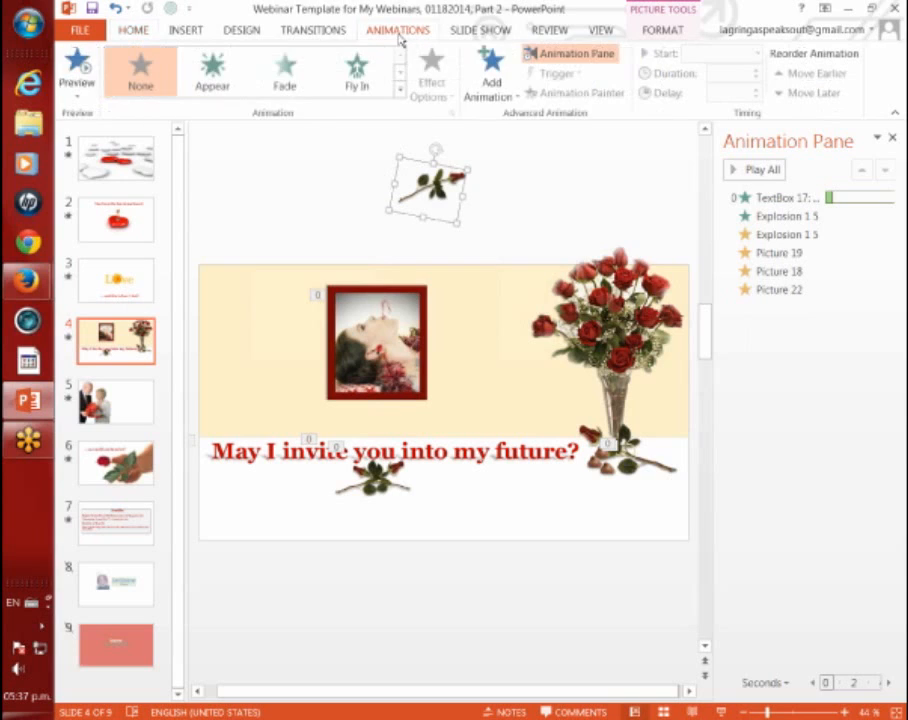
{"action": "mouse_move", "coordinate": [384, 184]}
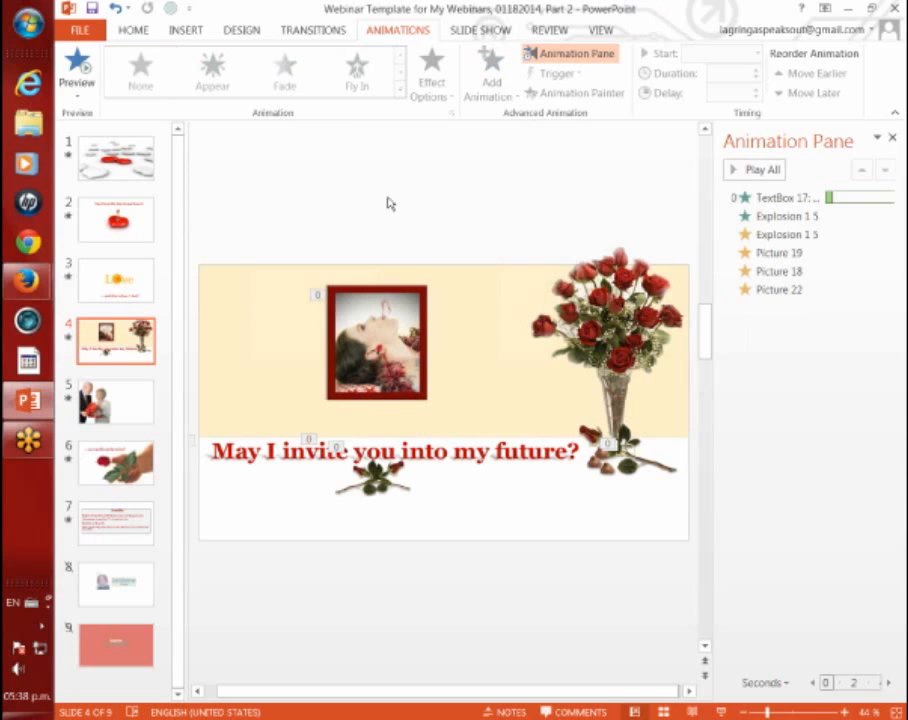
{"action": "mouse_move", "coordinate": [712, 36]}
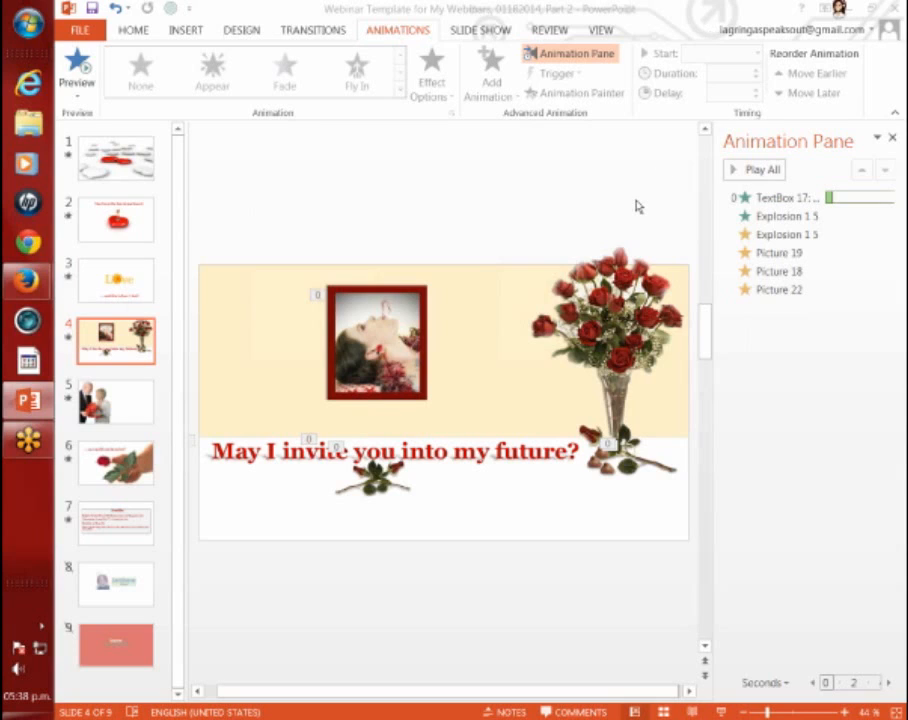
{"action": "mouse_move", "coordinate": [692, 182]}
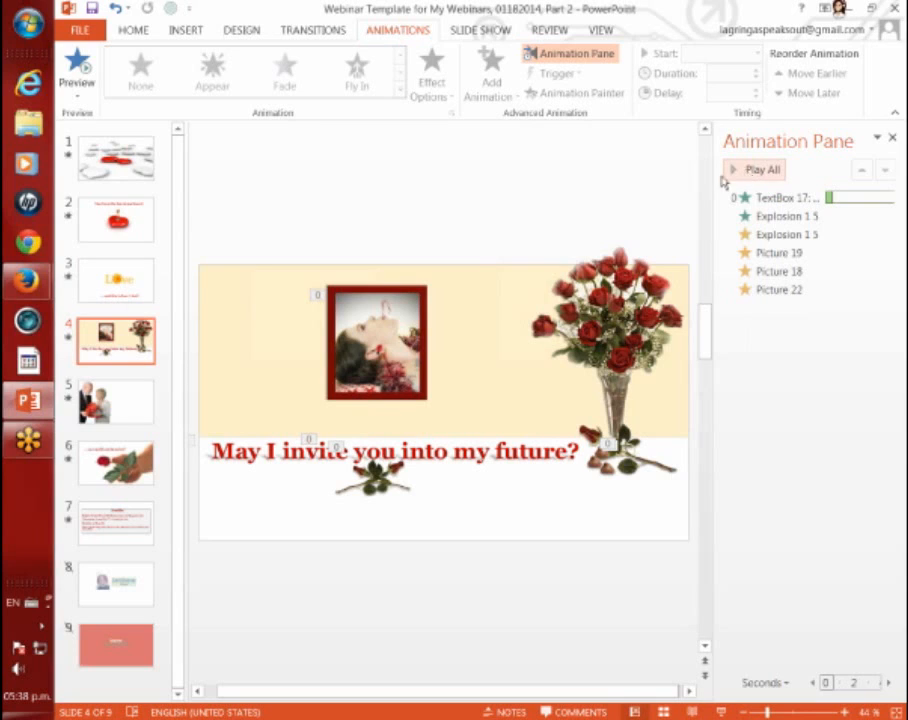
{"action": "mouse_move", "coordinate": [626, 192]}
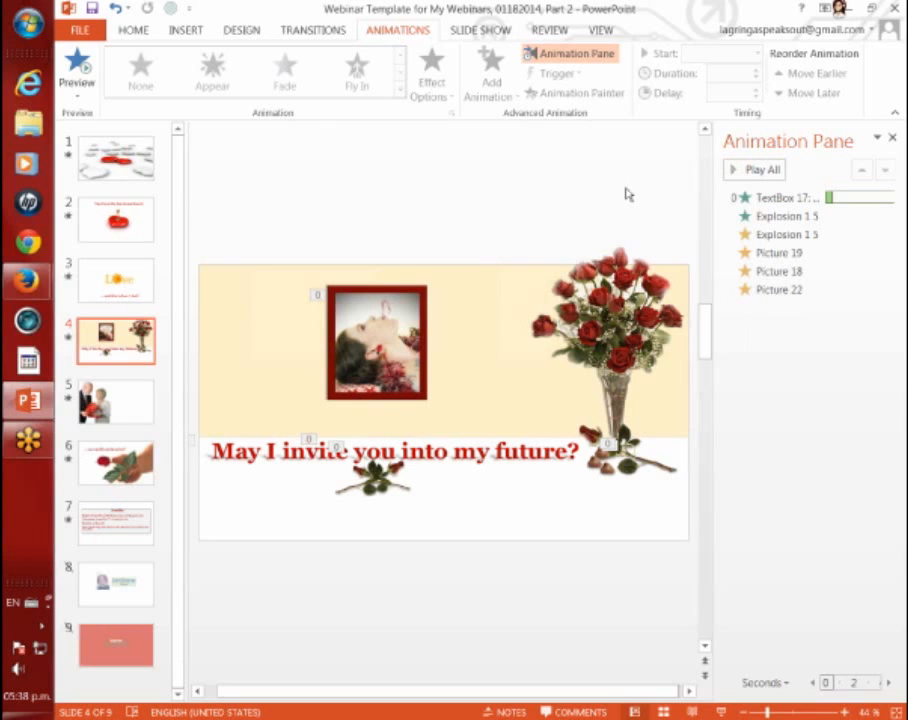
{"action": "left_click", "coordinate": [758, 168]}
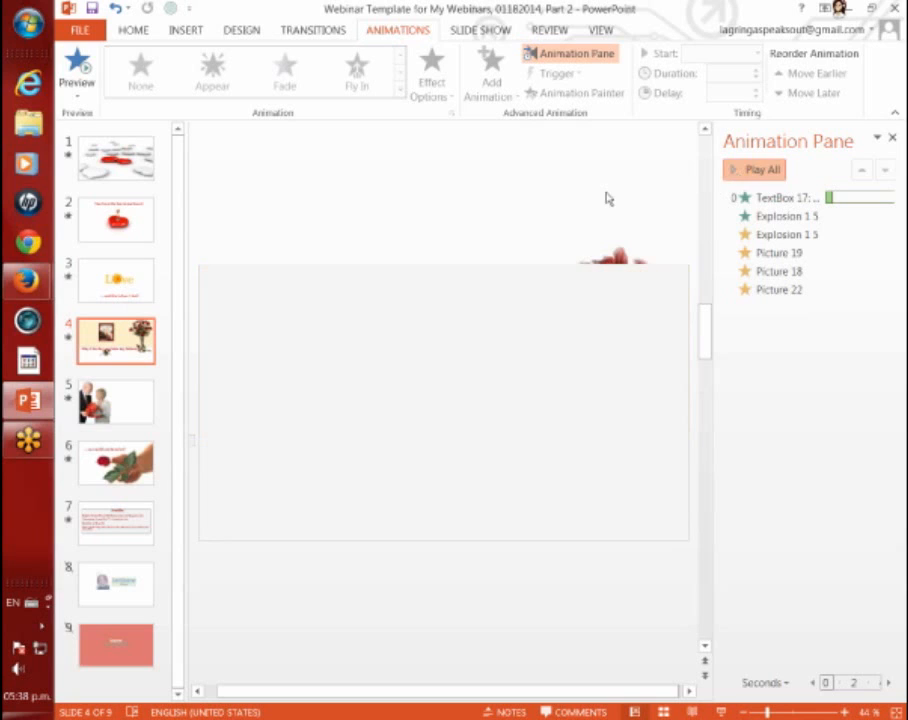
{"action": "left_click", "coordinate": [750, 168]}
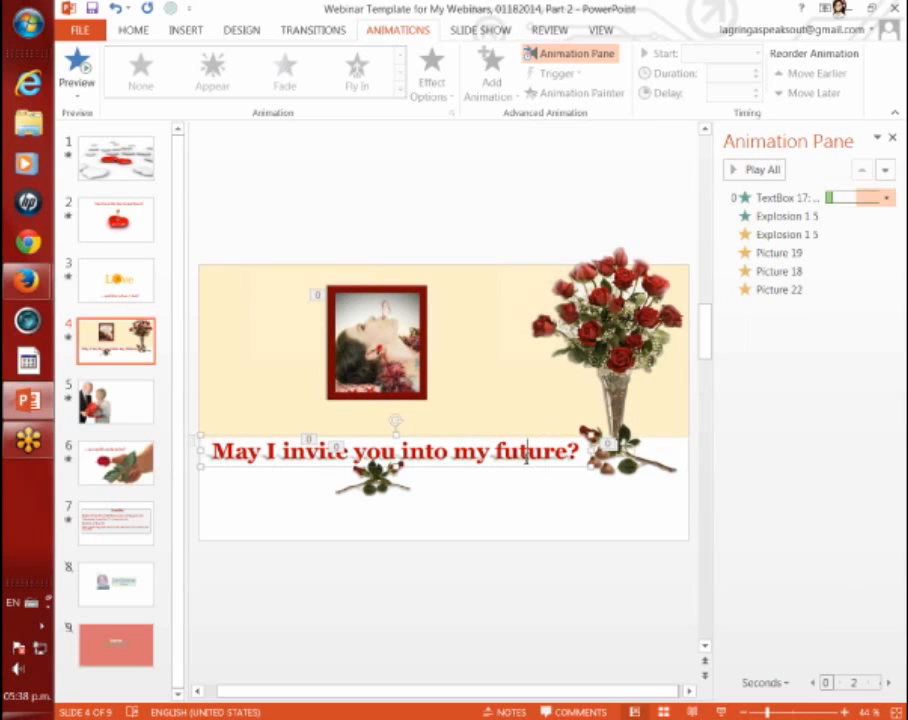
{"action": "left_click", "coordinate": [788, 198]}
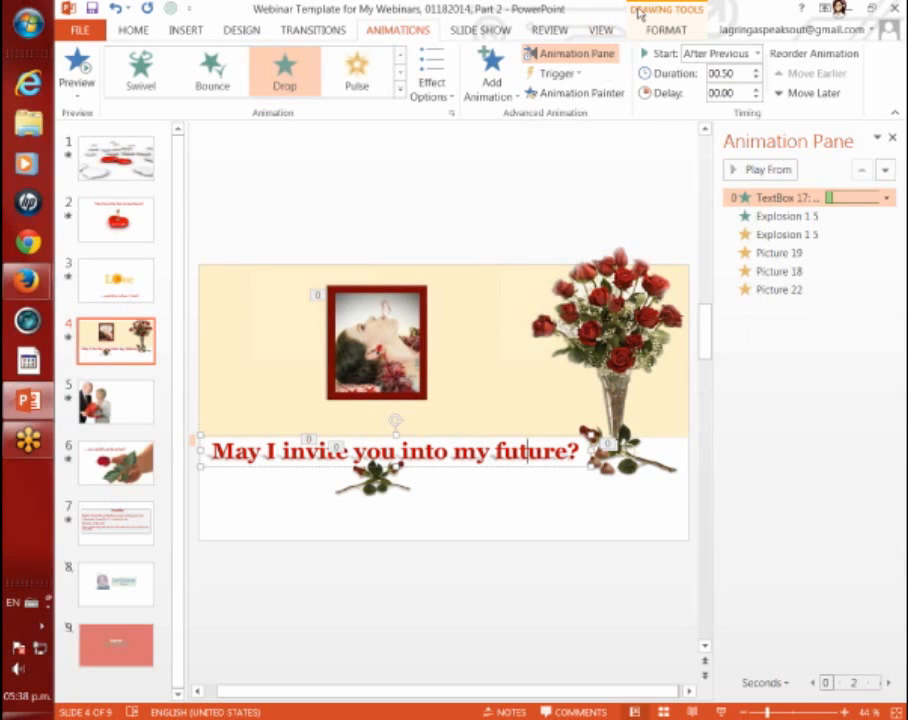
{"action": "left_click", "coordinate": [668, 30]}
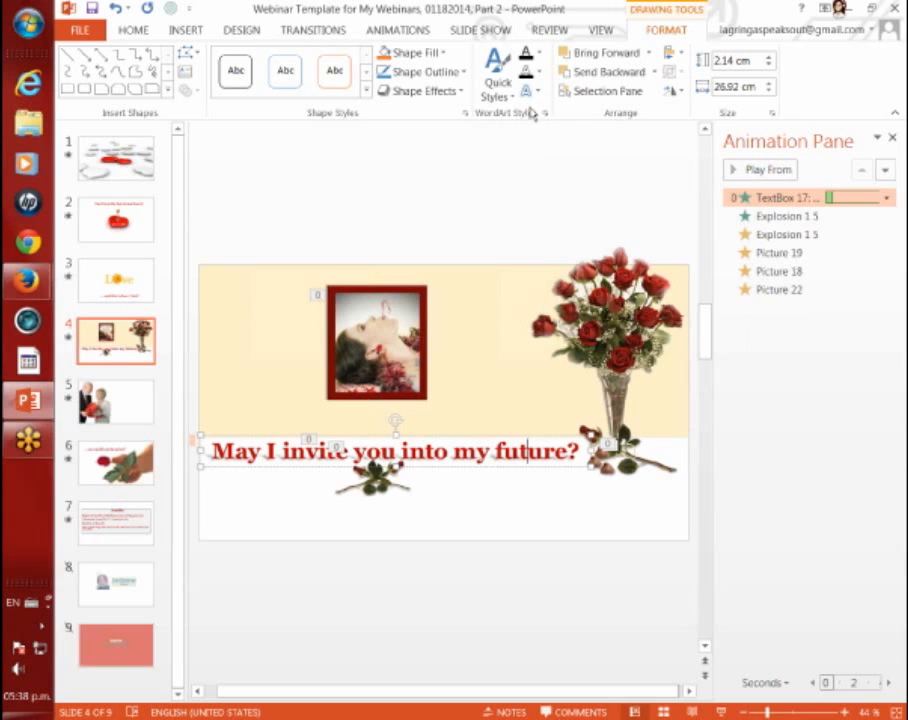
{"action": "left_click", "coordinate": [528, 92]}
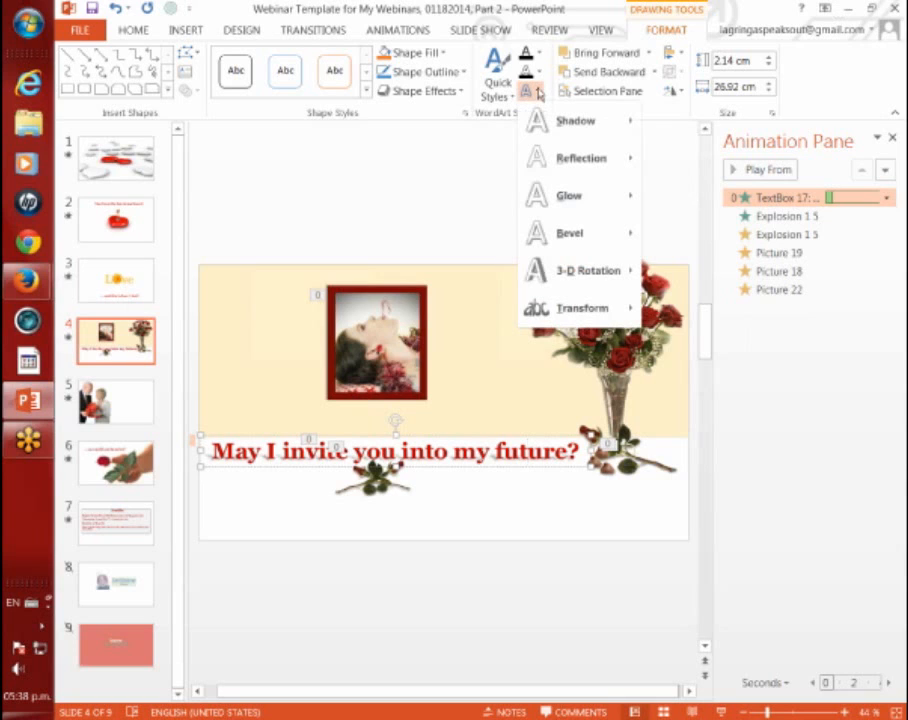
{"action": "mouse_move", "coordinate": [576, 122]}
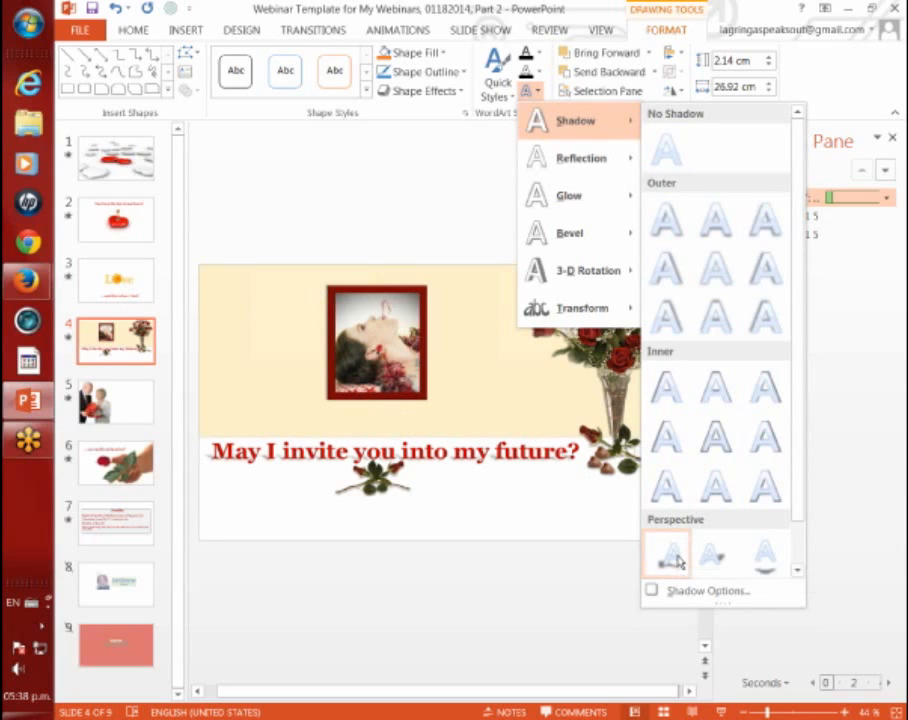
{"action": "mouse_move", "coordinate": [682, 532]}
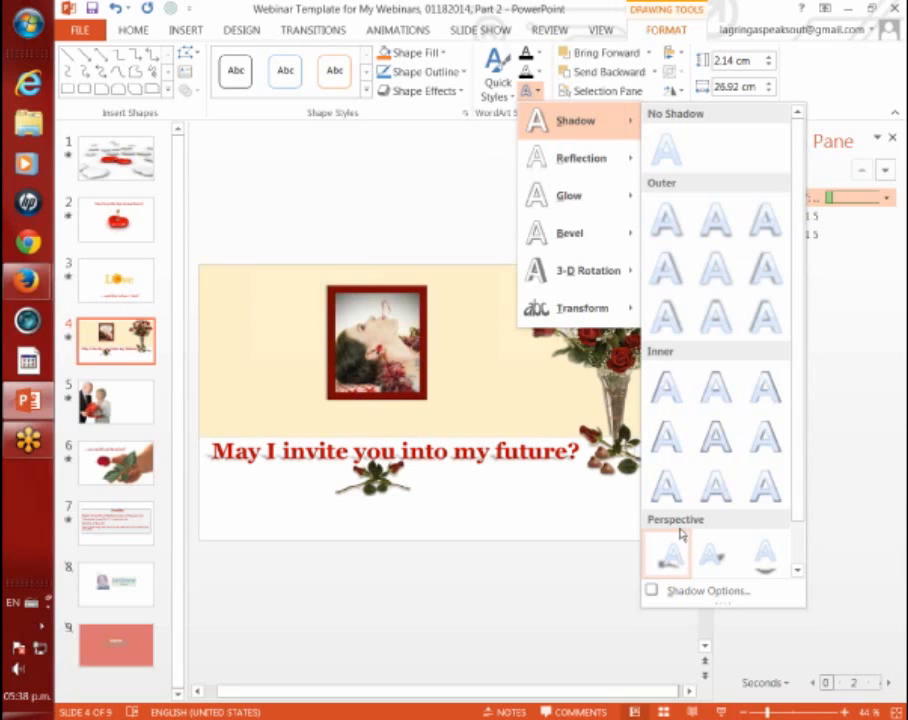
{"action": "mouse_move", "coordinate": [666, 486]}
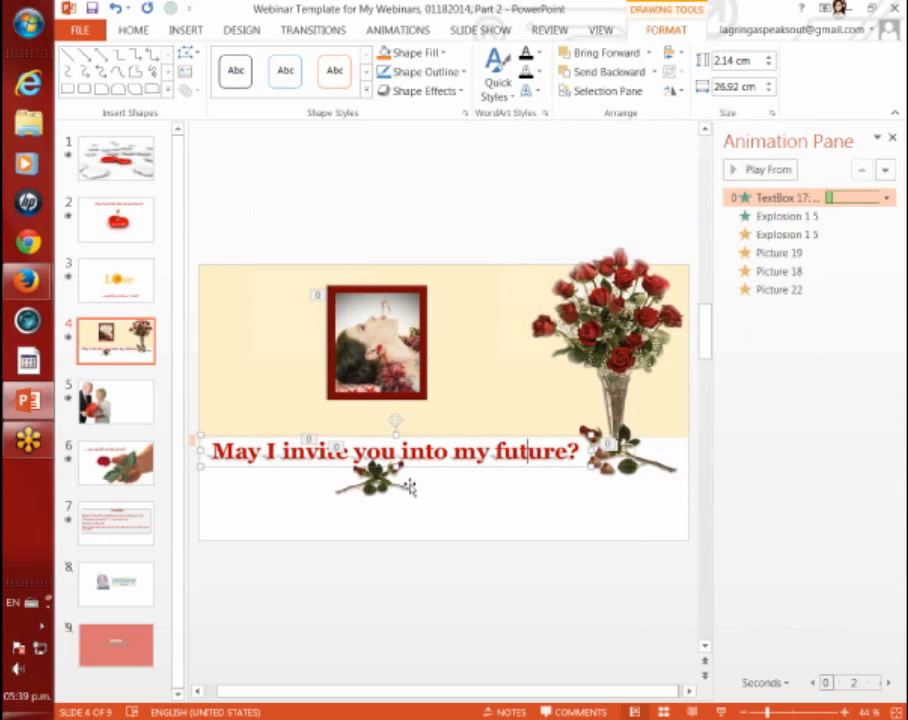
{"action": "left_click", "coordinate": [132, 30]}
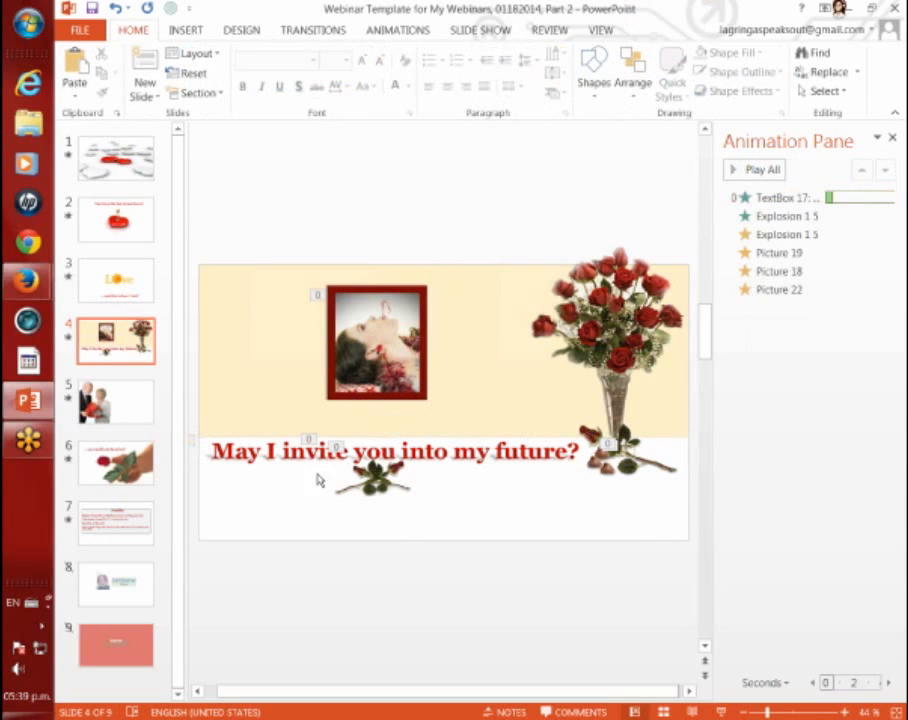
- Go to slide 5 with the elderly couple and draw an Explosion 1 shape
{"action": "left_click", "coordinate": [116, 400]}
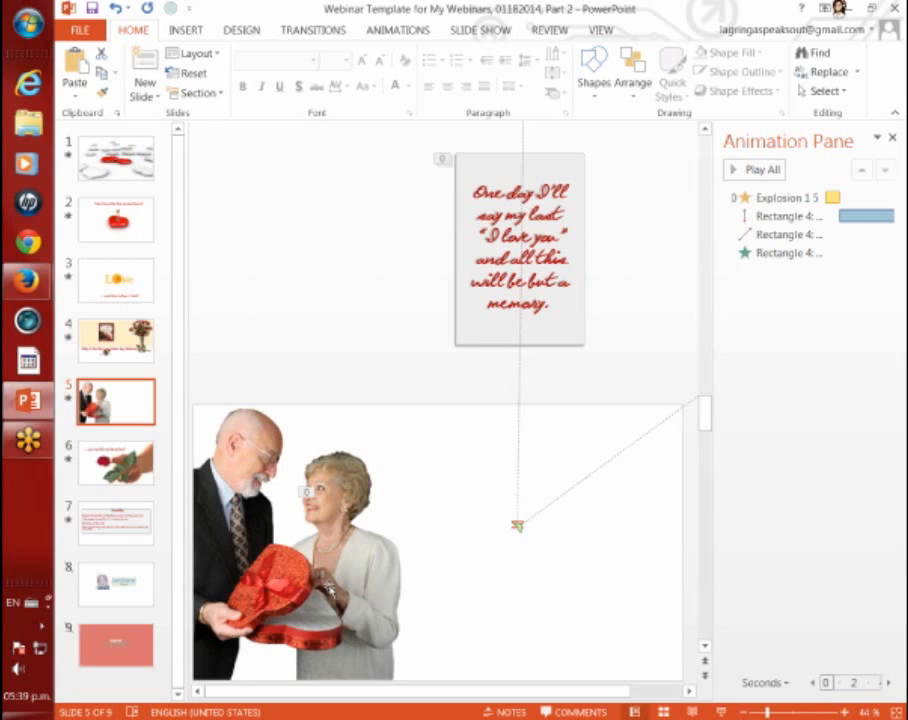
{"action": "mouse_move", "coordinate": [314, 490]}
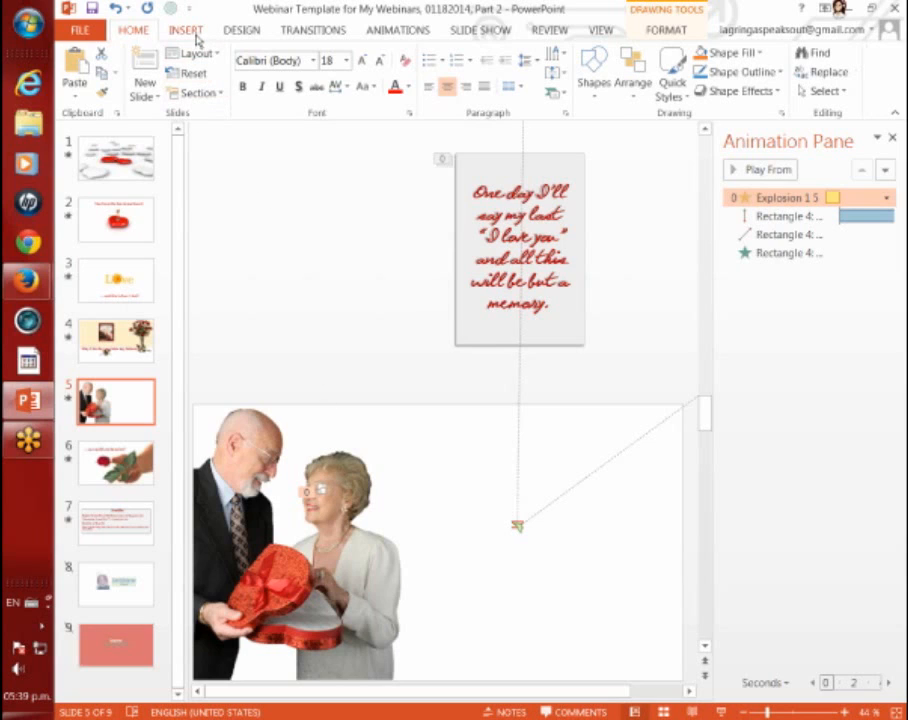
{"action": "left_click", "coordinate": [182, 30]}
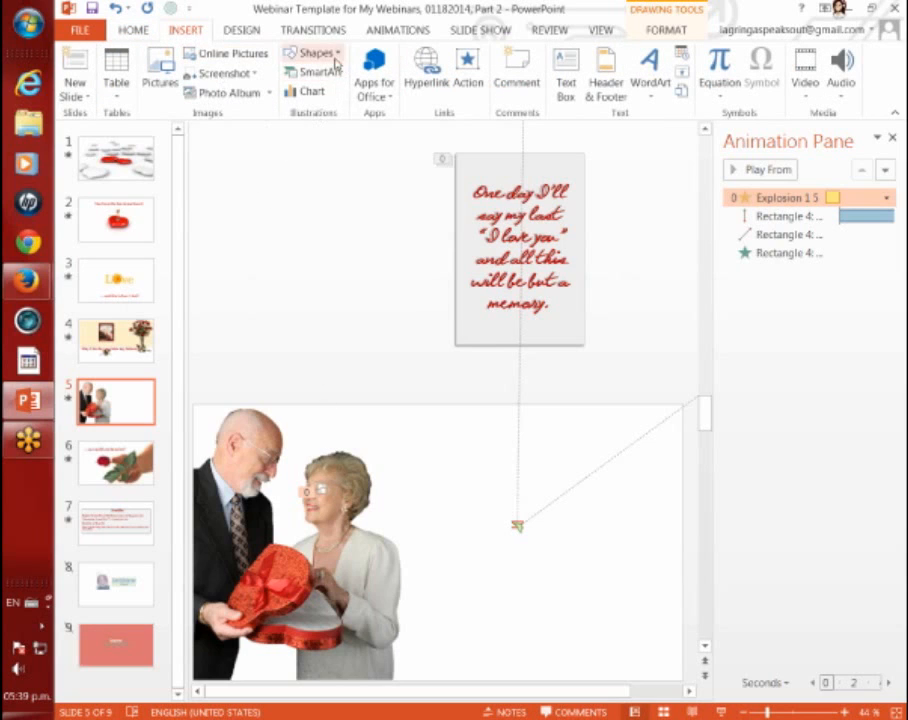
{"action": "left_click", "coordinate": [312, 52]}
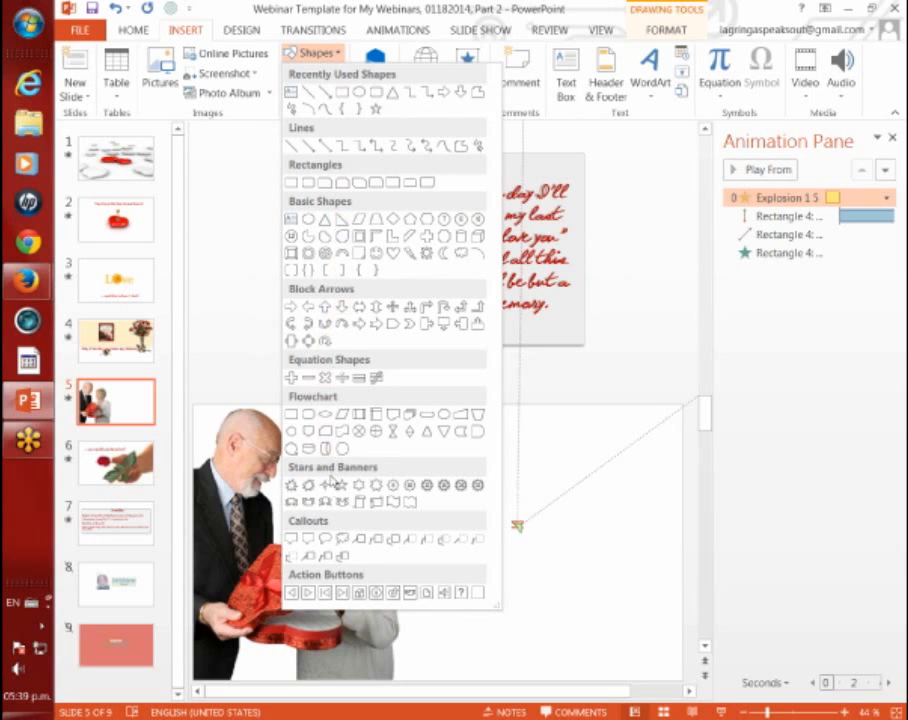
{"action": "mouse_move", "coordinate": [292, 486]}
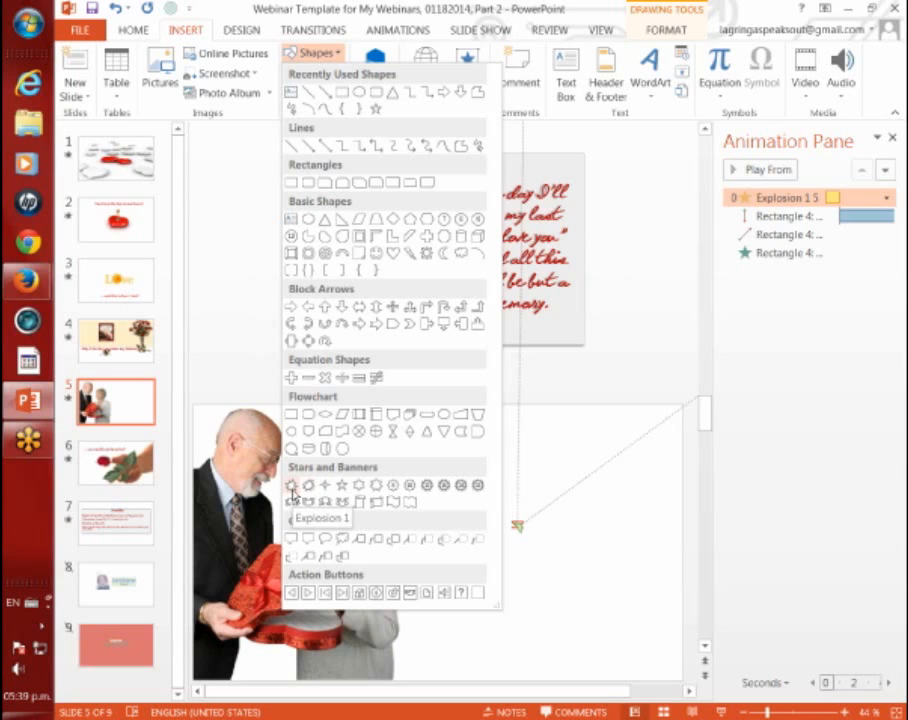
{"action": "left_click", "coordinate": [294, 486]}
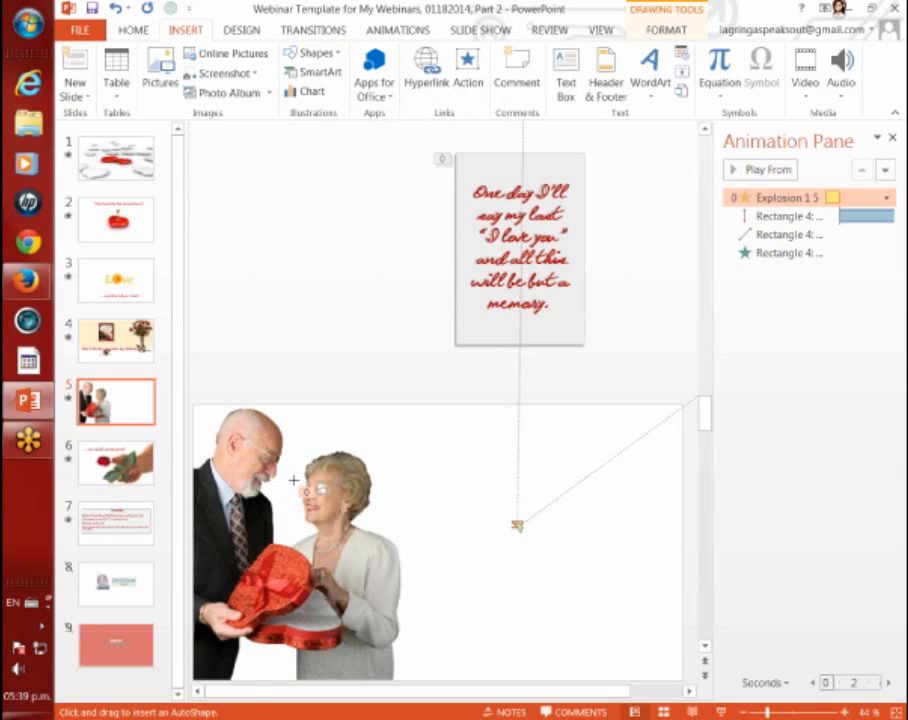
{"action": "mouse_move", "coordinate": [322, 280]}
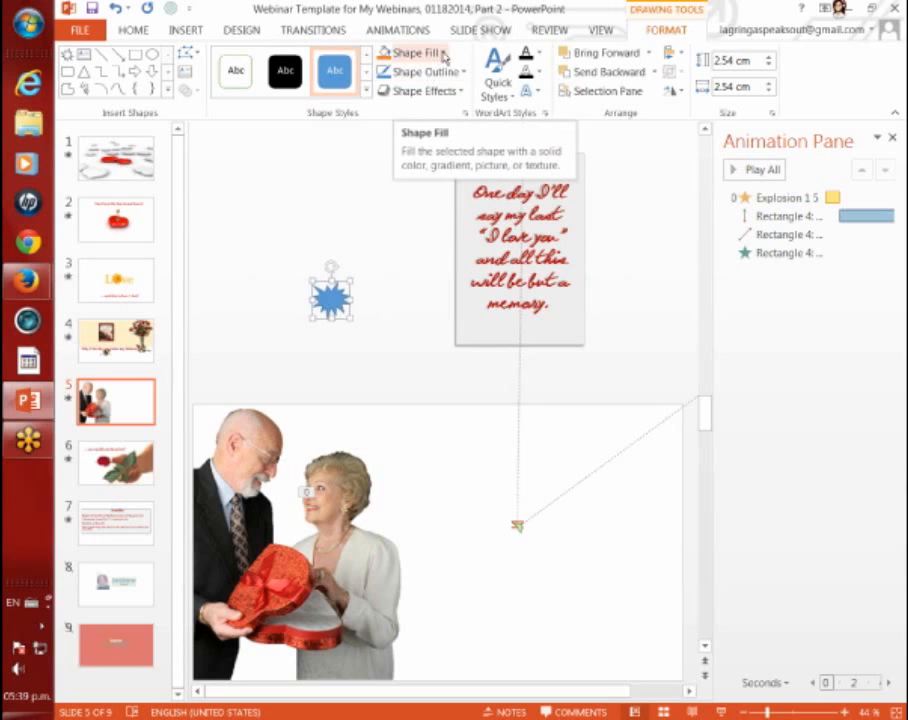
- Give the explosion shape No Fill and No Outline so it no longer shows
{"action": "left_click", "coordinate": [412, 52]}
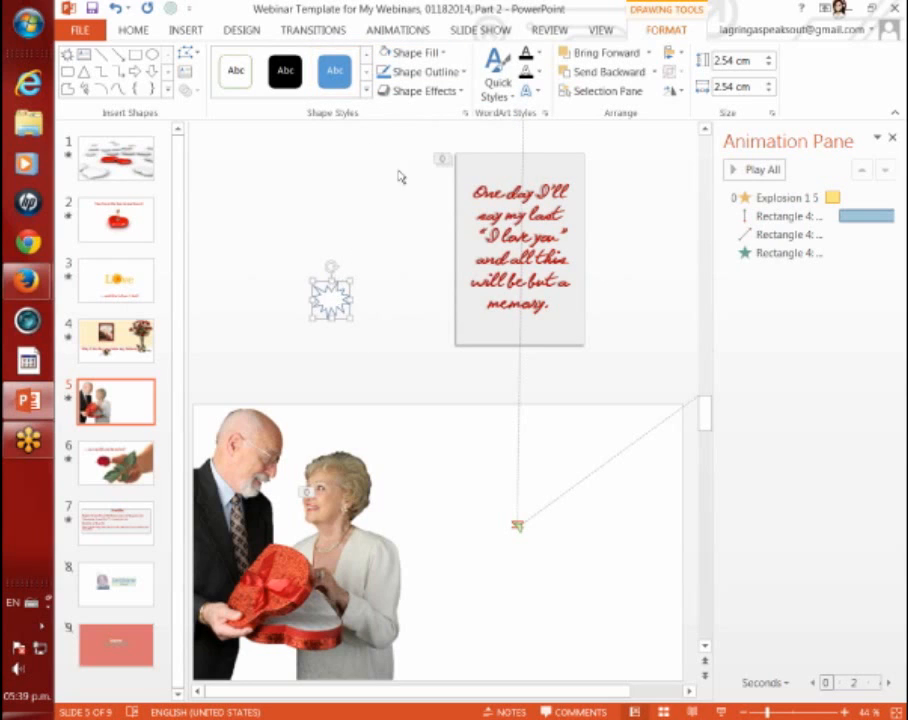
{"action": "left_click", "coordinate": [424, 72]}
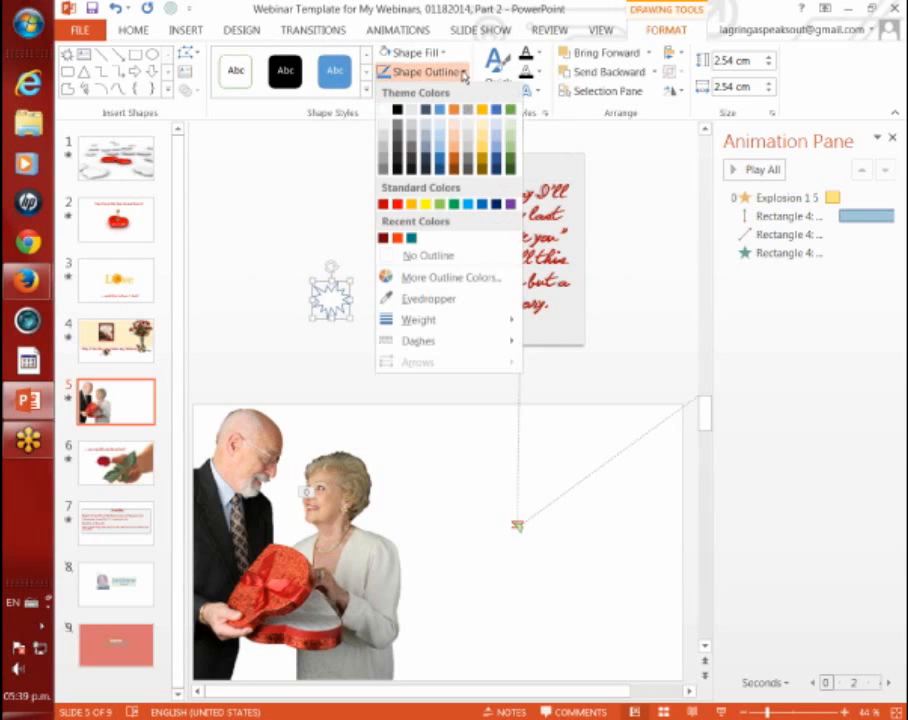
{"action": "left_click", "coordinate": [428, 256]}
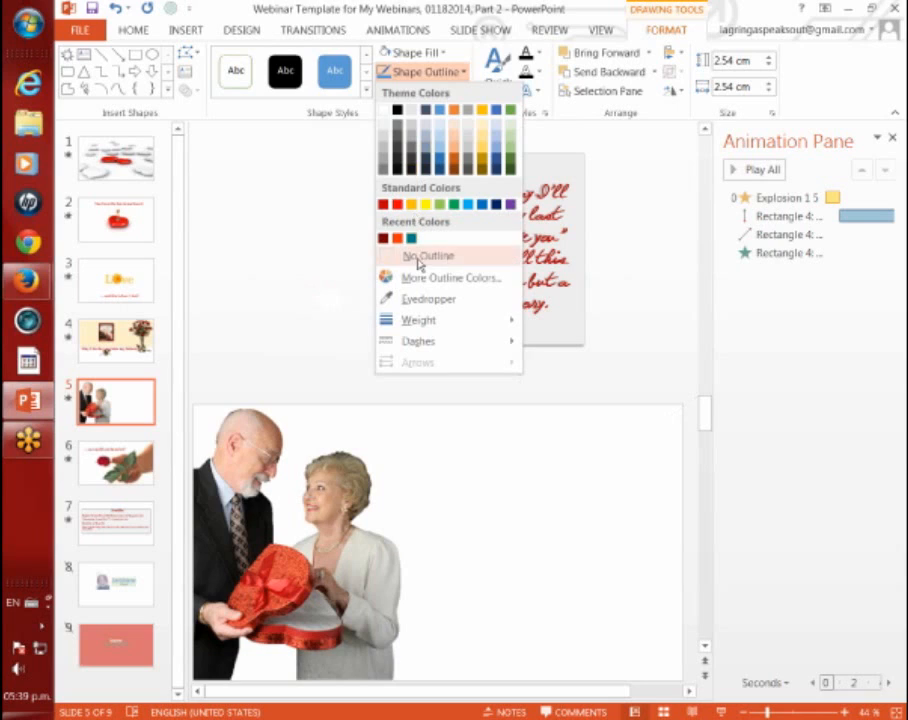
{"action": "left_click", "coordinate": [426, 256]}
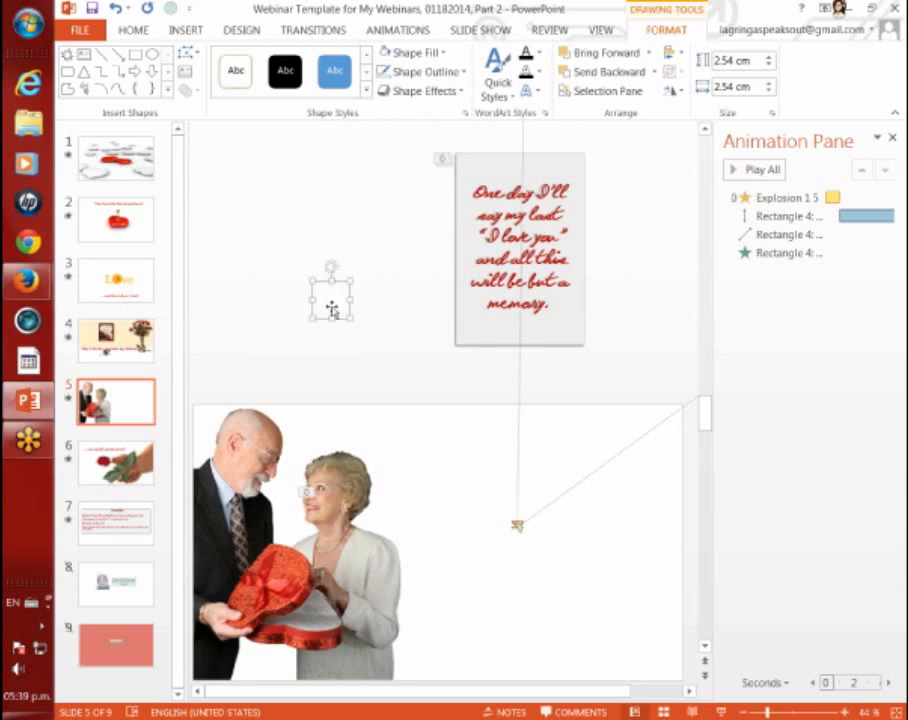
{"action": "mouse_move", "coordinate": [378, 268]}
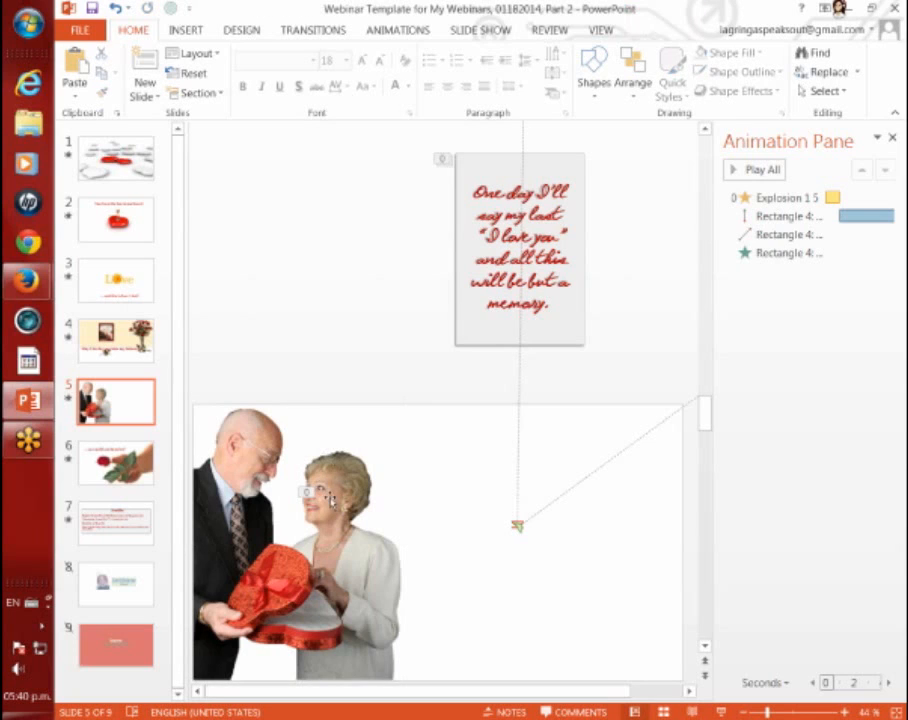
- Change the Explosion 1 shape's animation to the Blink emphasis effect from the full gallery
{"action": "left_click", "coordinate": [320, 500]}
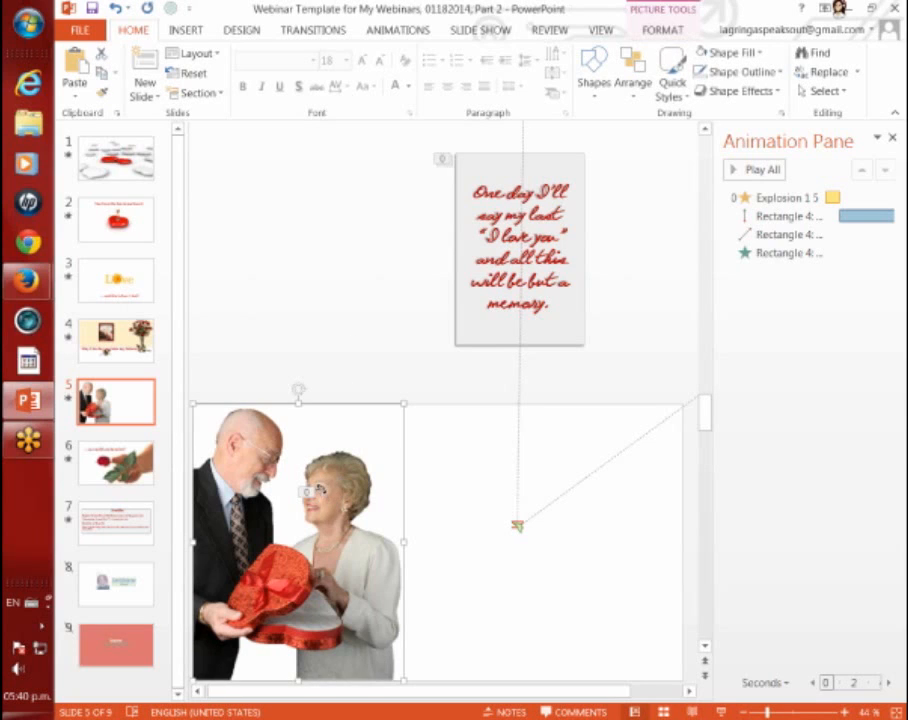
{"action": "left_click", "coordinate": [788, 198]}
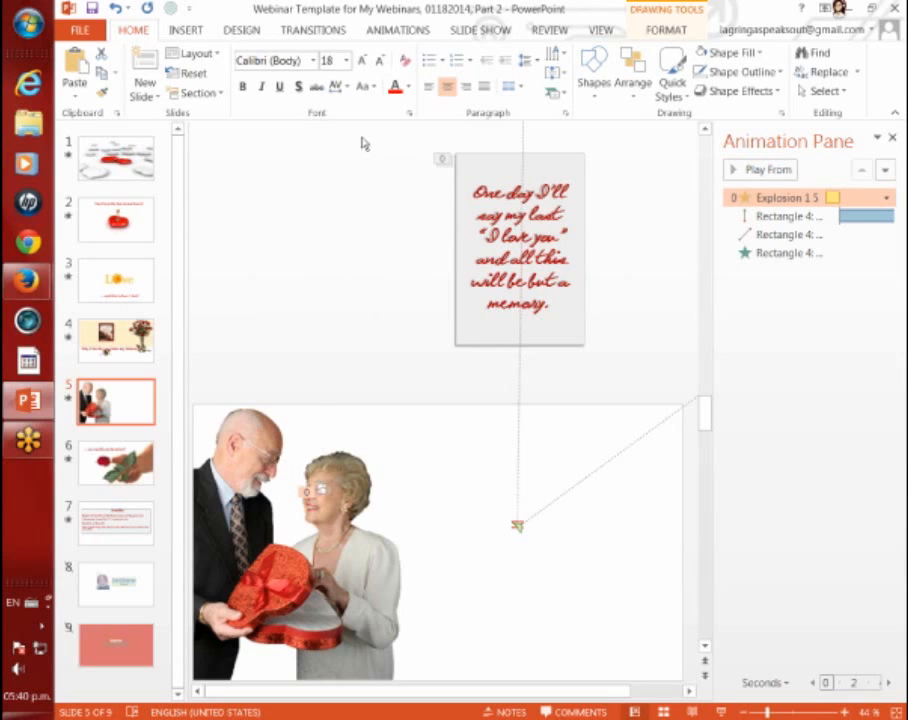
{"action": "left_click", "coordinate": [398, 30]}
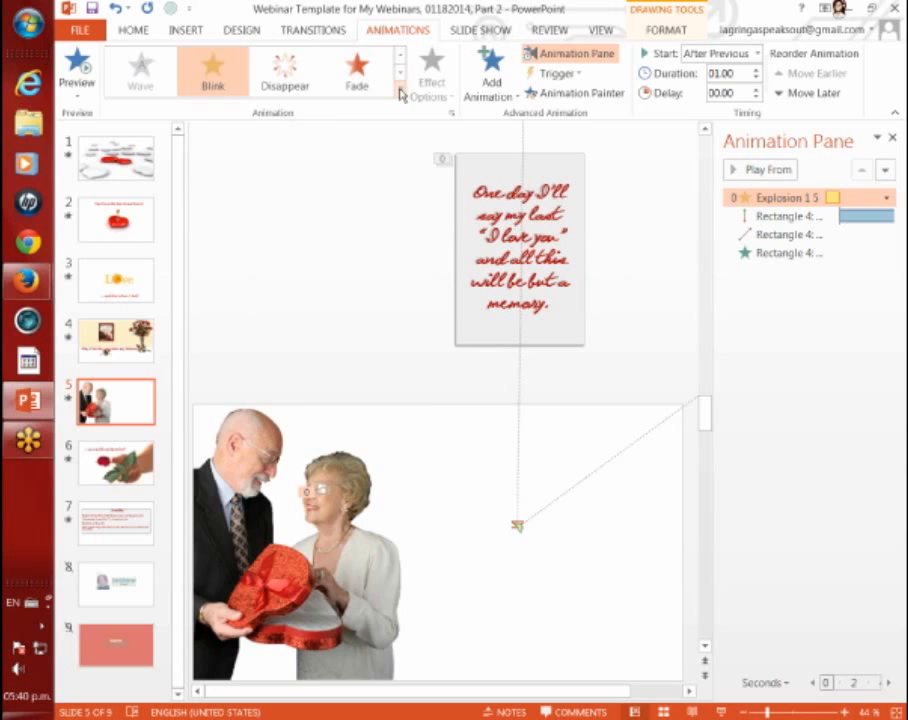
{"action": "left_click", "coordinate": [400, 96]}
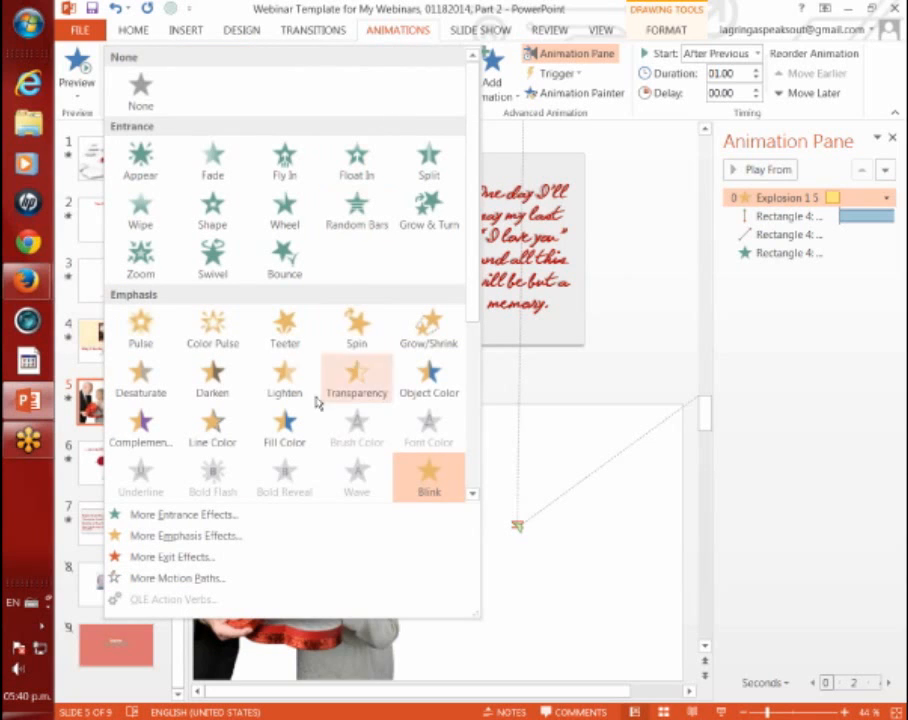
{"action": "mouse_move", "coordinate": [416, 492]}
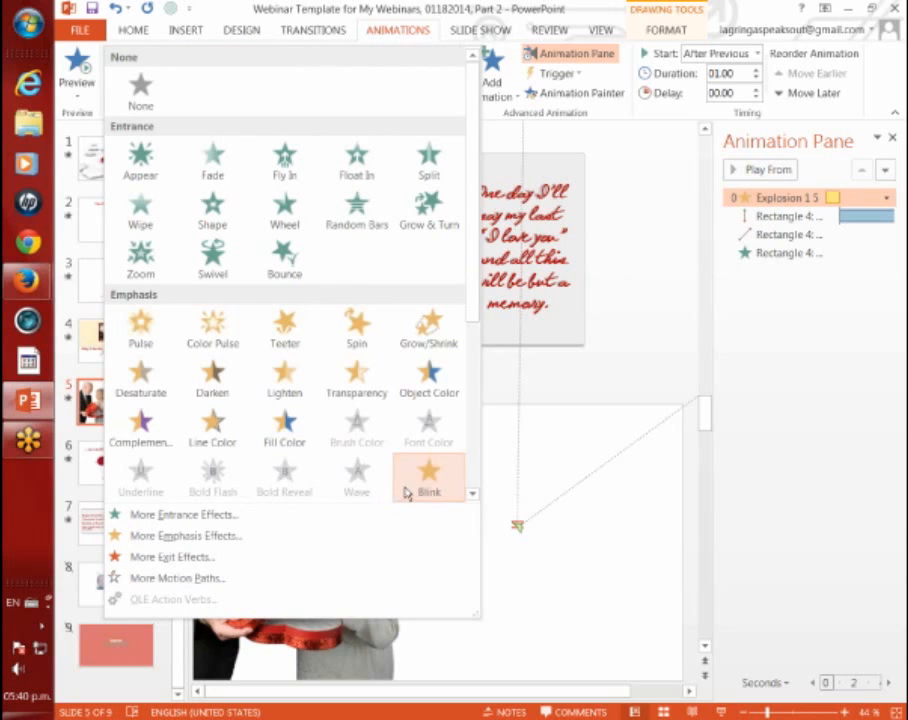
{"action": "mouse_move", "coordinate": [428, 480]}
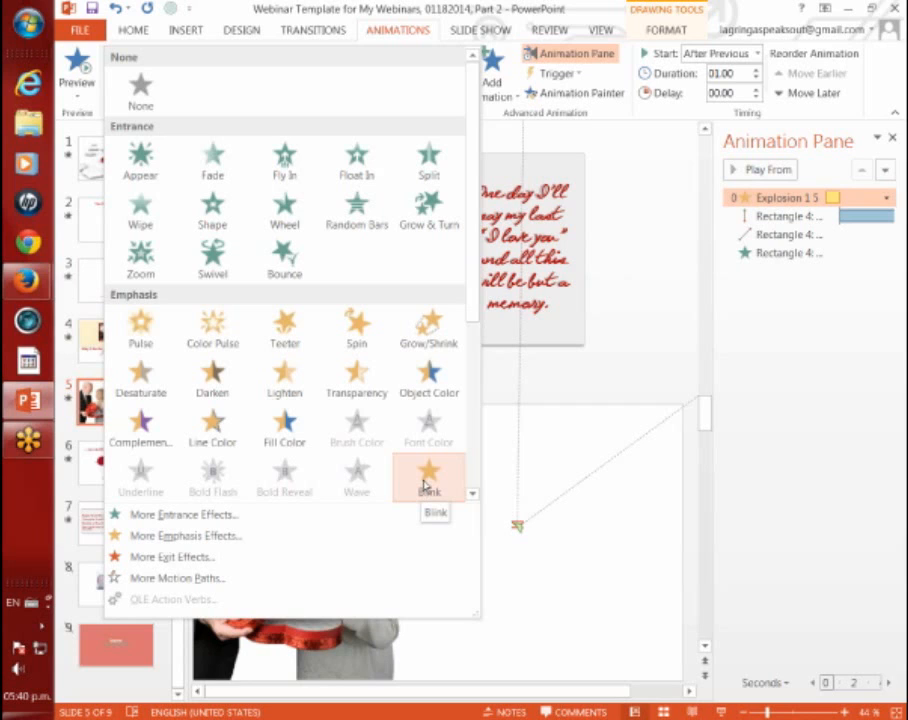
{"action": "left_click", "coordinate": [428, 472]}
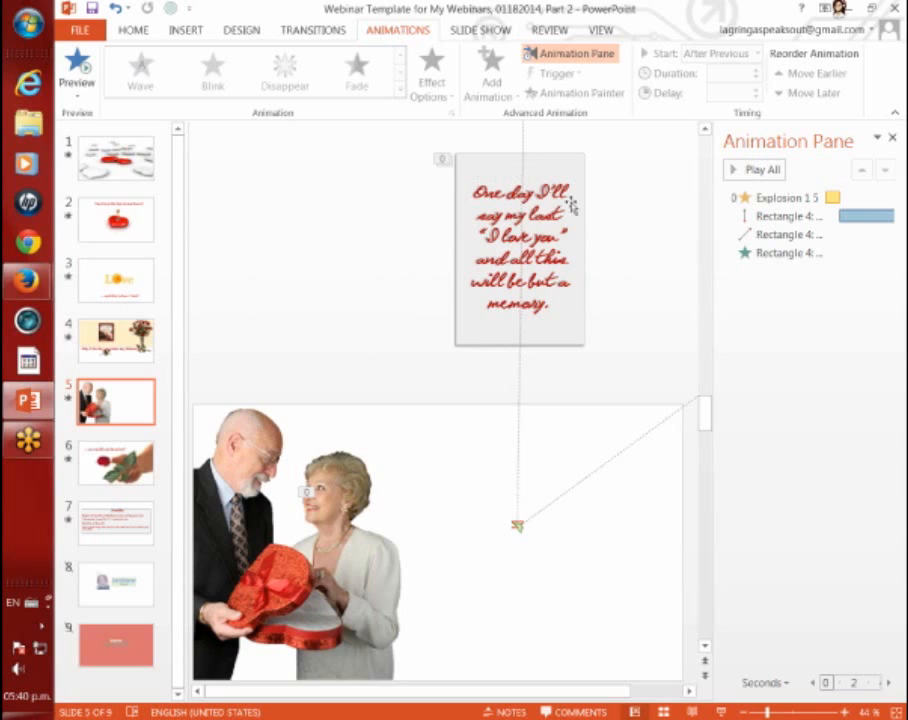
{"action": "mouse_move", "coordinate": [312, 198]}
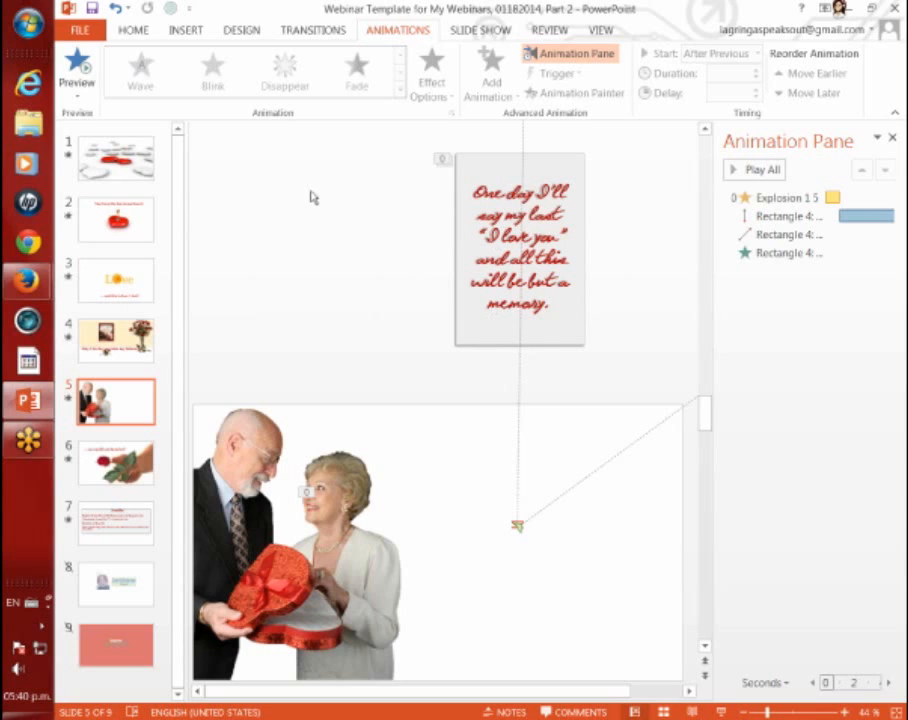
{"action": "left_click", "coordinate": [184, 30]}
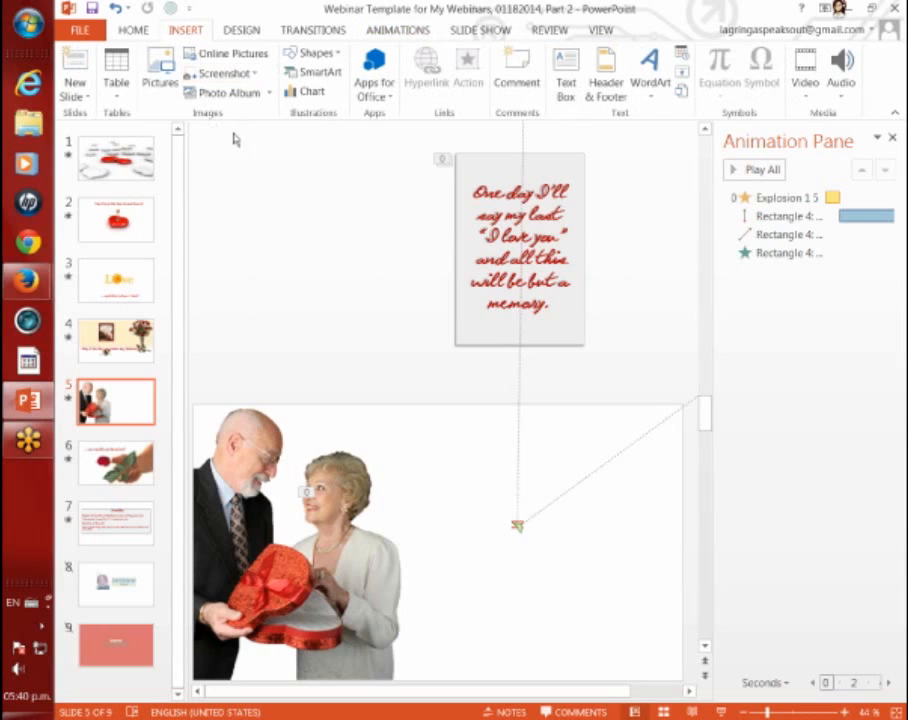
{"action": "left_click", "coordinate": [564, 70]}
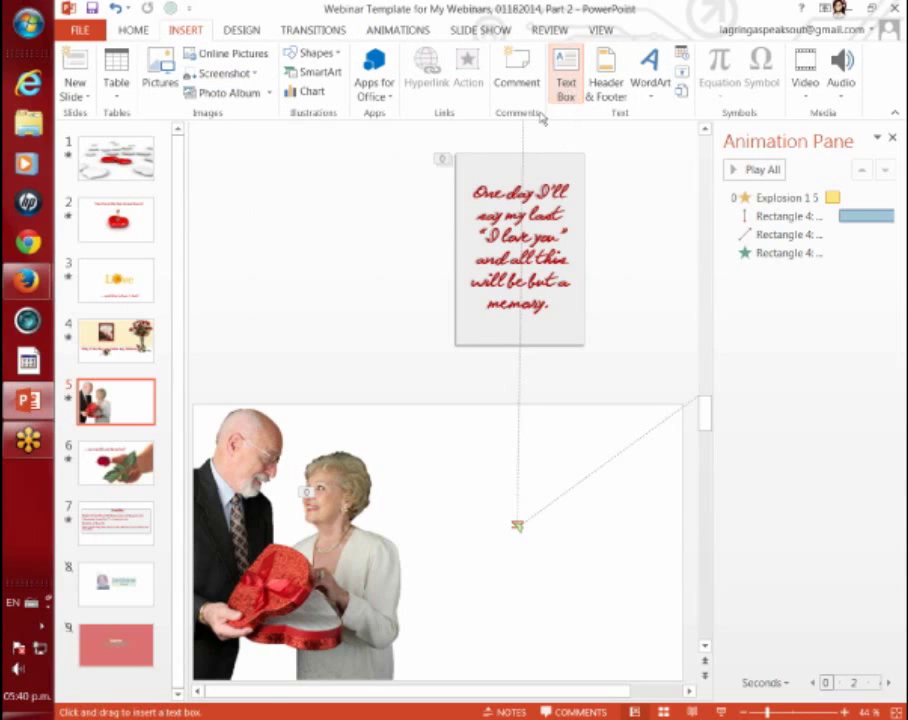
{"action": "left_click", "coordinate": [132, 28]}
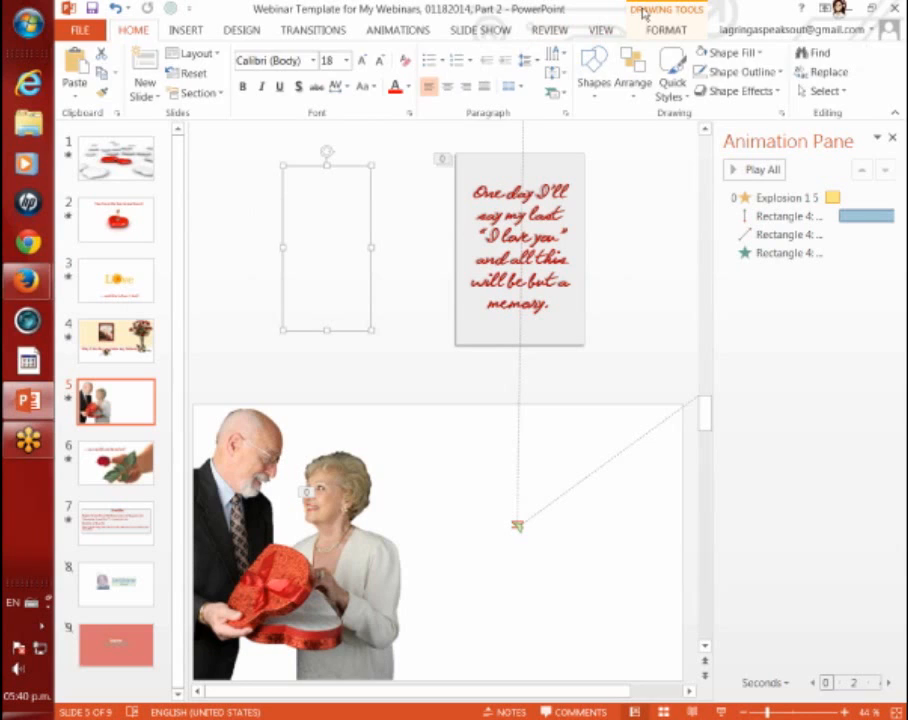
{"action": "left_click", "coordinate": [668, 30]}
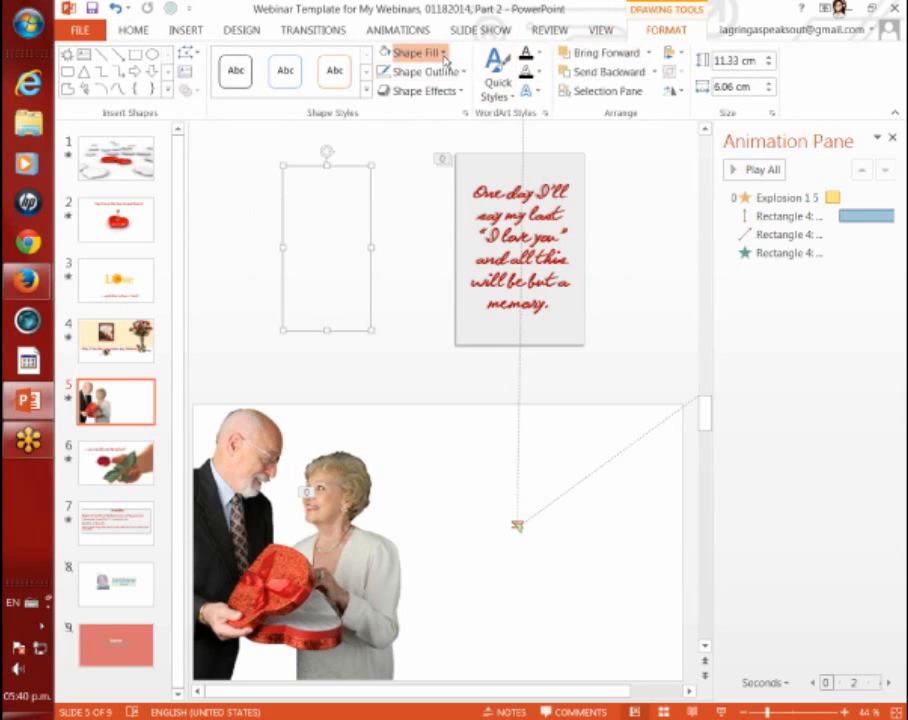
{"action": "left_click", "coordinate": [408, 52]}
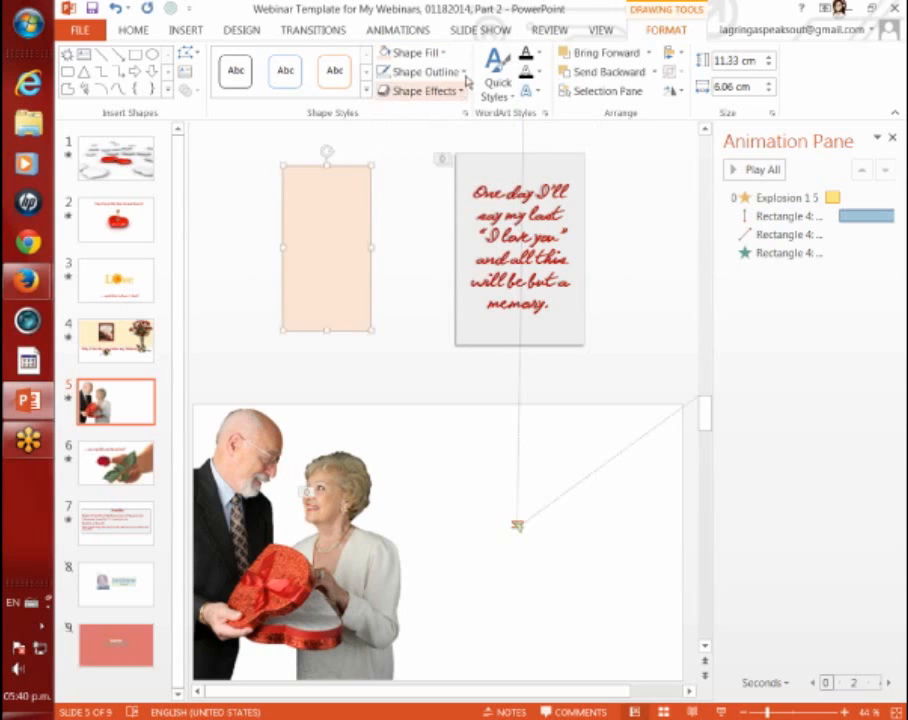
{"action": "left_click", "coordinate": [430, 72]}
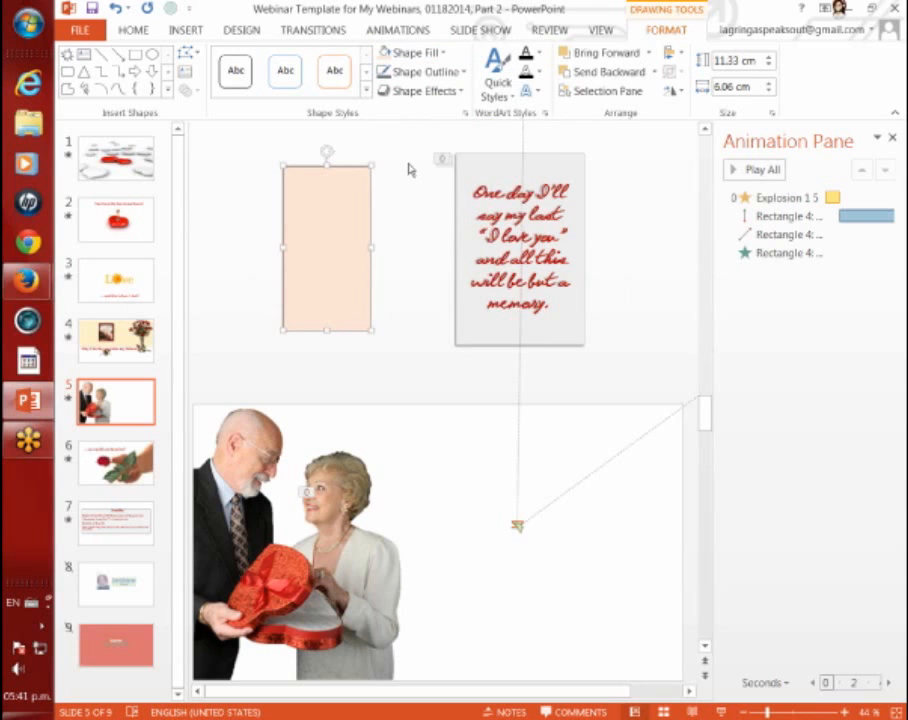
{"action": "left_click", "coordinate": [420, 72]}
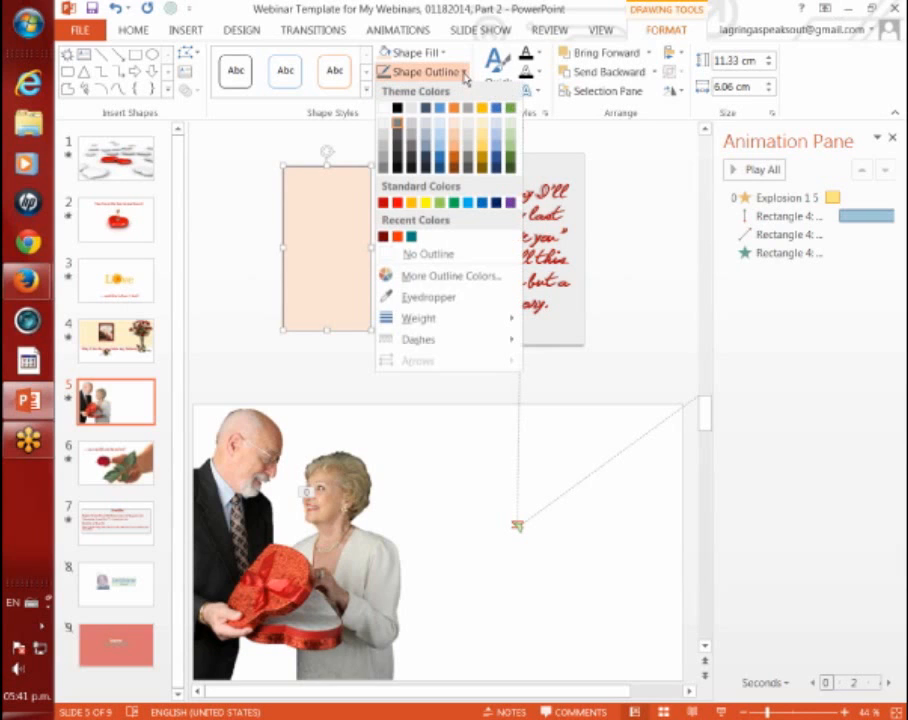
{"action": "mouse_move", "coordinate": [418, 320]}
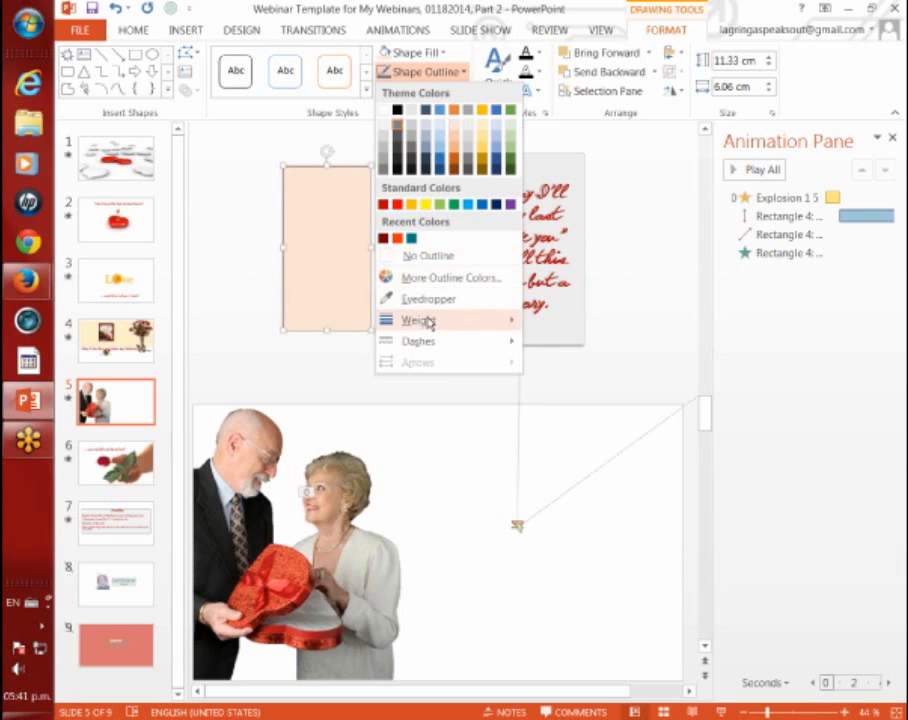
{"action": "left_click", "coordinate": [418, 320]}
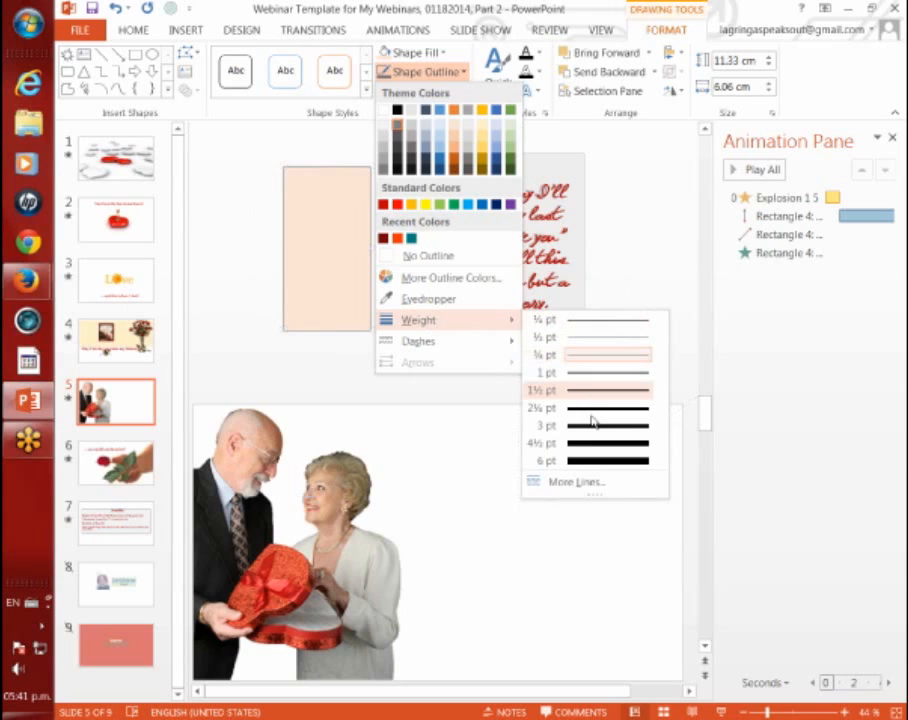
{"action": "mouse_move", "coordinate": [596, 444]}
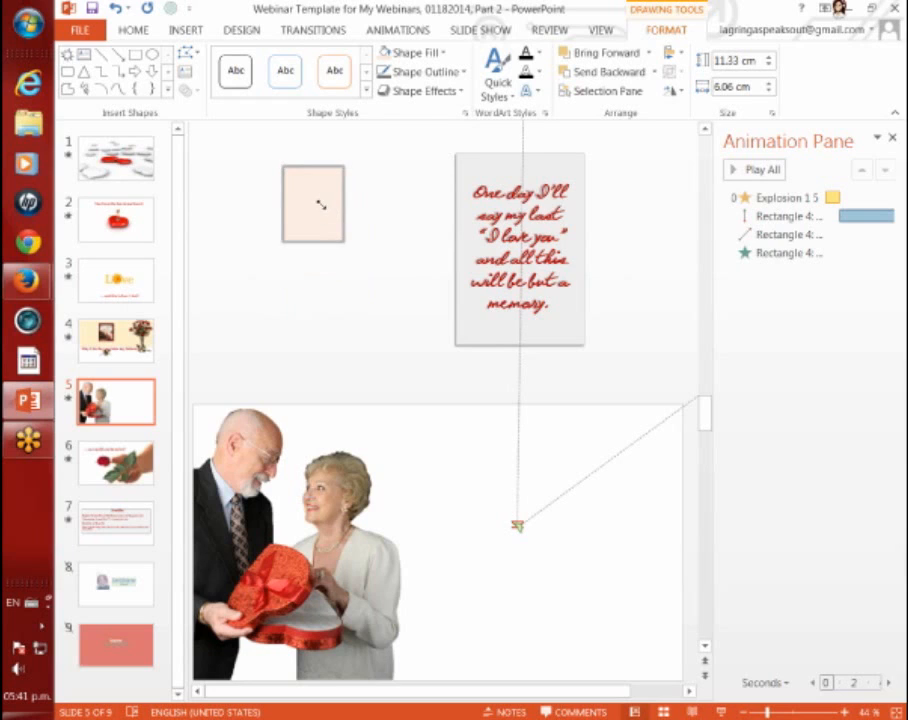
{"action": "left_click", "coordinate": [132, 32]}
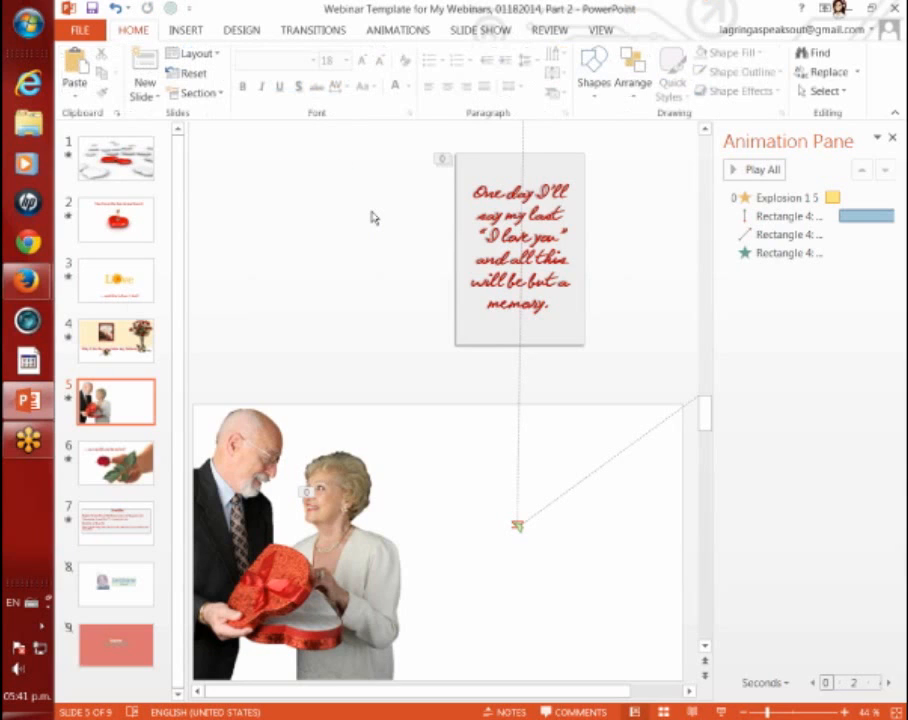
{"action": "mouse_move", "coordinate": [434, 322]}
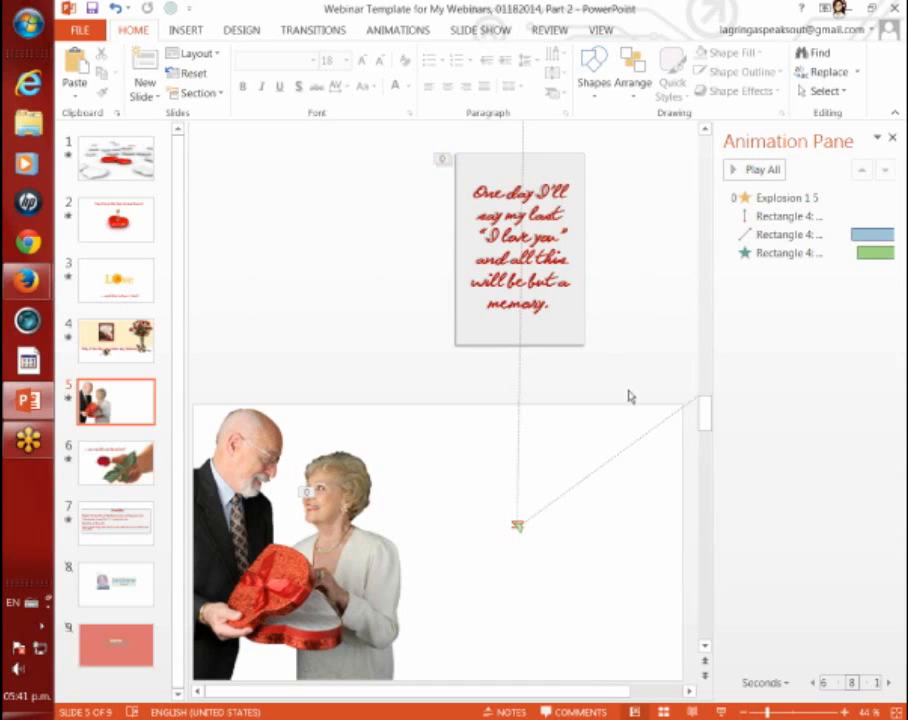
- Play all slide 5 animations as a preview and stop once the note card falls away
{"action": "left_click", "coordinate": [762, 168]}
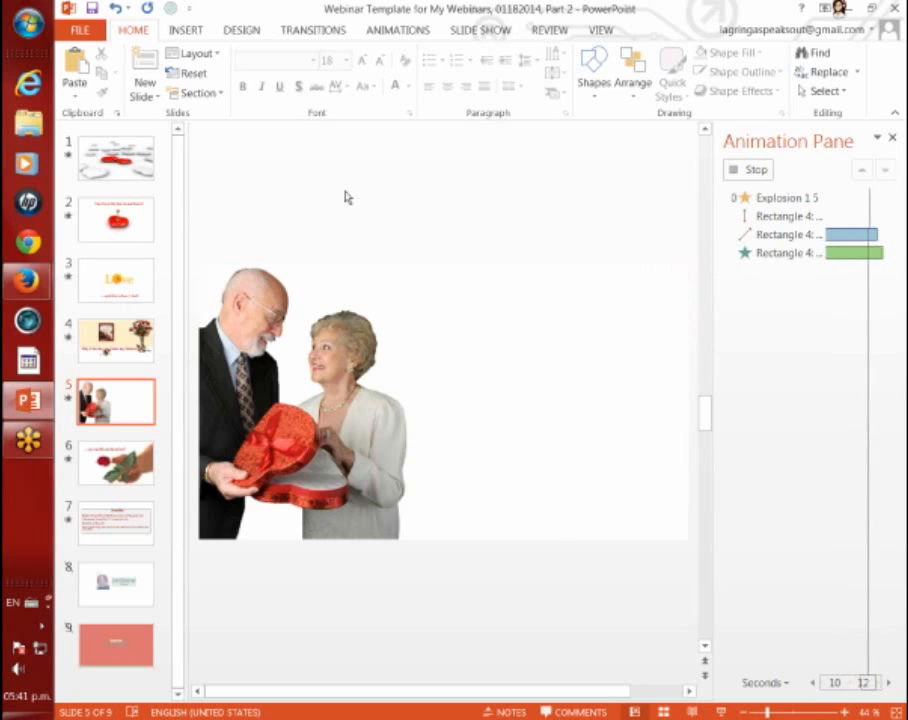
{"action": "left_click", "coordinate": [756, 168]}
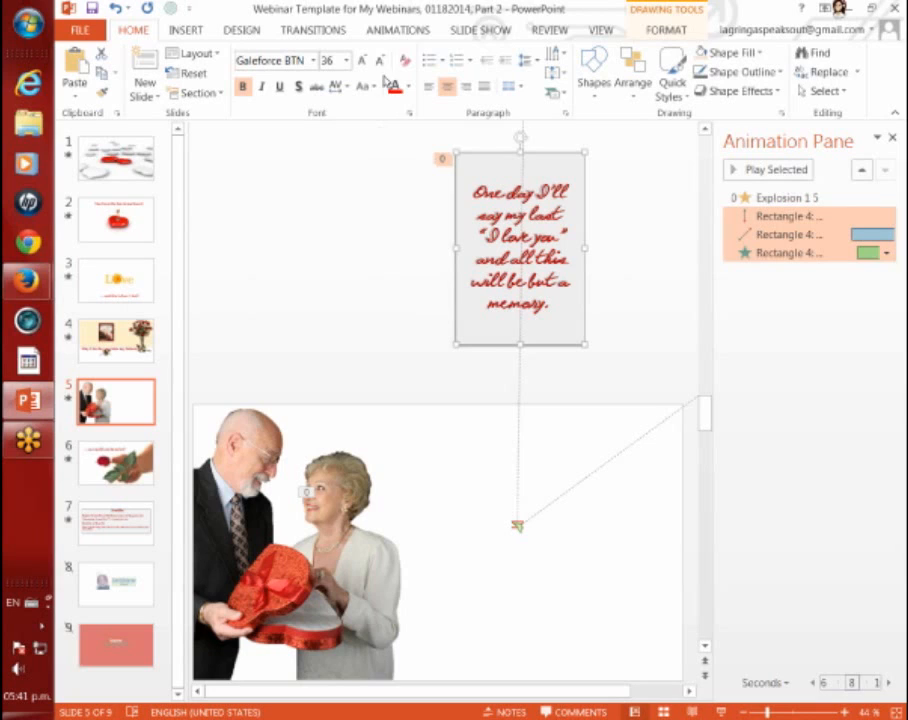
- Preview the Heartbeat motion path for the love-quote card, then revisit the third animation's options
{"action": "left_click", "coordinate": [394, 30]}
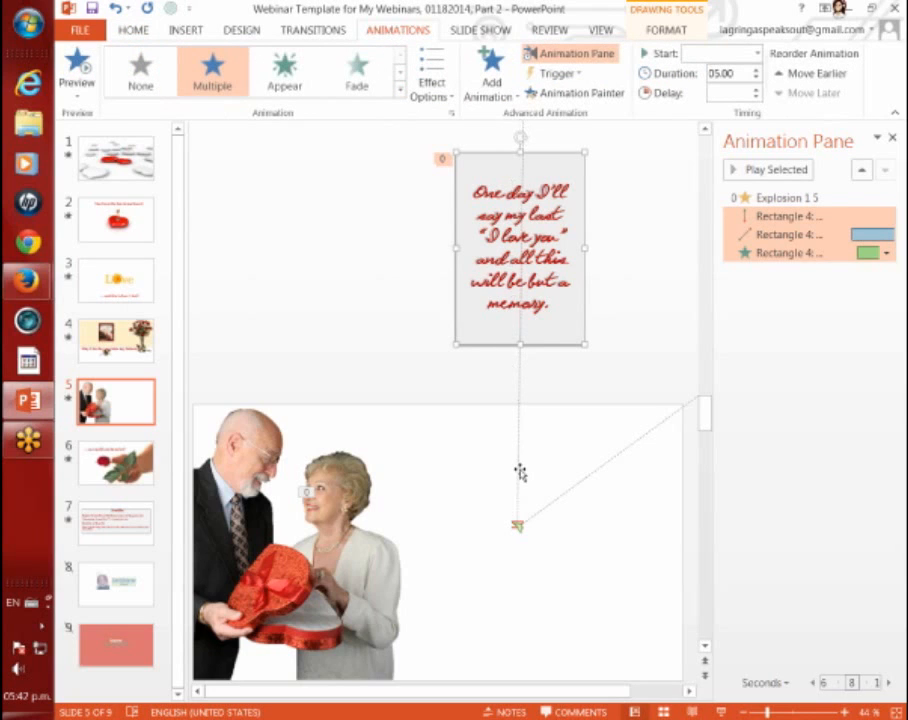
{"action": "left_click", "coordinate": [392, 84]}
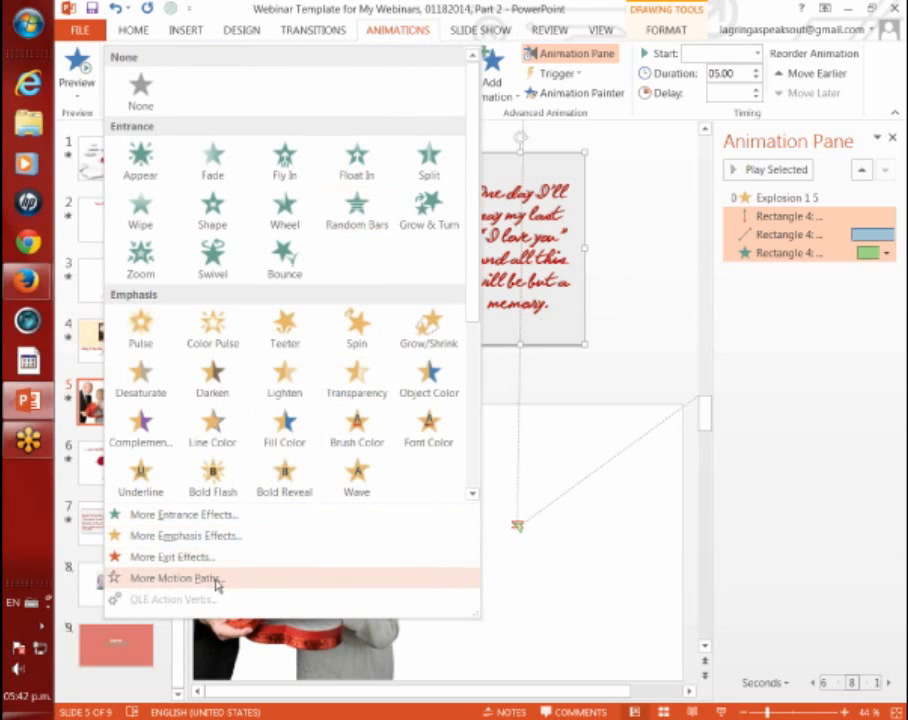
{"action": "left_click", "coordinate": [180, 576]}
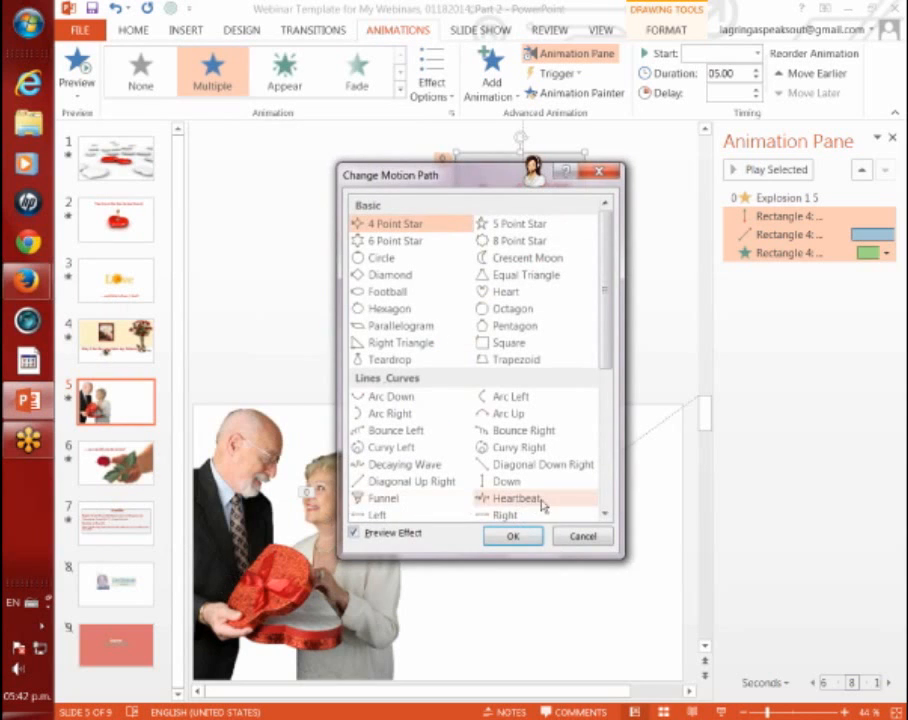
{"action": "mouse_move", "coordinate": [504, 480]}
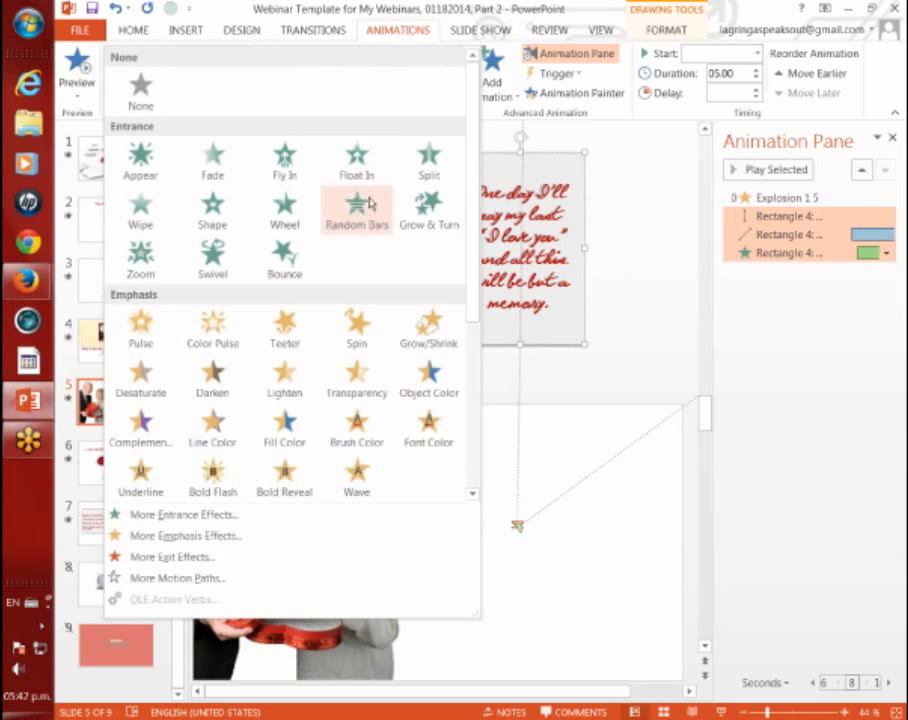
{"action": "mouse_move", "coordinate": [524, 314]}
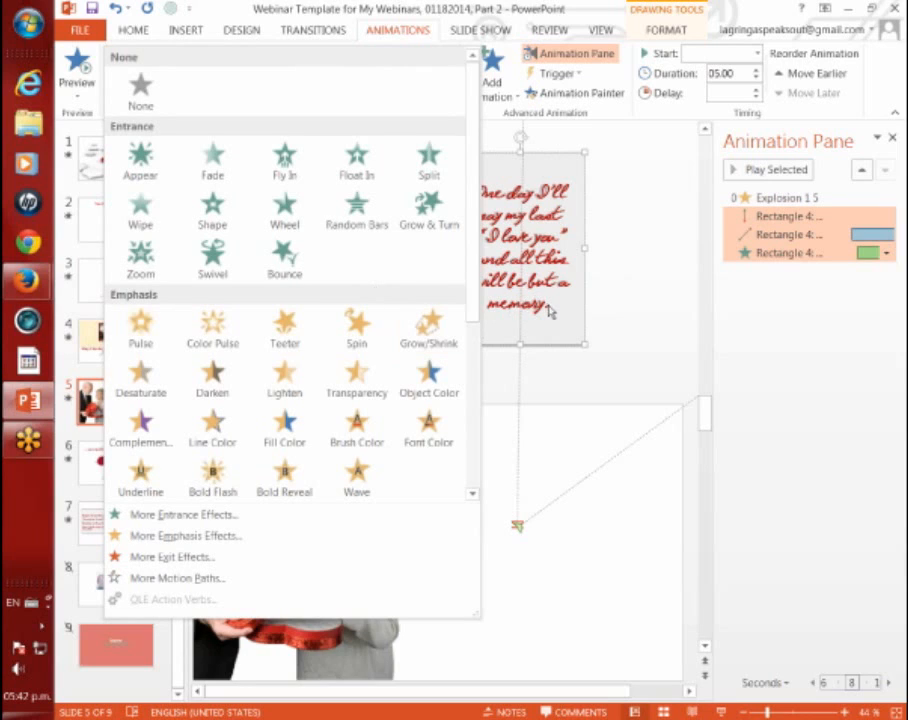
{"action": "mouse_move", "coordinate": [428, 324]}
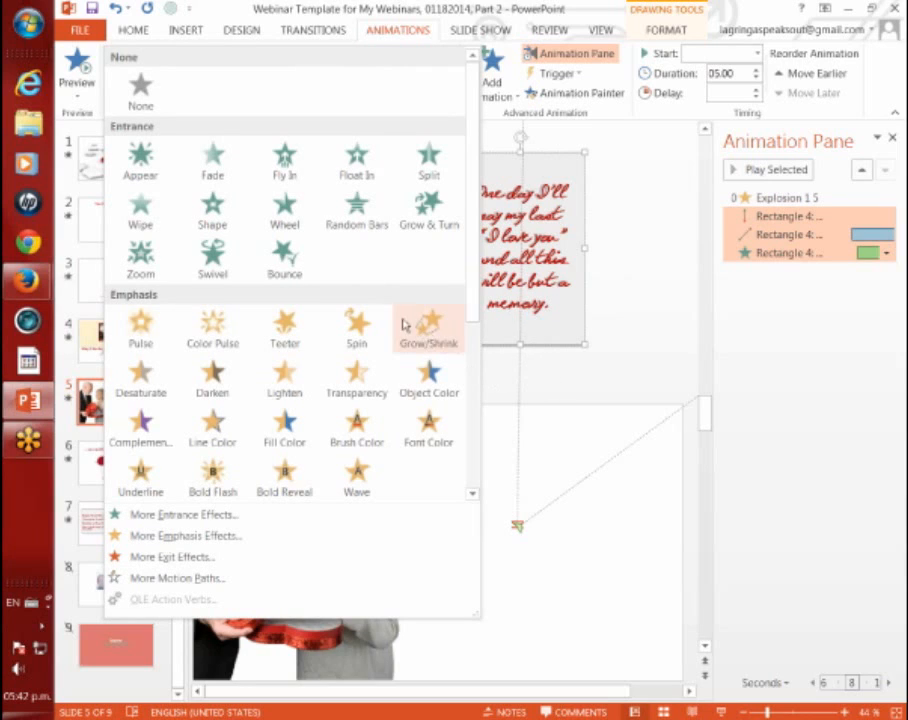
{"action": "mouse_move", "coordinate": [212, 272]}
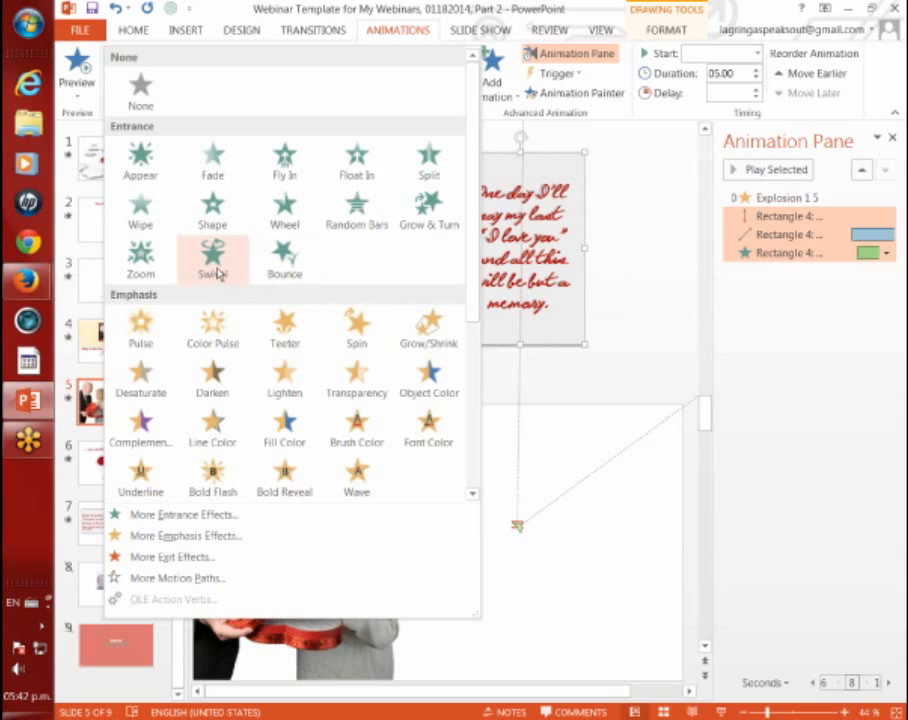
{"action": "mouse_move", "coordinate": [230, 272]}
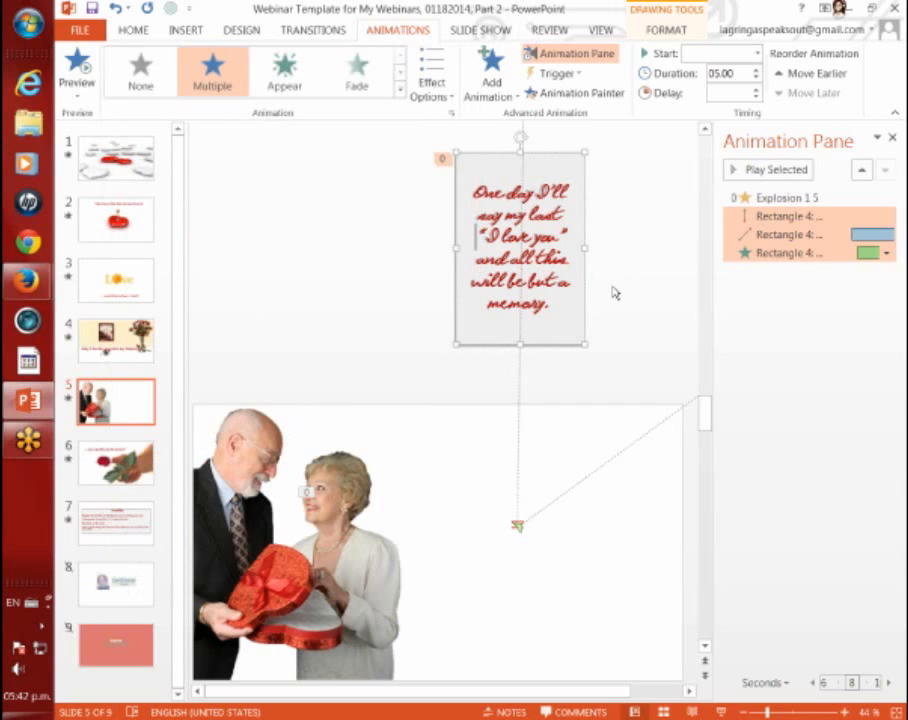
{"action": "mouse_move", "coordinate": [640, 370]}
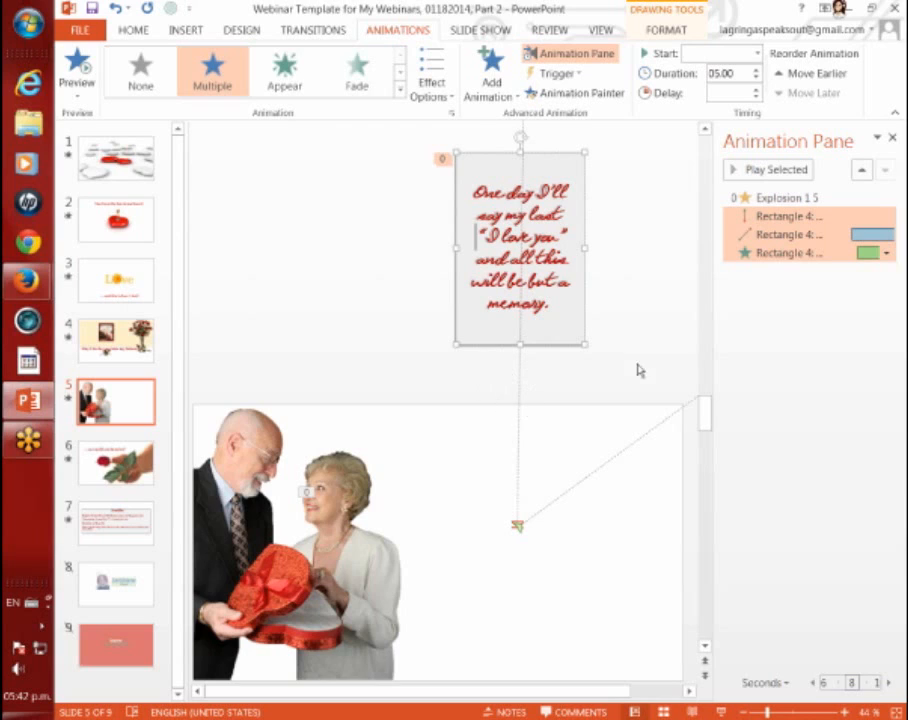
{"action": "mouse_move", "coordinate": [660, 340]}
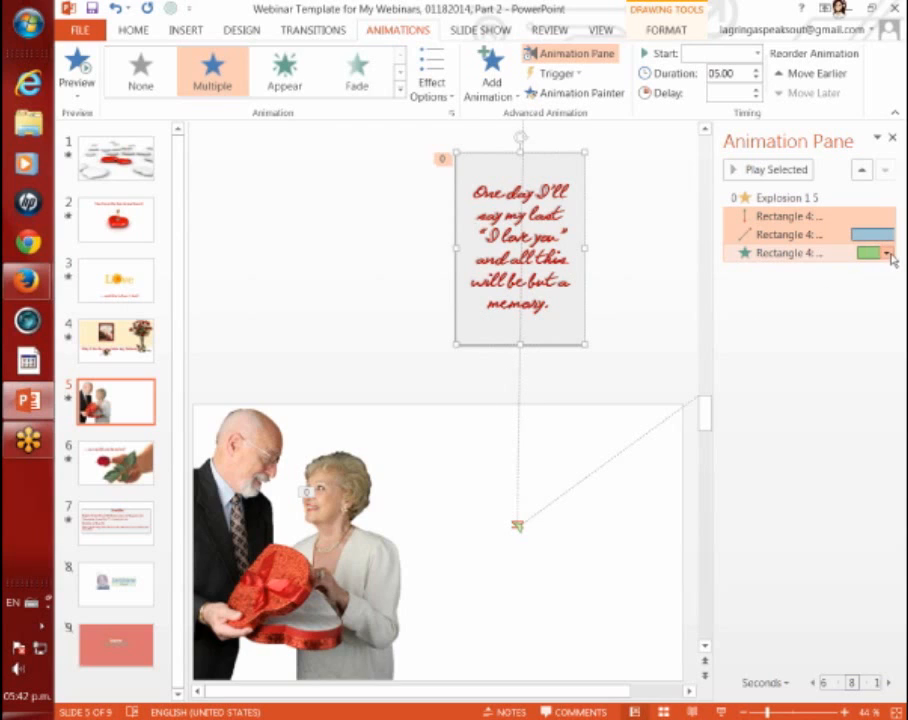
{"action": "left_click", "coordinate": [884, 256]}
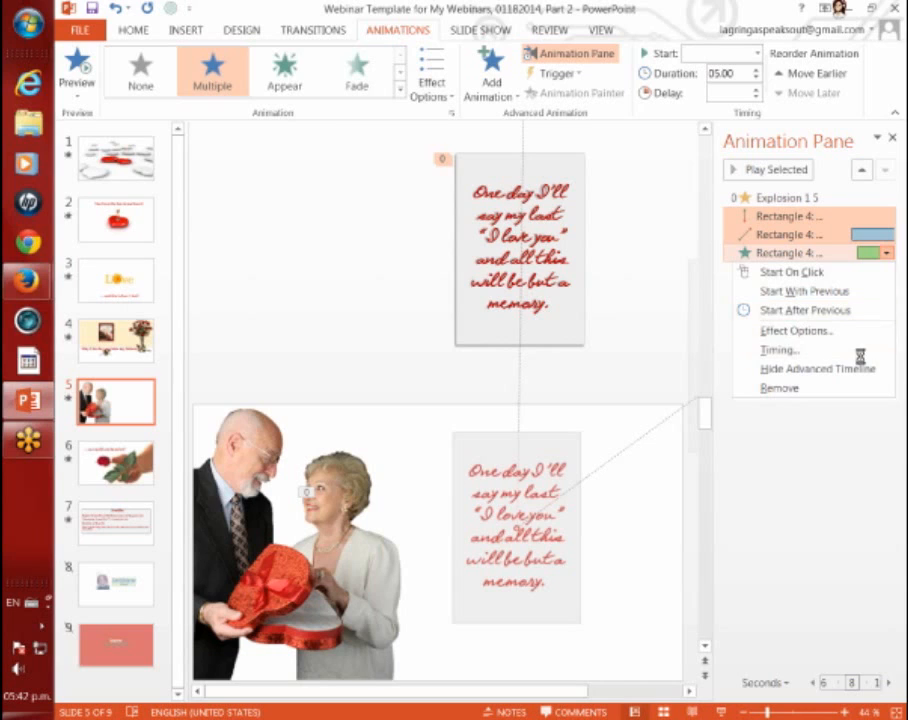
{"action": "left_click", "coordinate": [780, 348]}
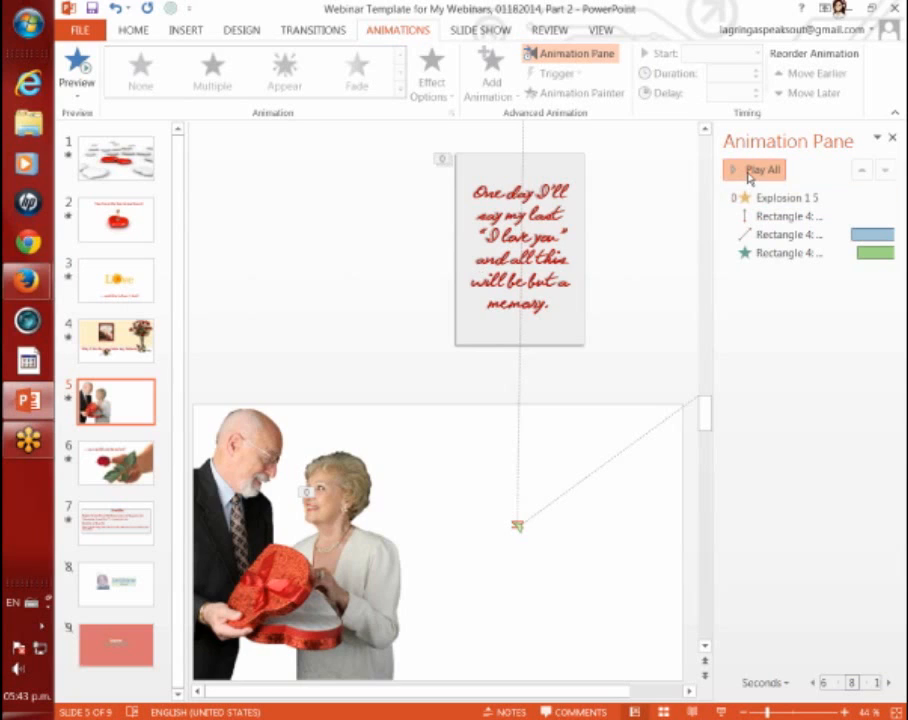
{"action": "left_click", "coordinate": [756, 168]}
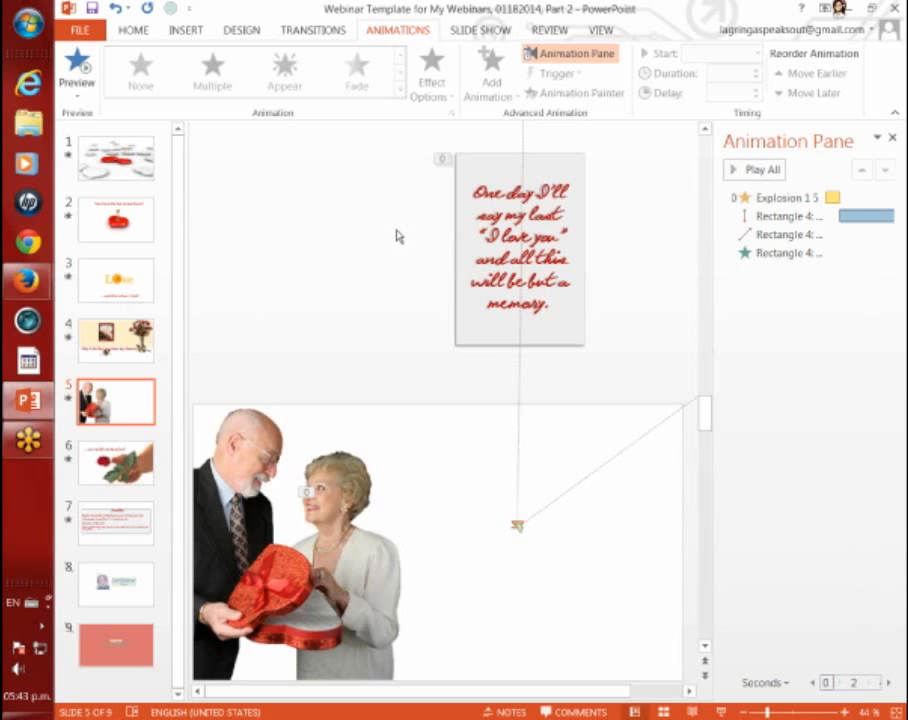
{"action": "mouse_move", "coordinate": [144, 460]}
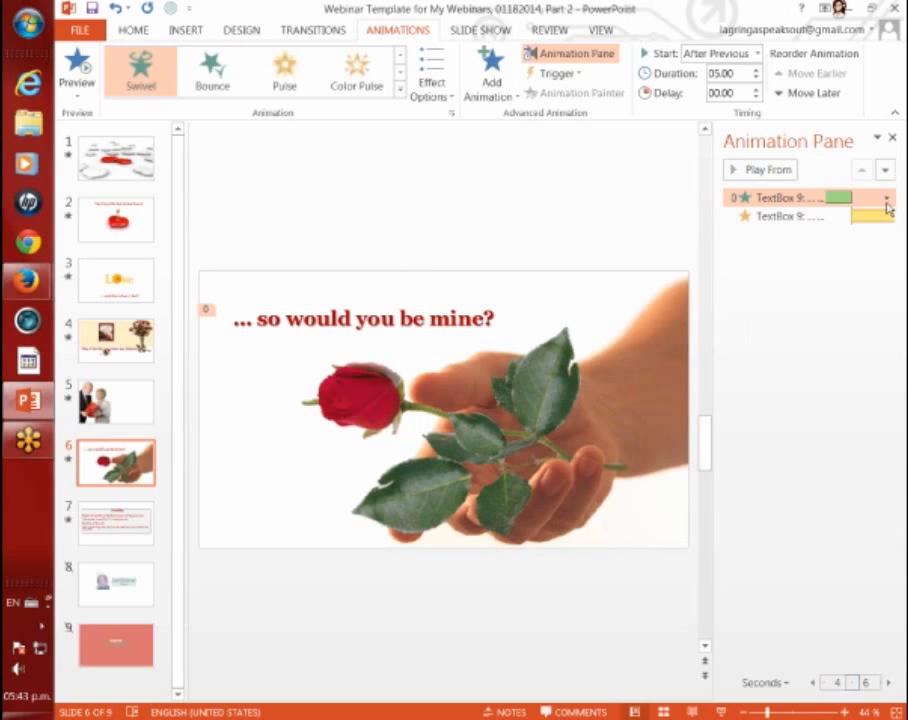
- Inspect the swivel entrance's effect settings for the question text and cancel without changes
{"action": "left_click", "coordinate": [884, 196]}
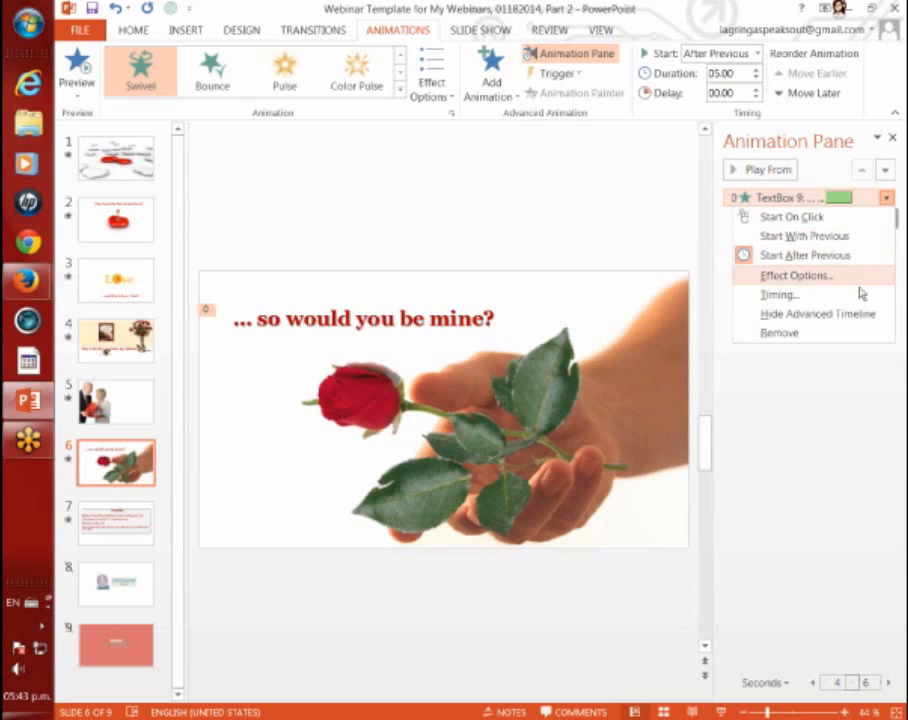
{"action": "left_click", "coordinate": [778, 296]}
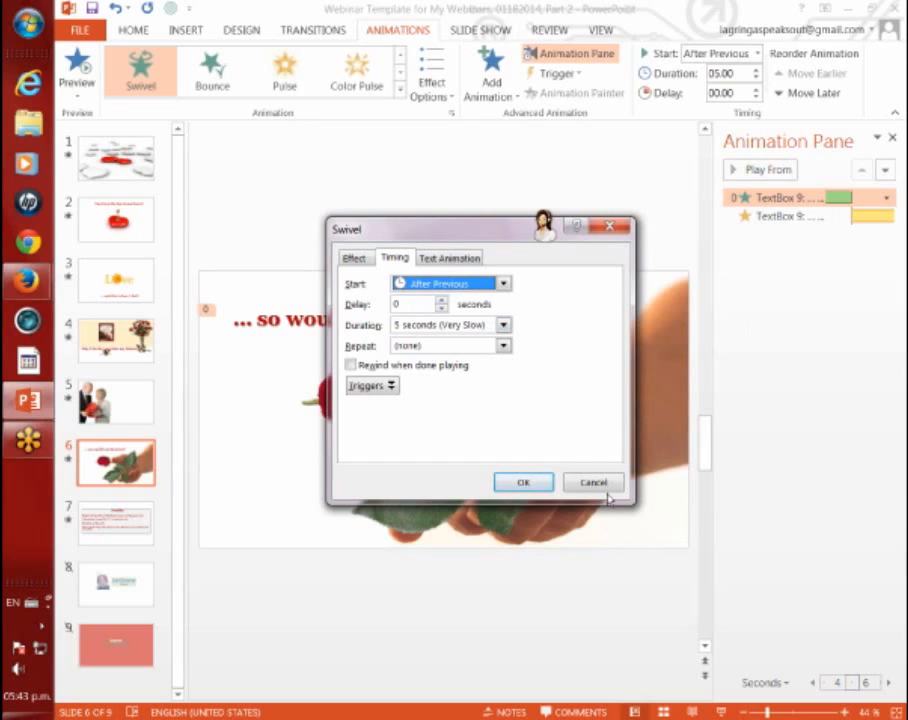
{"action": "left_click", "coordinate": [522, 482]}
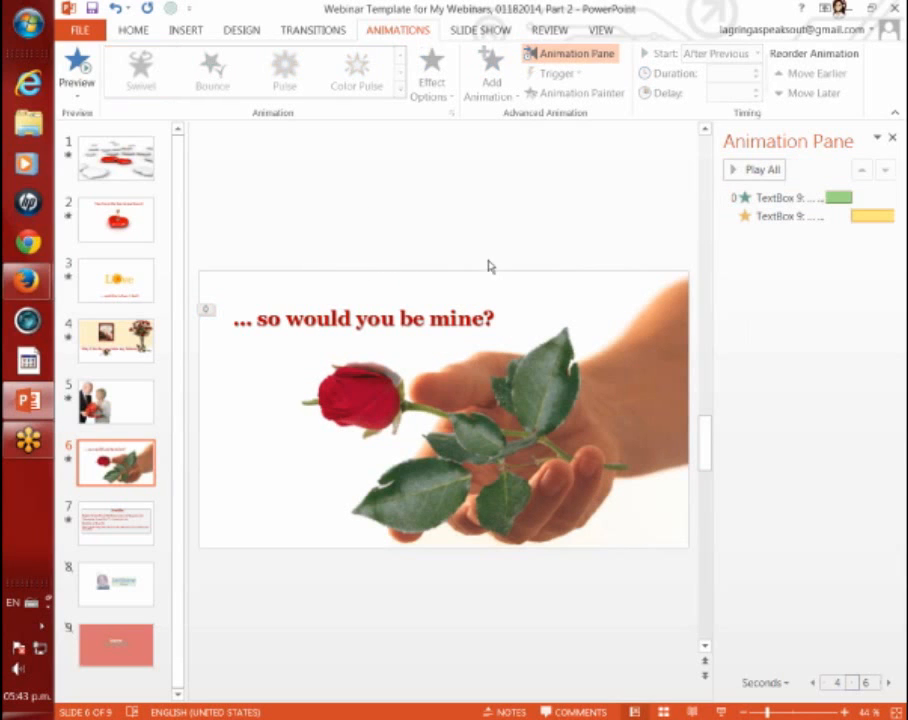
{"action": "left_click", "coordinate": [364, 320]}
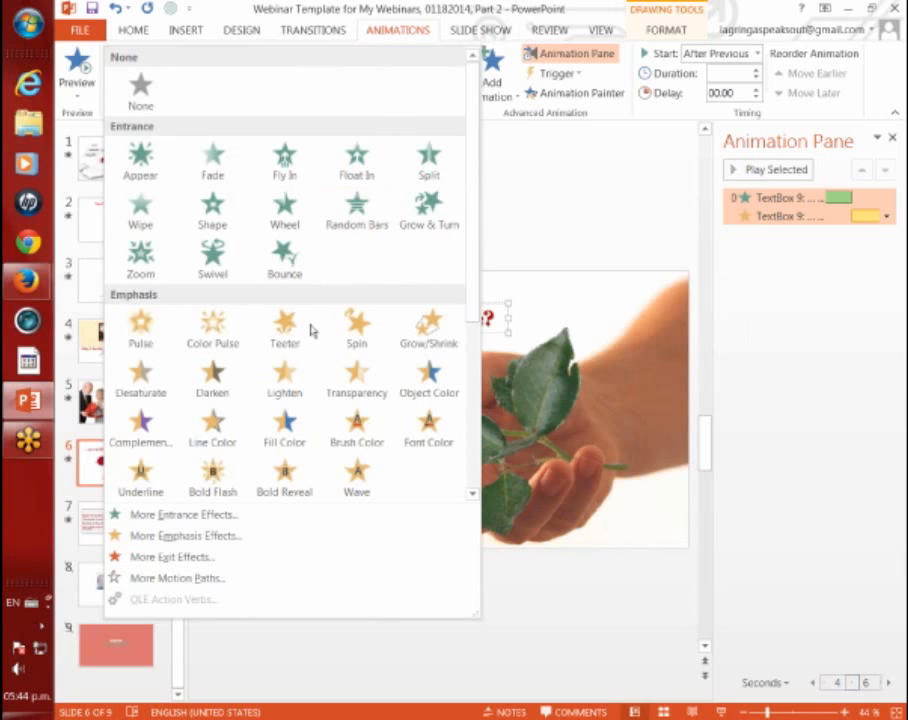
{"action": "mouse_move", "coordinate": [284, 324]}
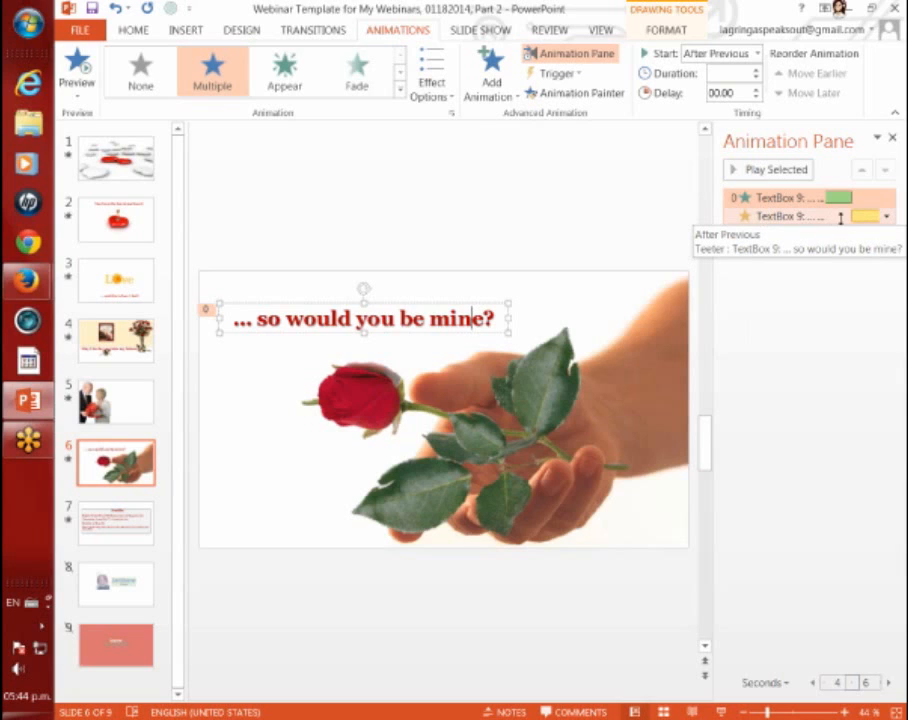
- Review the teeter emphasis timing and its speed choices, then cancel without changes
{"action": "left_click", "coordinate": [888, 216]}
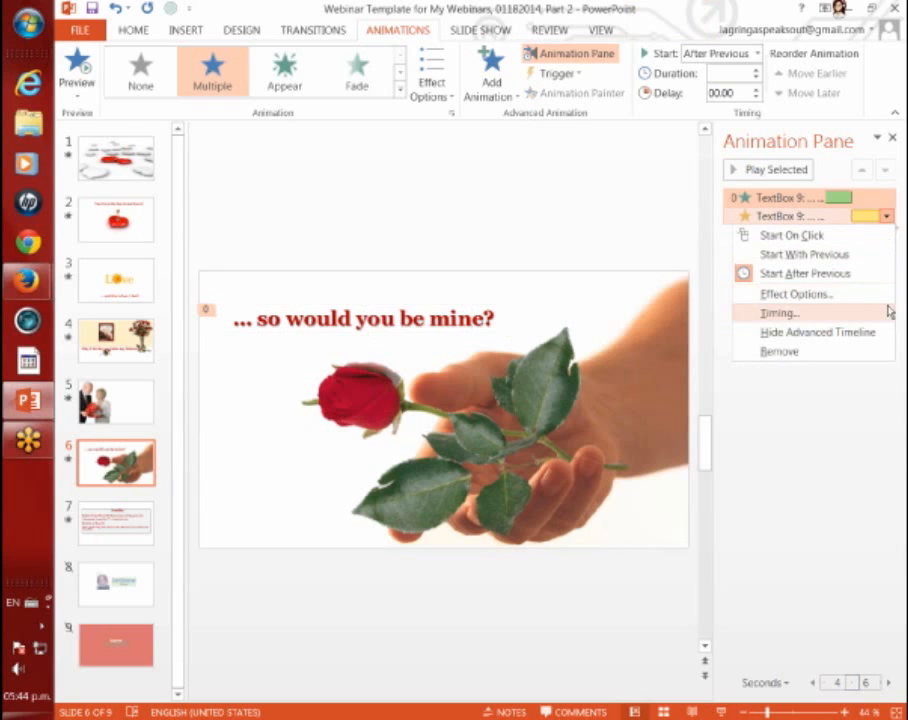
{"action": "left_click", "coordinate": [768, 312]}
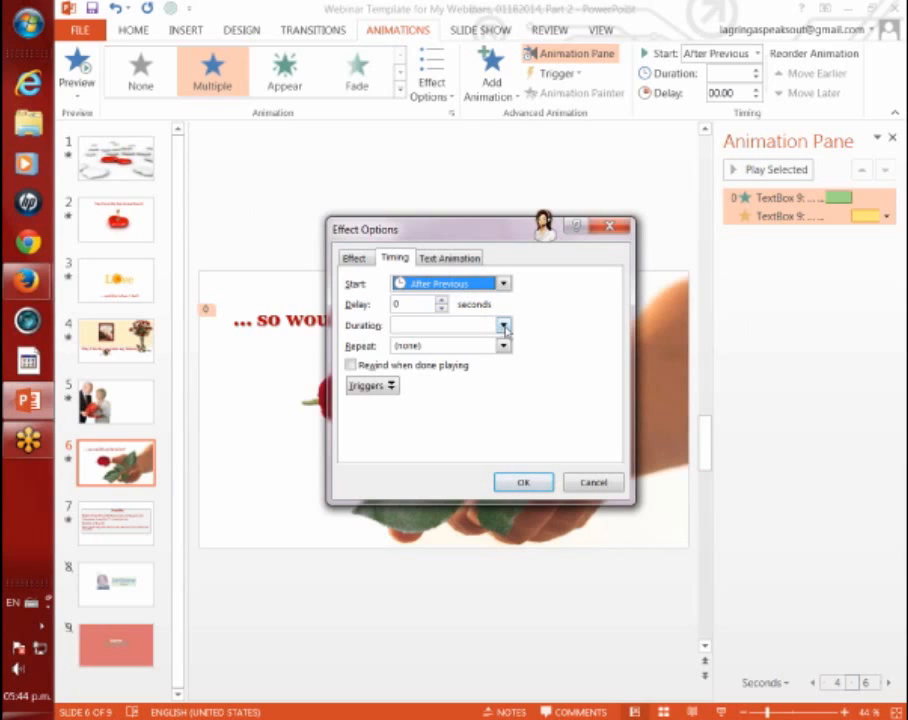
{"action": "left_click", "coordinate": [502, 324]}
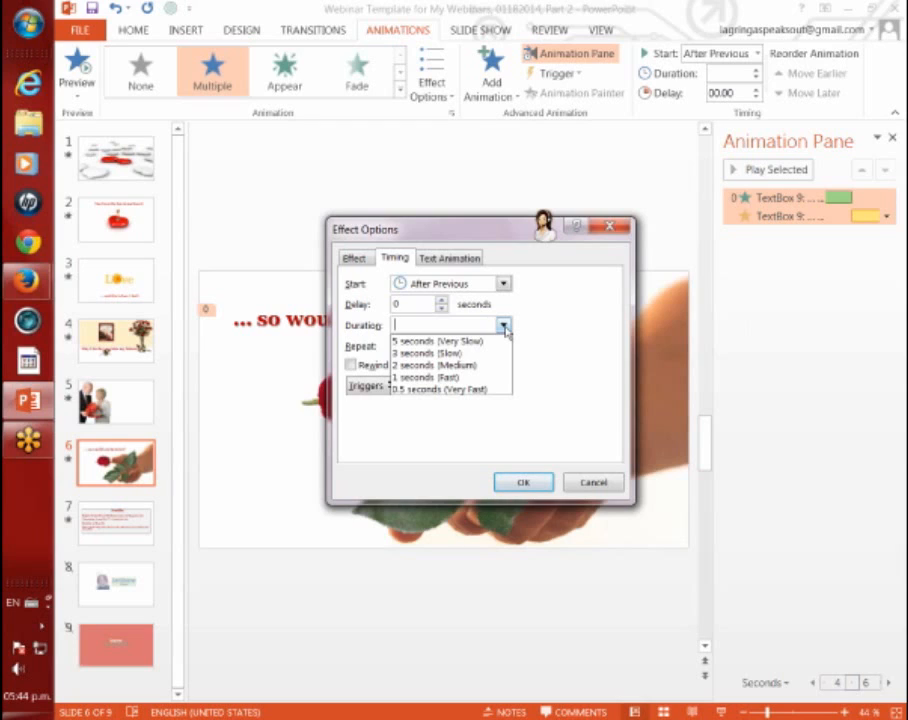
{"action": "mouse_move", "coordinate": [436, 364]}
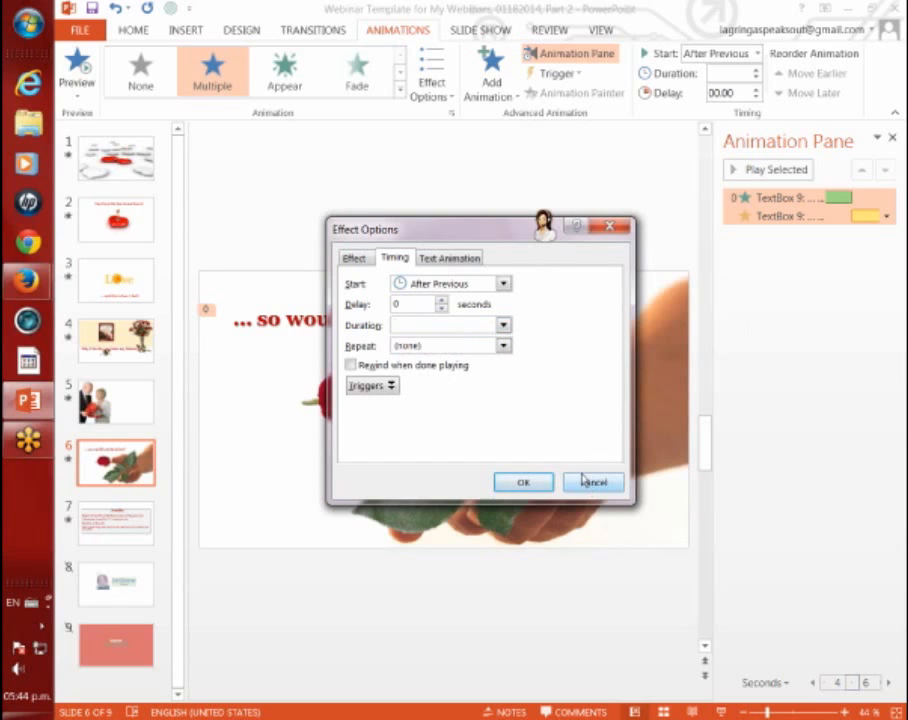
{"action": "left_click", "coordinate": [592, 482]}
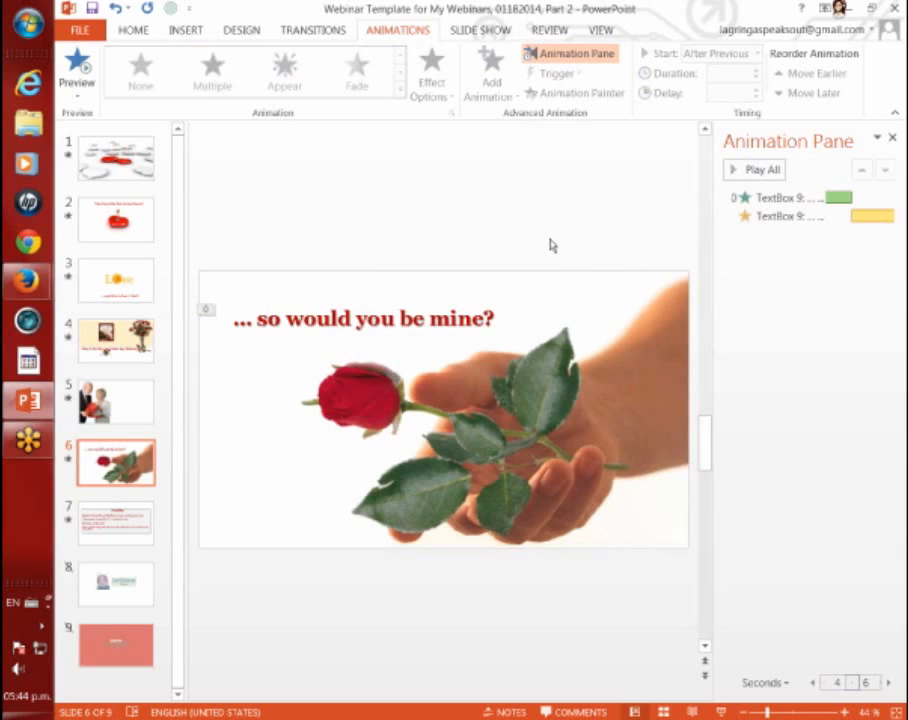
{"action": "mouse_move", "coordinate": [428, 410]}
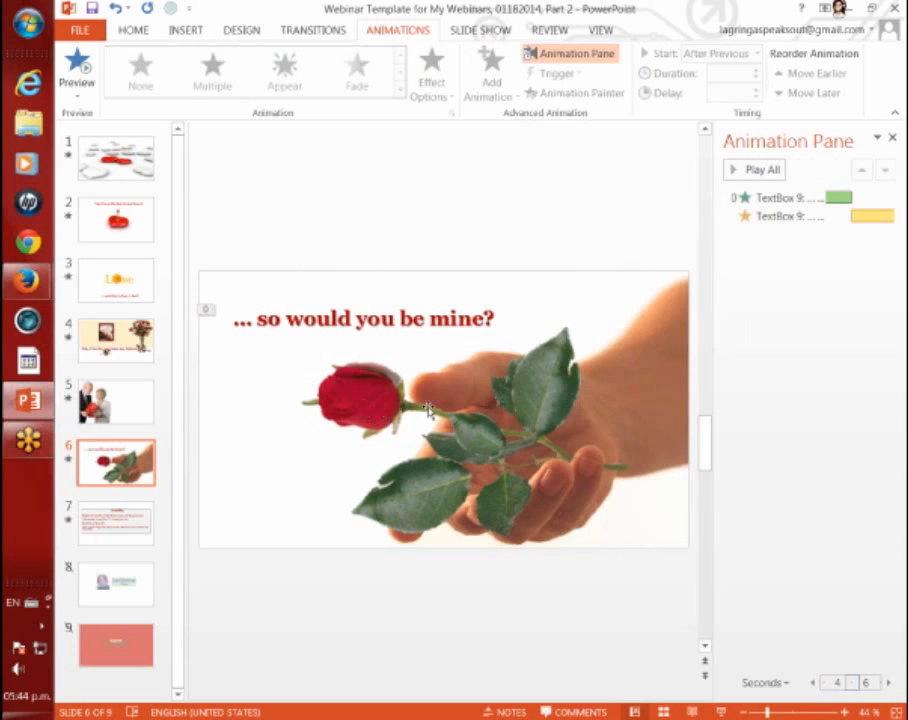
{"action": "mouse_move", "coordinate": [536, 444]}
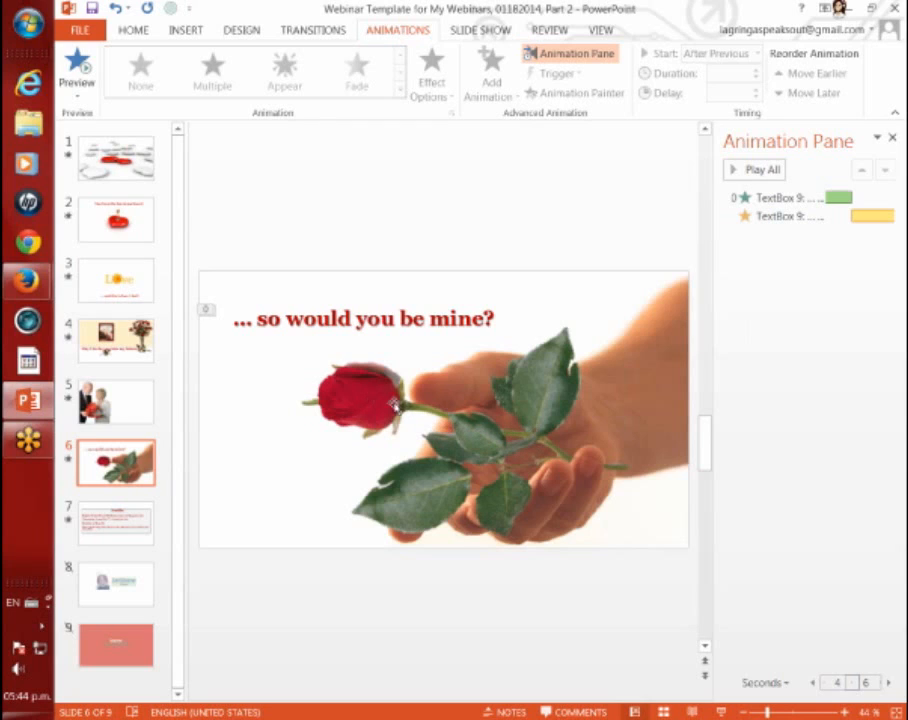
{"action": "mouse_move", "coordinate": [604, 470]}
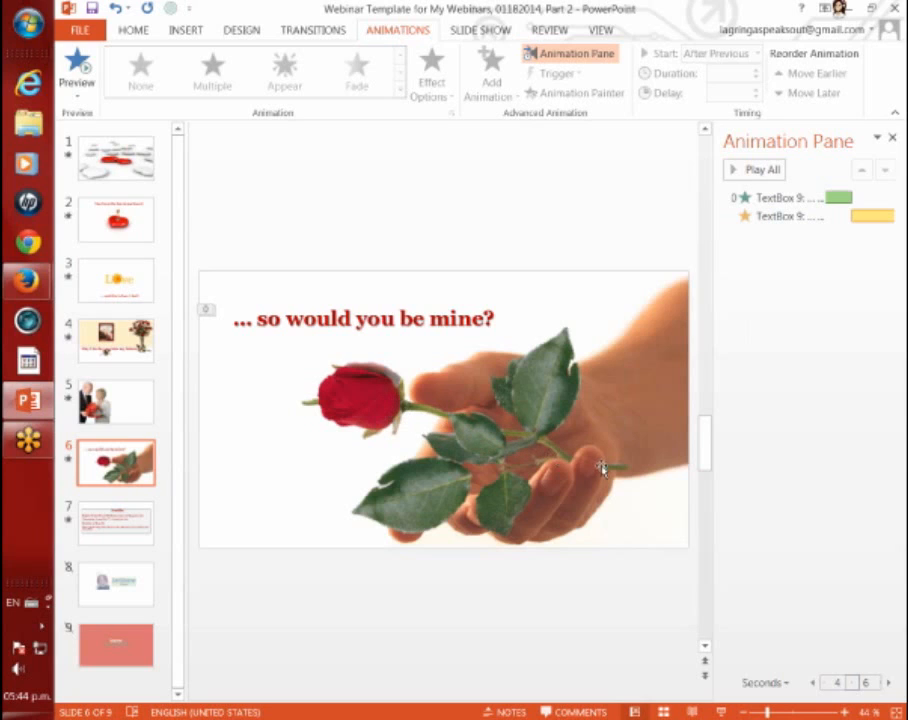
{"action": "mouse_move", "coordinate": [660, 374]}
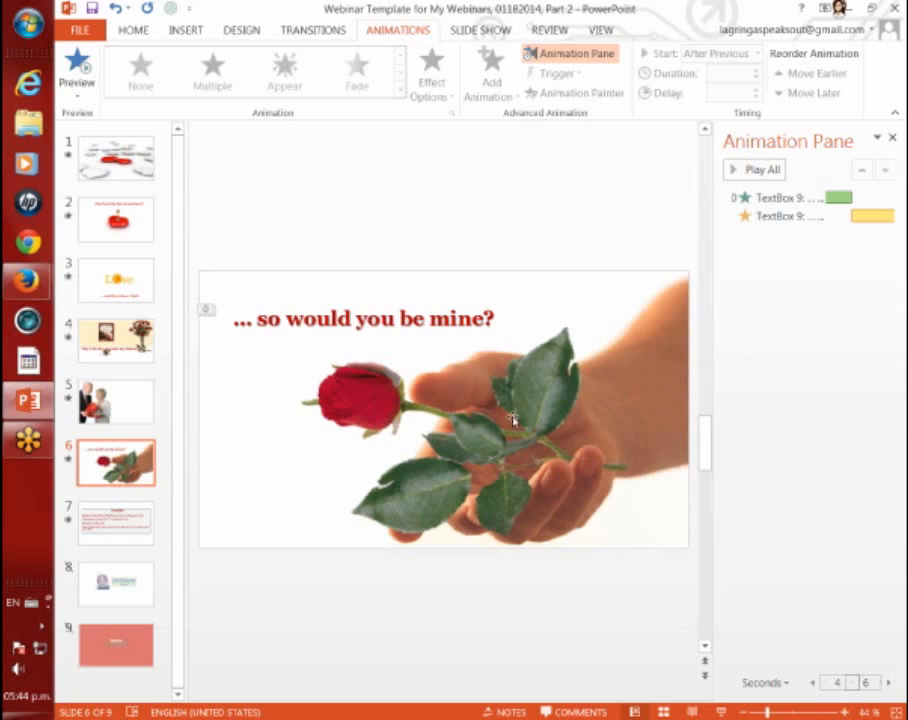
{"action": "mouse_move", "coordinate": [638, 390]}
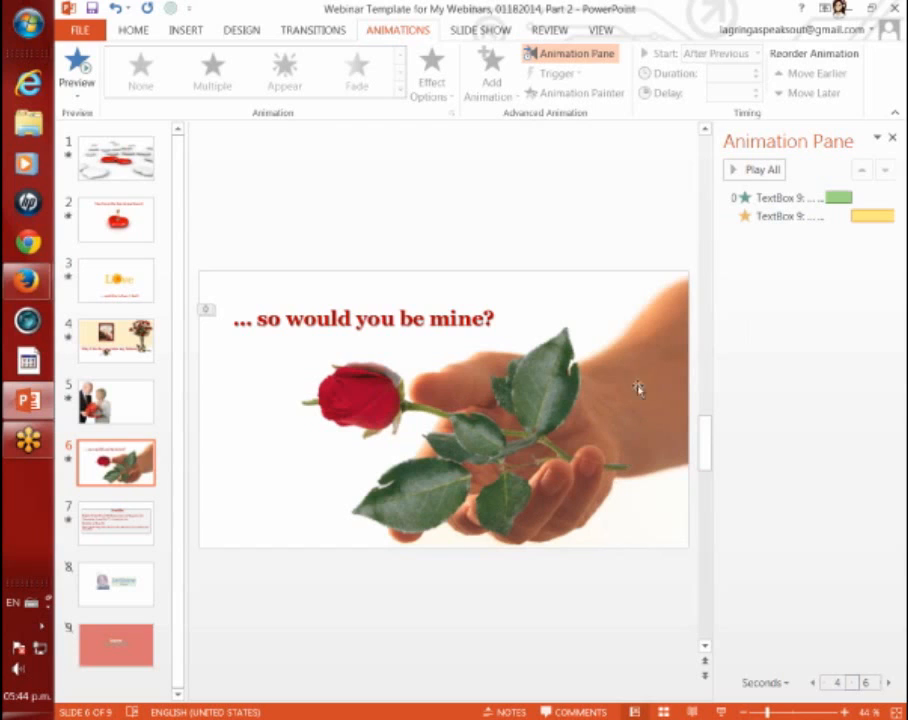
{"action": "mouse_move", "coordinate": [628, 374]}
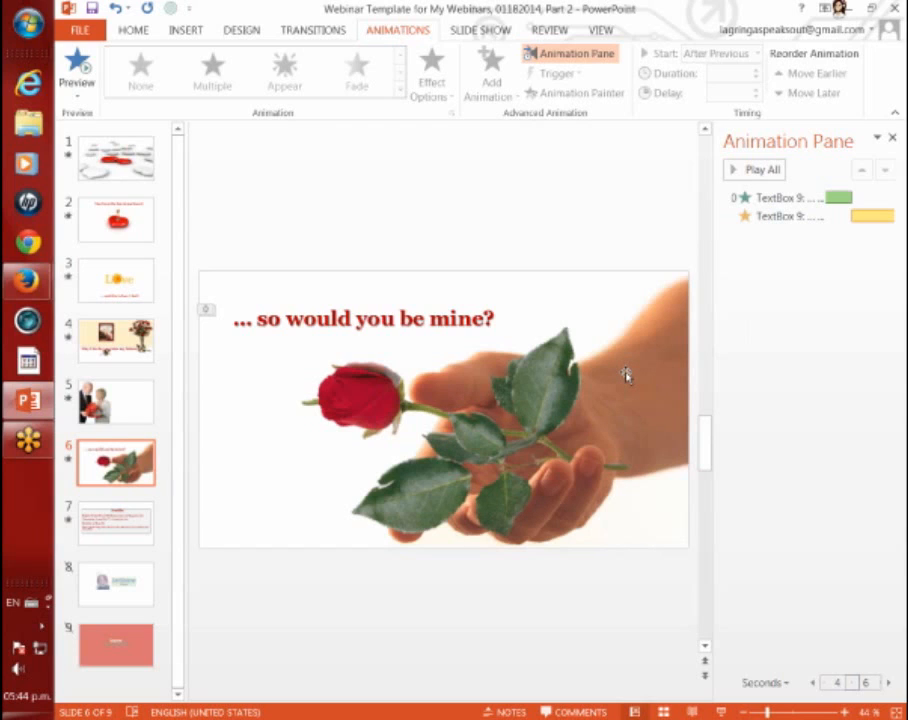
{"action": "mouse_move", "coordinate": [566, 482]}
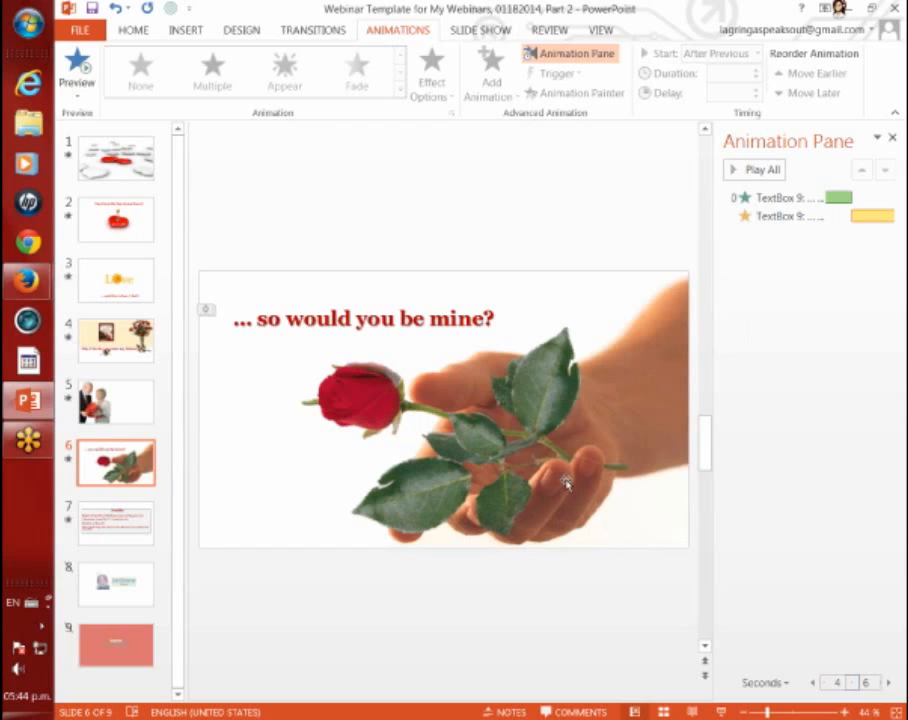
{"action": "mouse_move", "coordinate": [564, 482]}
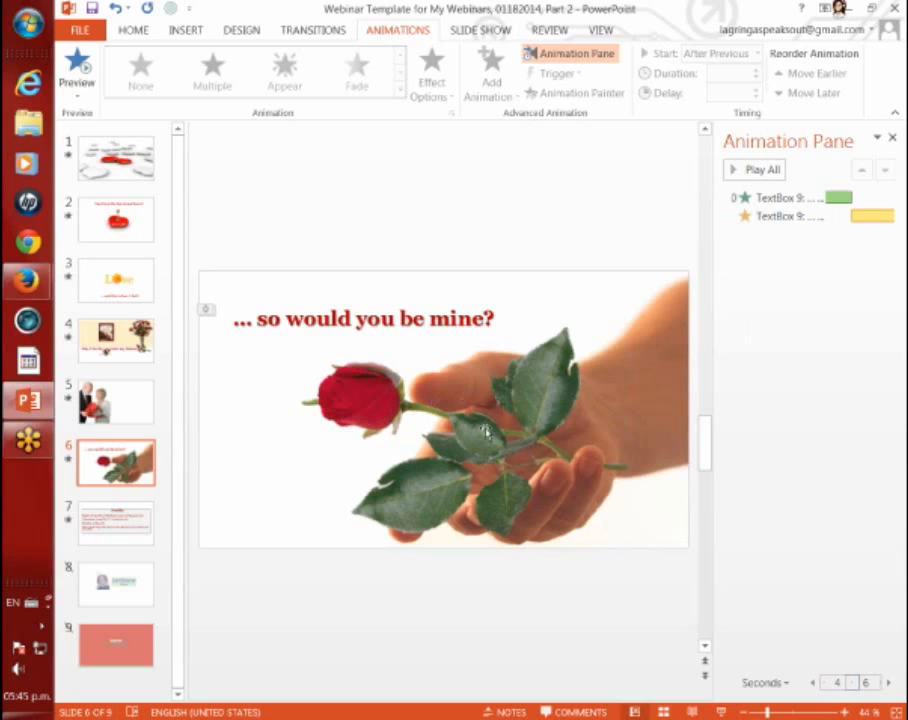
{"action": "mouse_move", "coordinate": [548, 554]}
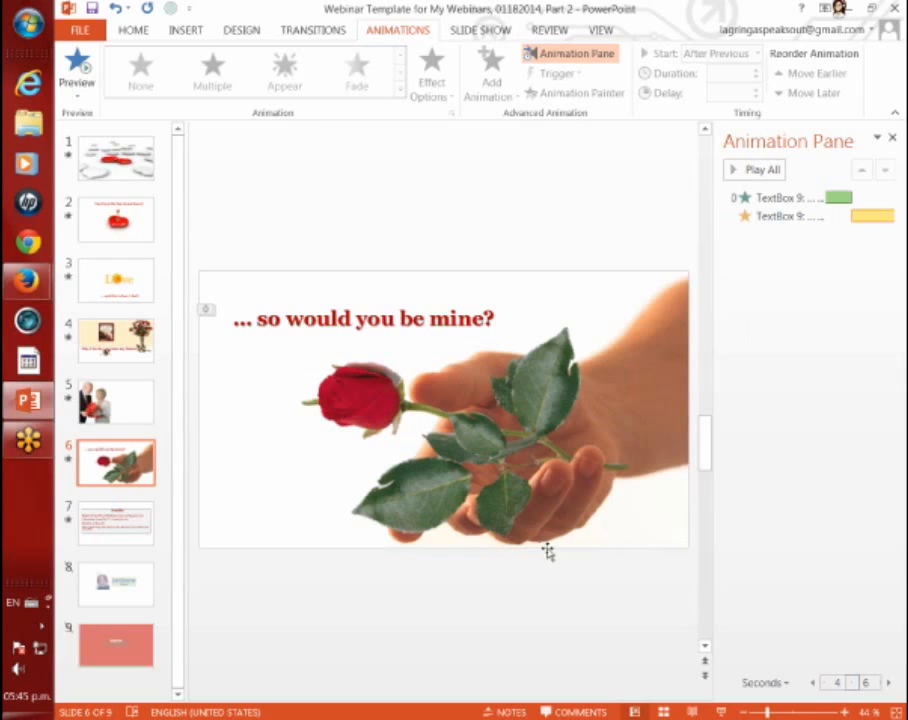
{"action": "mouse_move", "coordinate": [594, 462]}
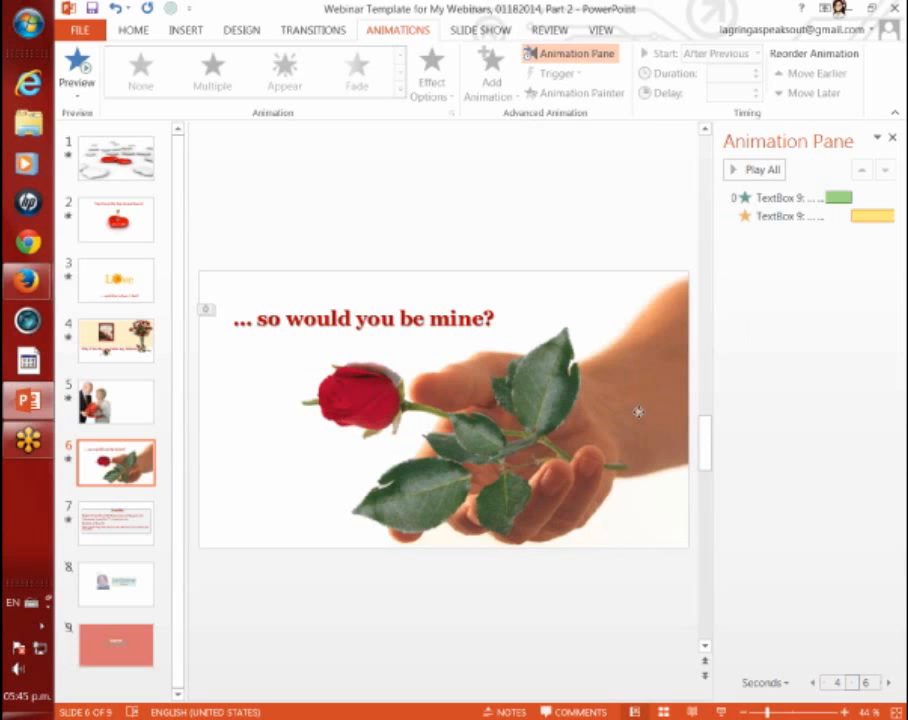
{"action": "left_click", "coordinate": [640, 412]}
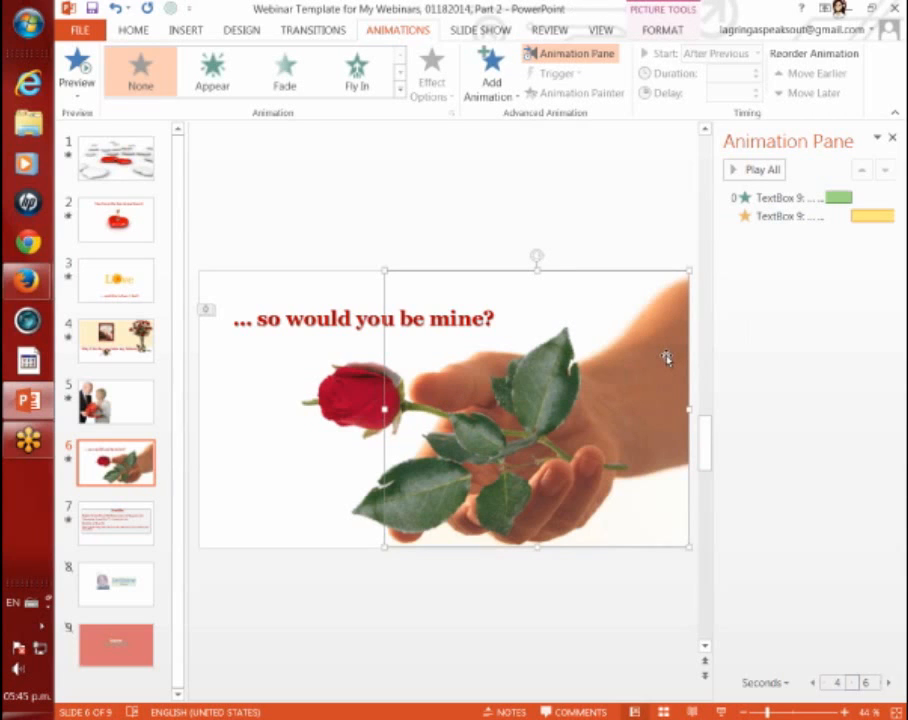
{"action": "mouse_move", "coordinate": [644, 364]}
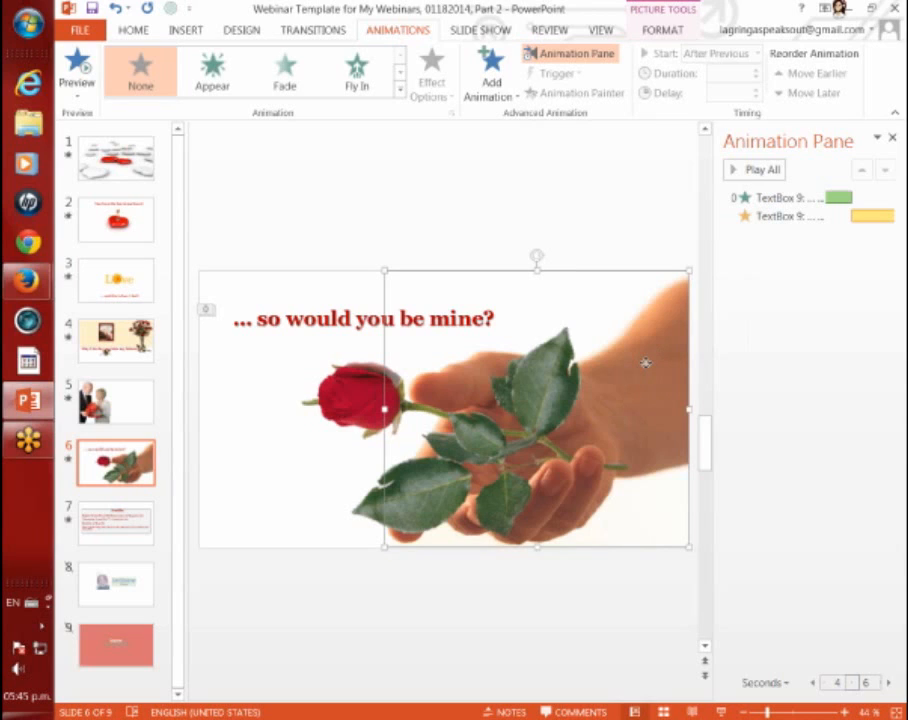
- Copy the hand photo and paste a duplicate via the Clipboard pane, then close the pane
{"action": "right_click", "coordinate": [648, 364]}
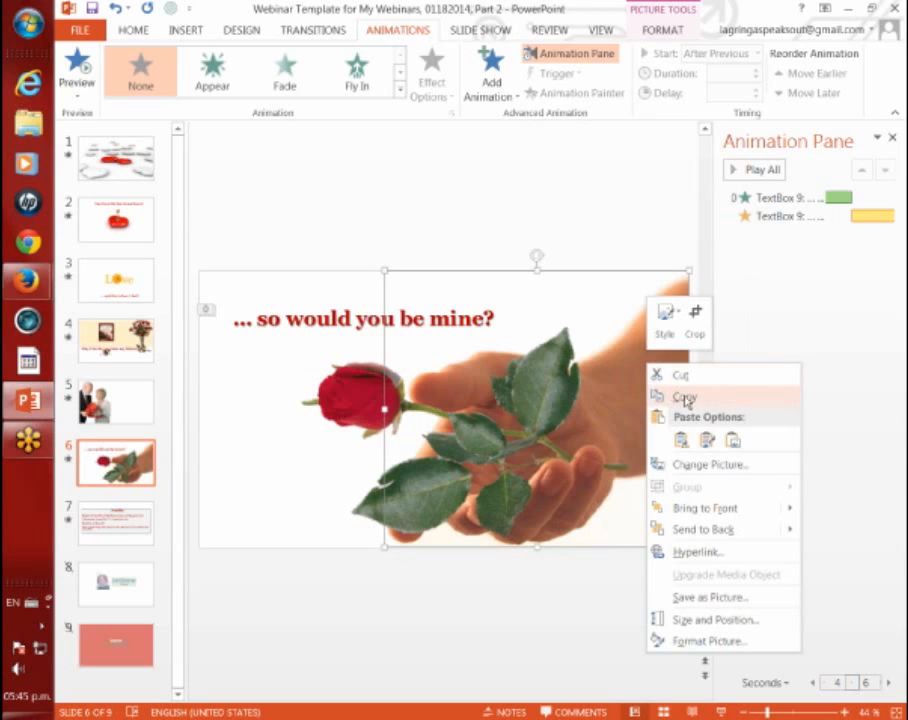
{"action": "left_click", "coordinate": [370, 204]}
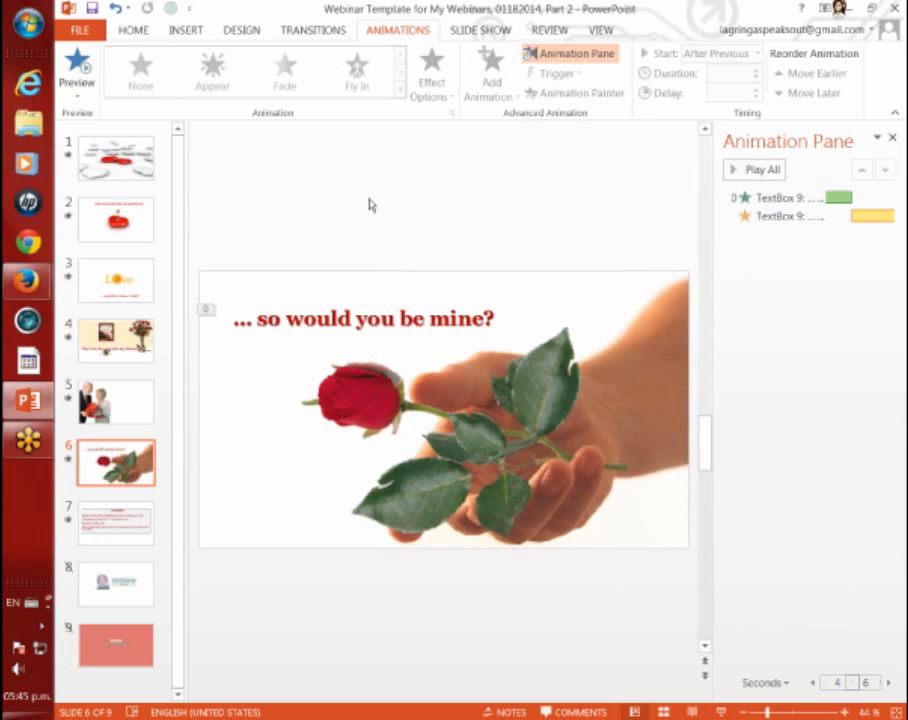
{"action": "left_click", "coordinate": [128, 32]}
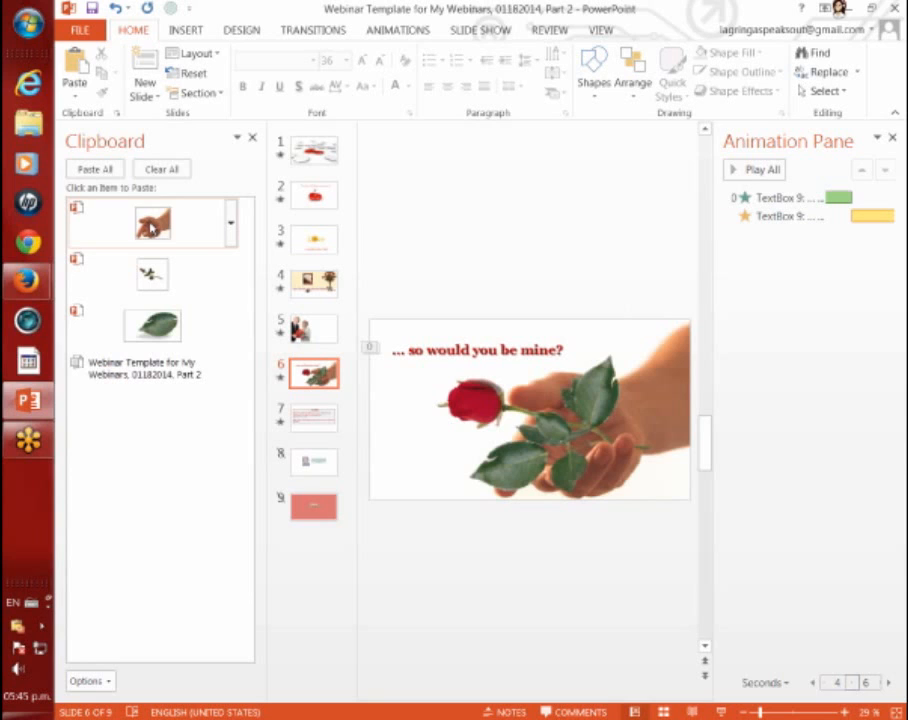
{"action": "left_click", "coordinate": [152, 222]}
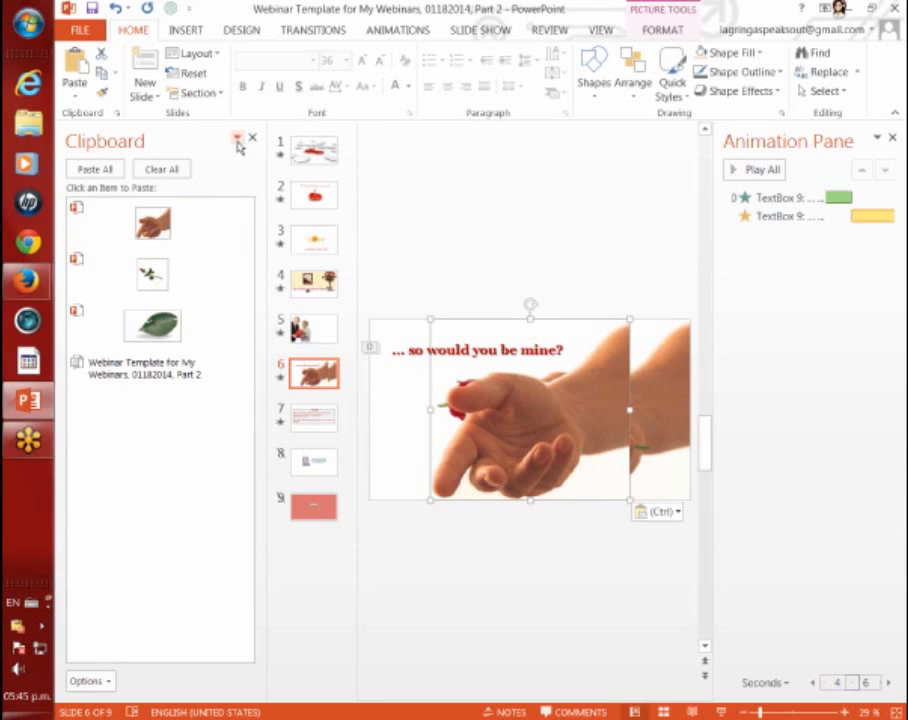
{"action": "left_click", "coordinate": [236, 138]}
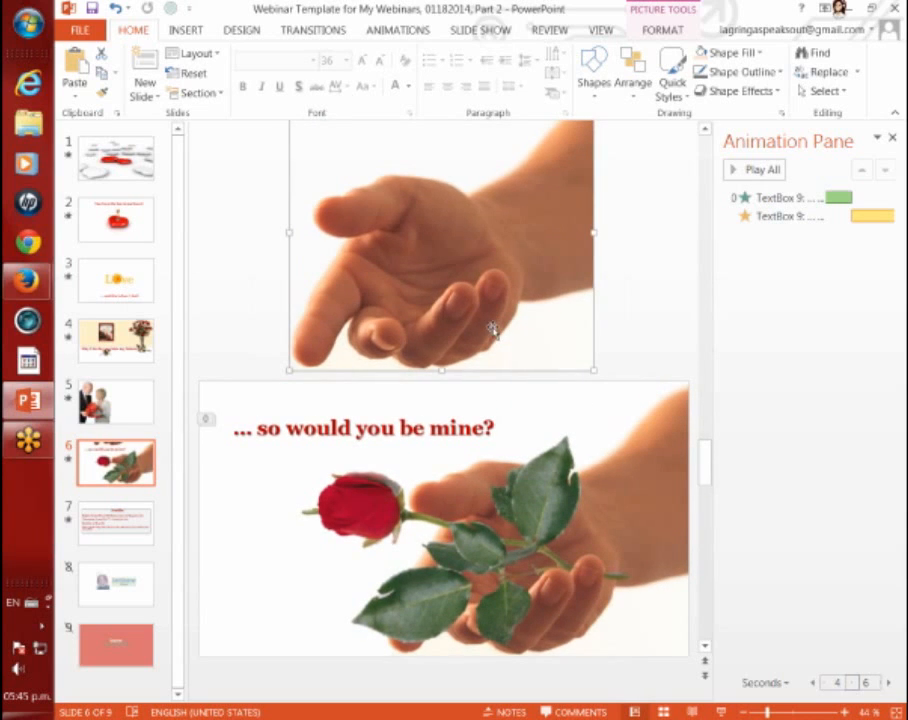
{"action": "mouse_move", "coordinate": [556, 184]}
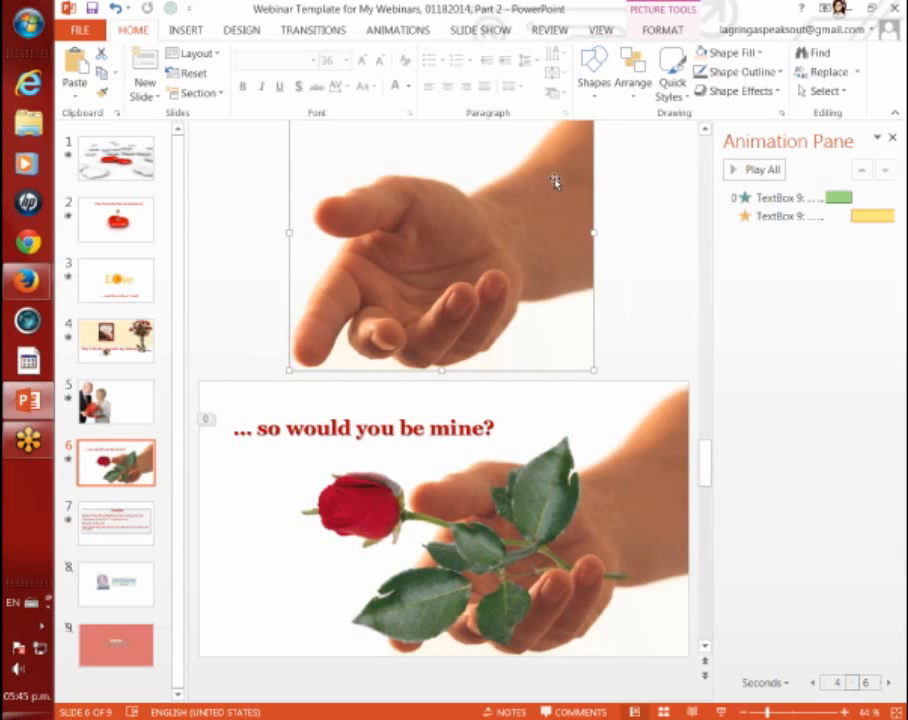
- Bring up the picture formatting tools for the copied hand photo to crop it
{"action": "left_click", "coordinate": [660, 30]}
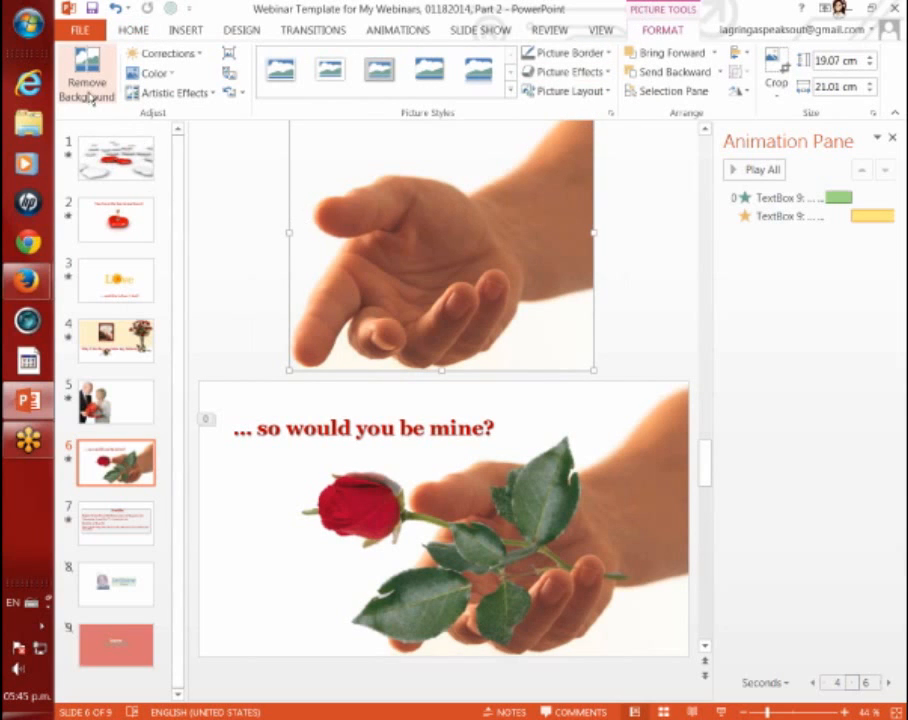
{"action": "mouse_move", "coordinate": [84, 76]}
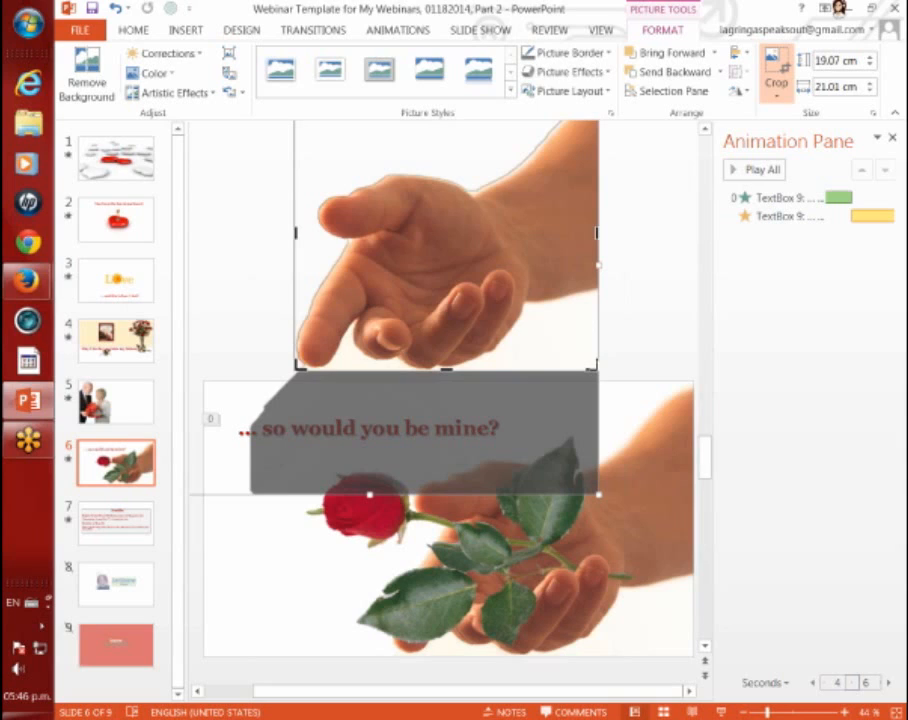
{"action": "mouse_move", "coordinate": [452, 304]}
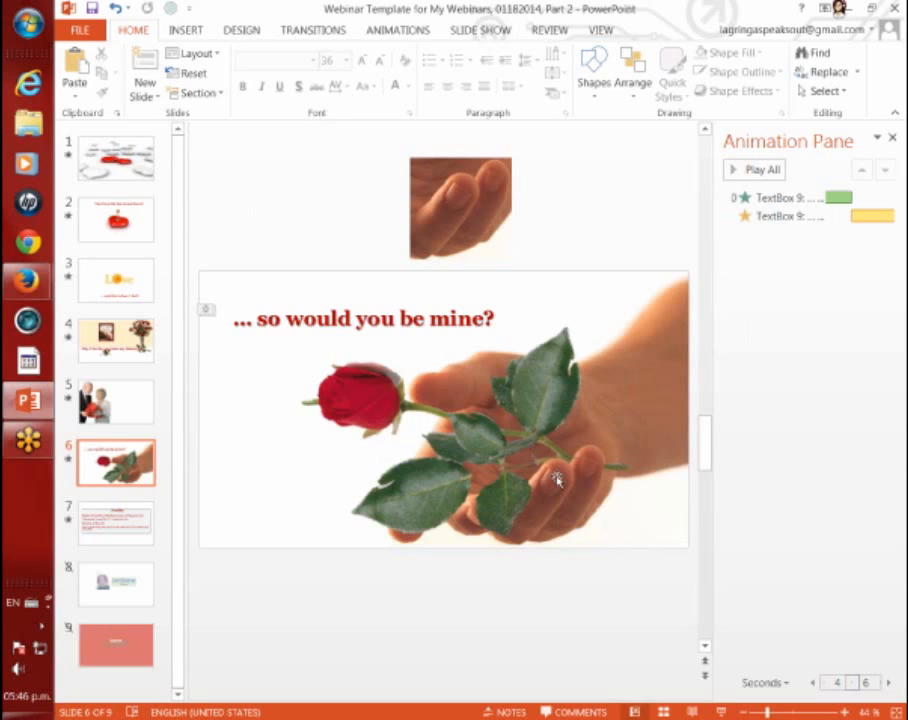
- Bring the cropped hand piece to the front over the photo so the hand holds the rose
{"action": "left_click", "coordinate": [460, 196]}
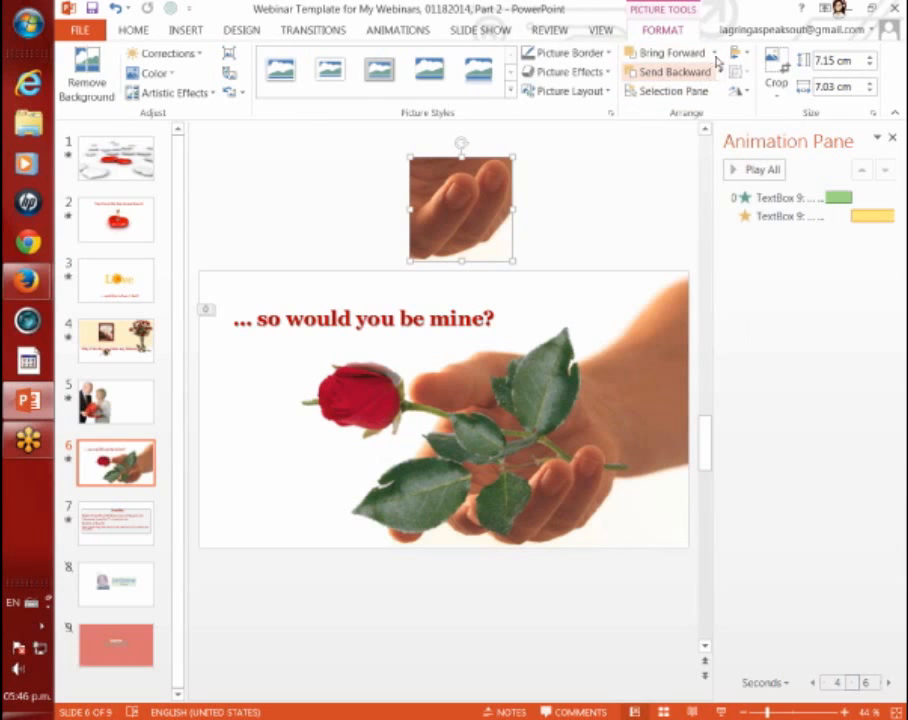
{"action": "left_click", "coordinate": [716, 52]}
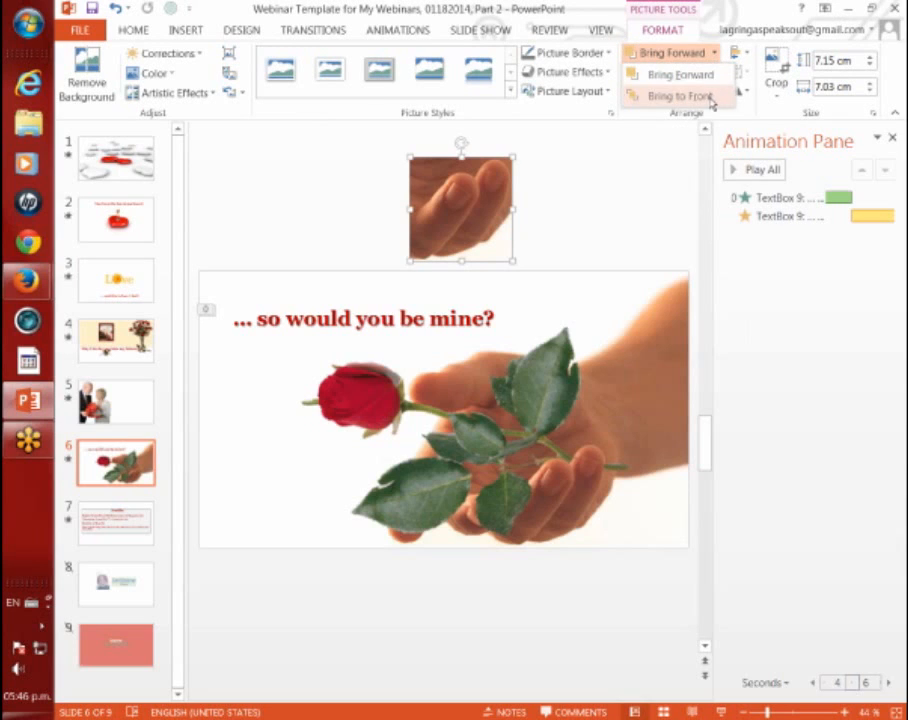
{"action": "mouse_move", "coordinate": [672, 96]}
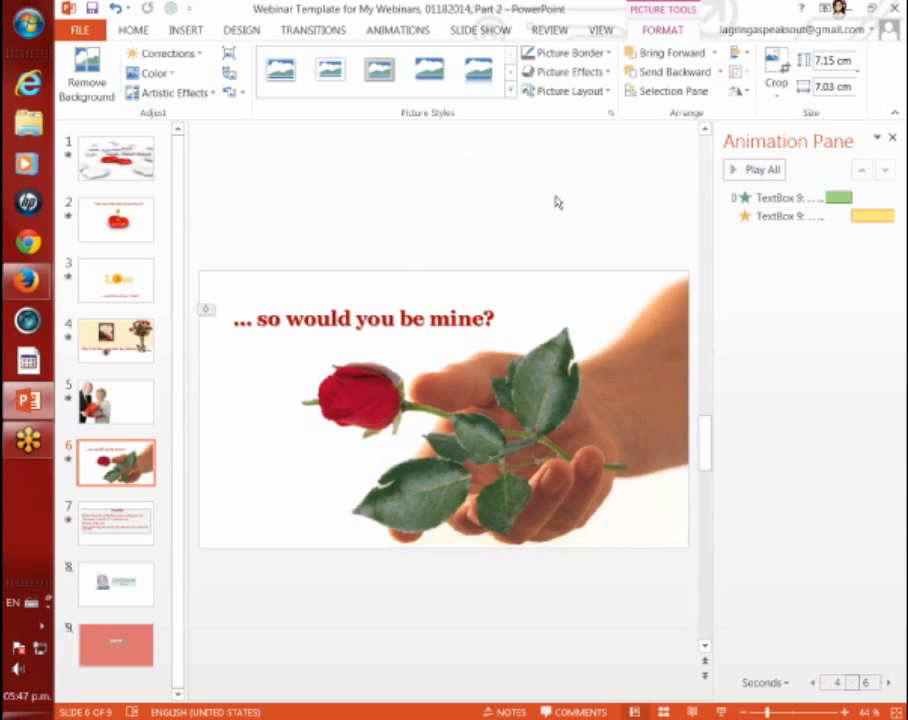
{"action": "left_click", "coordinate": [134, 30]}
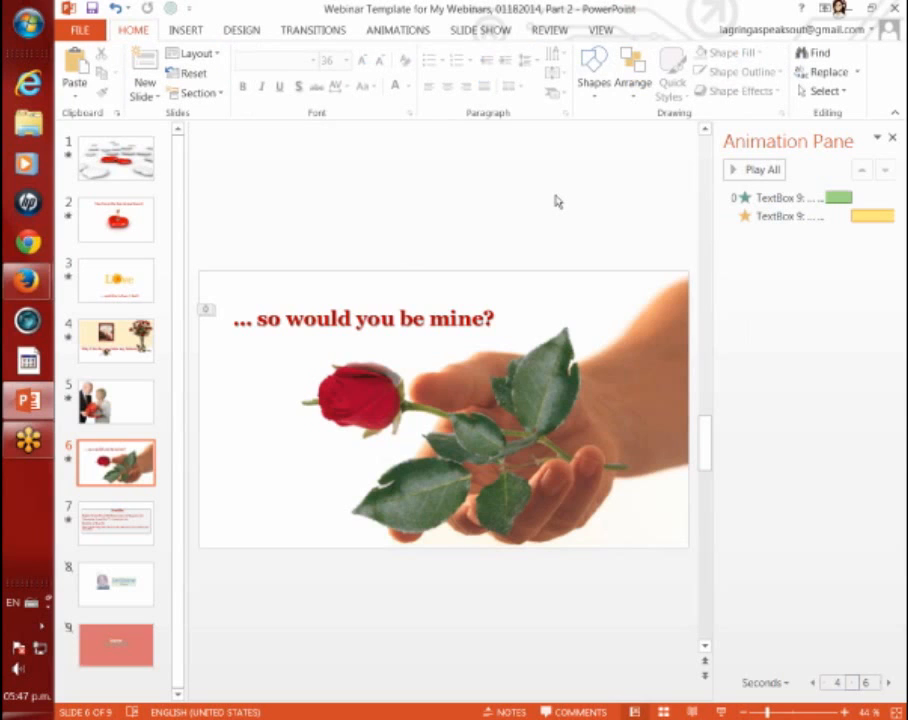
{"action": "mouse_move", "coordinate": [482, 350]}
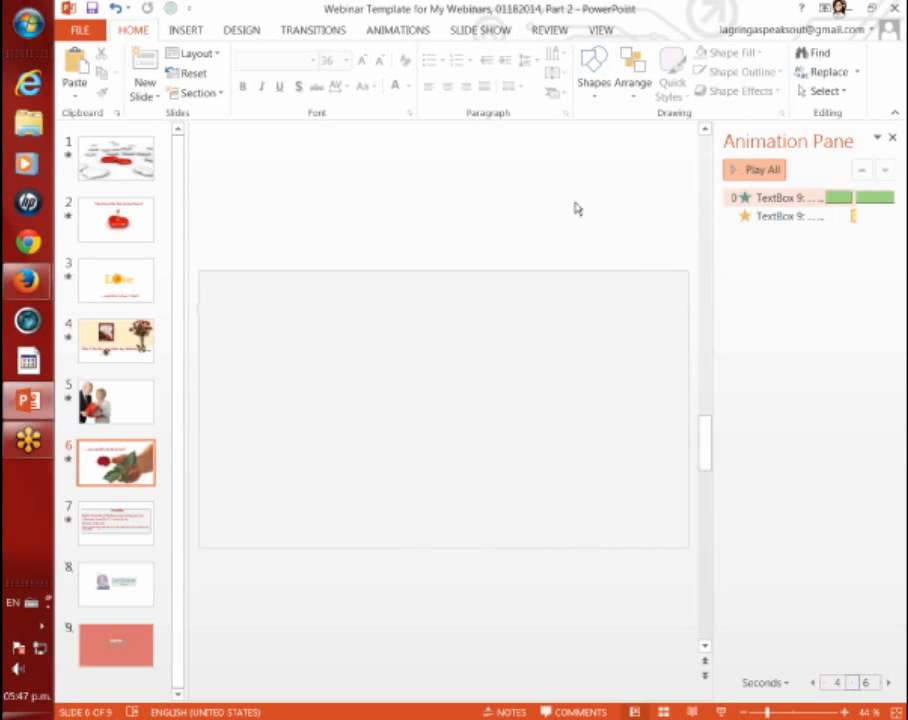
- Preview slide 6's text animations, then show the slideshow commands
{"action": "left_click", "coordinate": [752, 168]}
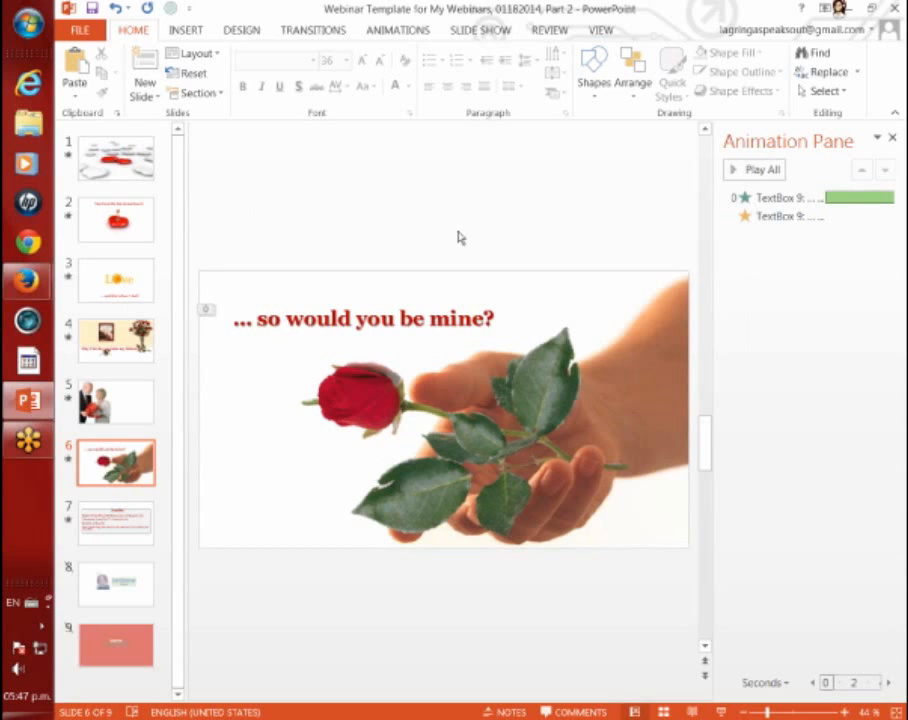
{"action": "mouse_move", "coordinate": [476, 178]}
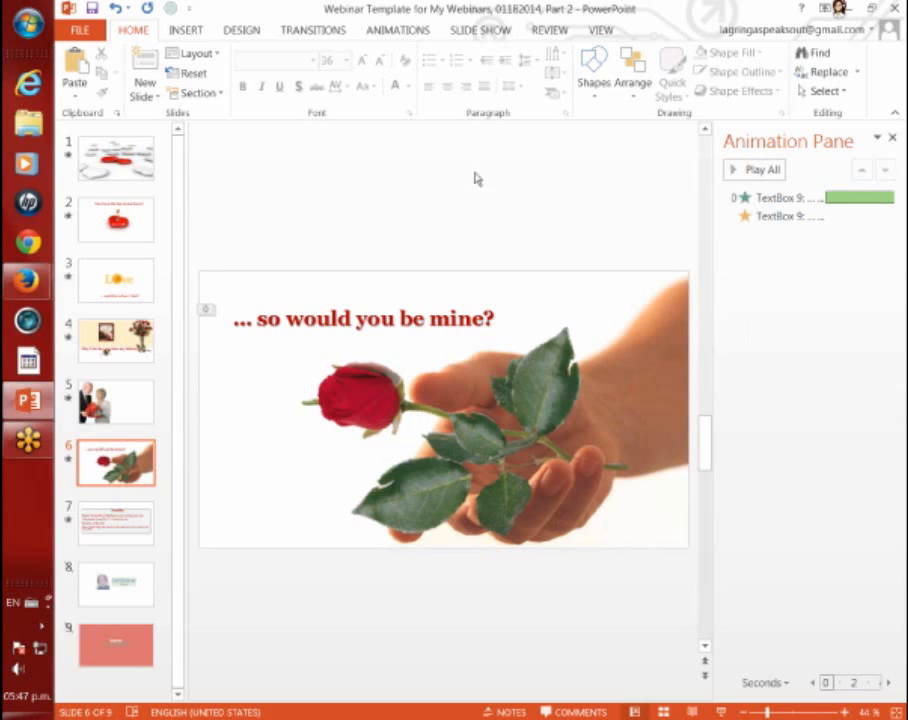
{"action": "left_click", "coordinate": [480, 30]}
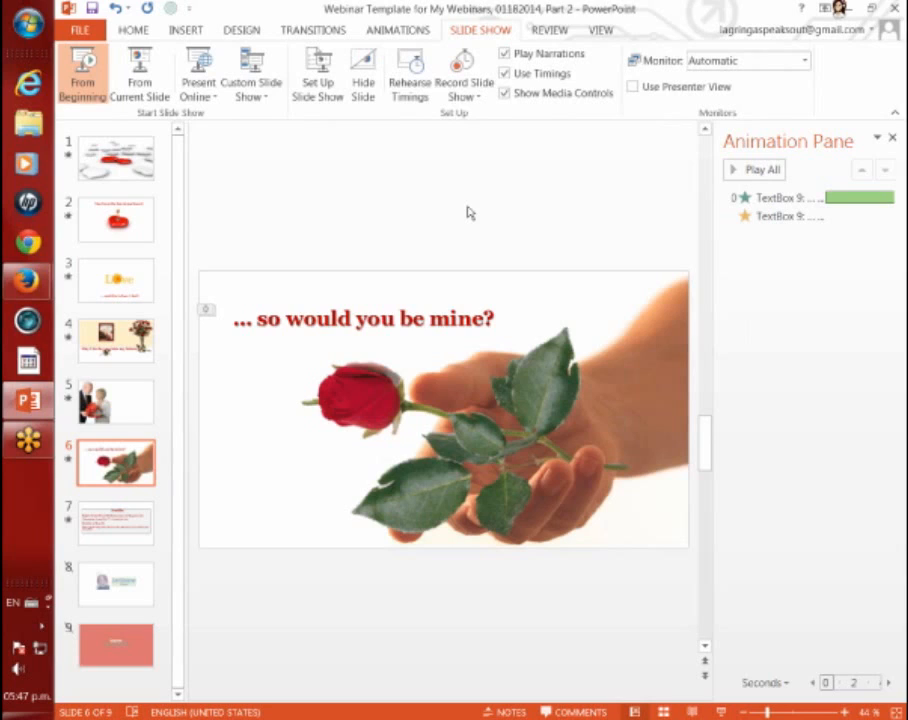
{"action": "left_click", "coordinate": [116, 522]}
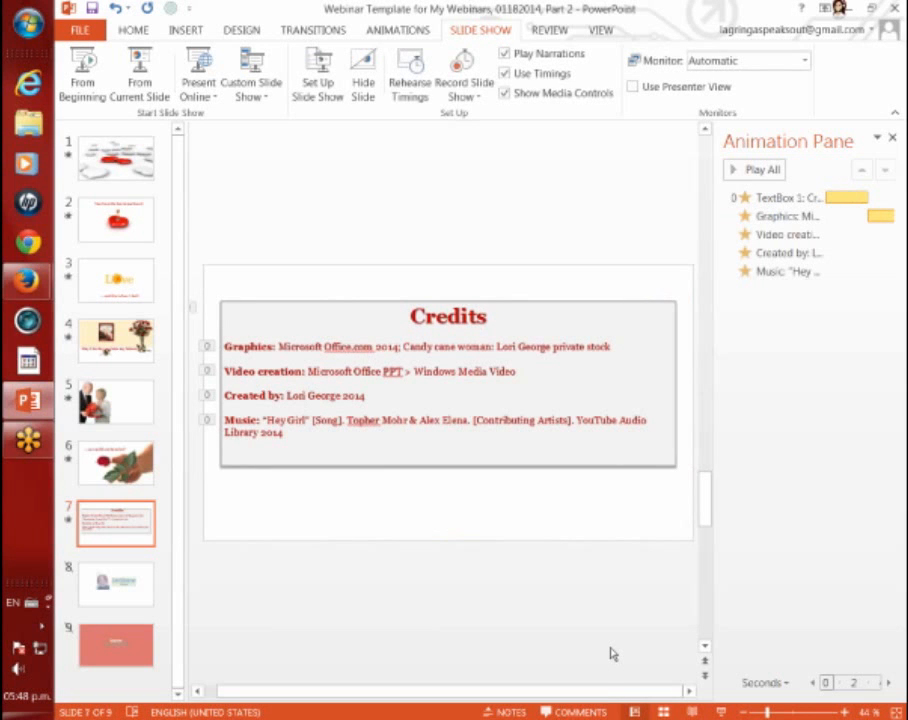
{"action": "mouse_move", "coordinate": [532, 228]}
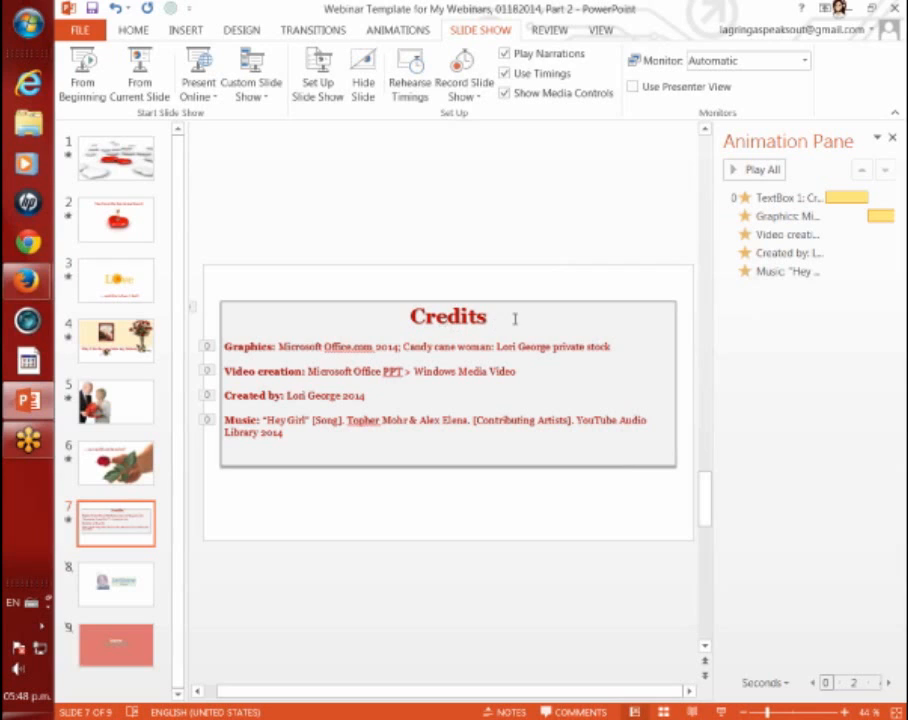
{"action": "mouse_move", "coordinate": [520, 222]}
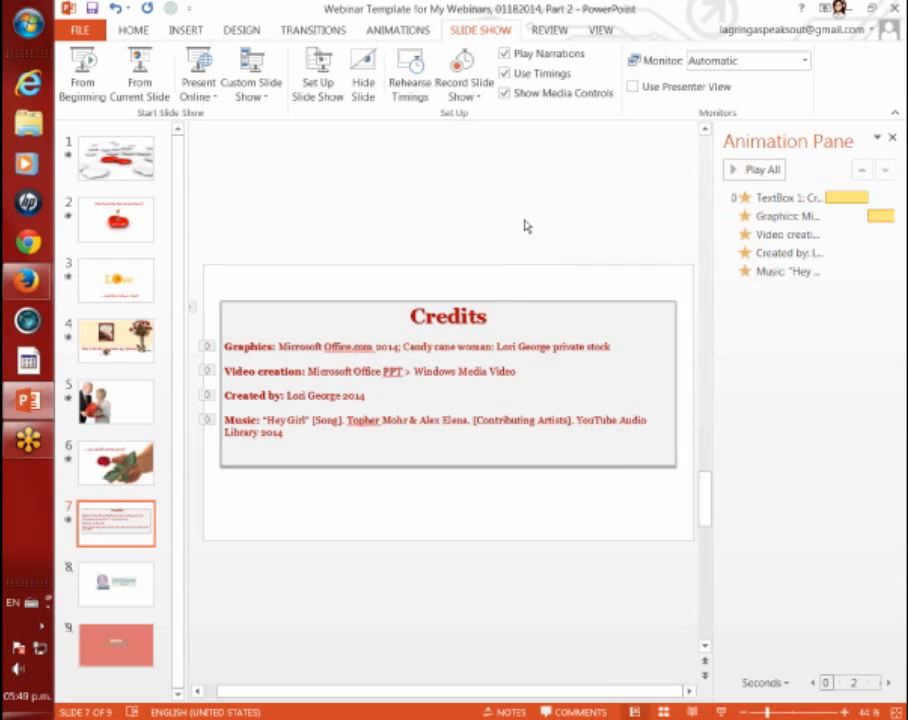
{"action": "mouse_move", "coordinate": [512, 228]}
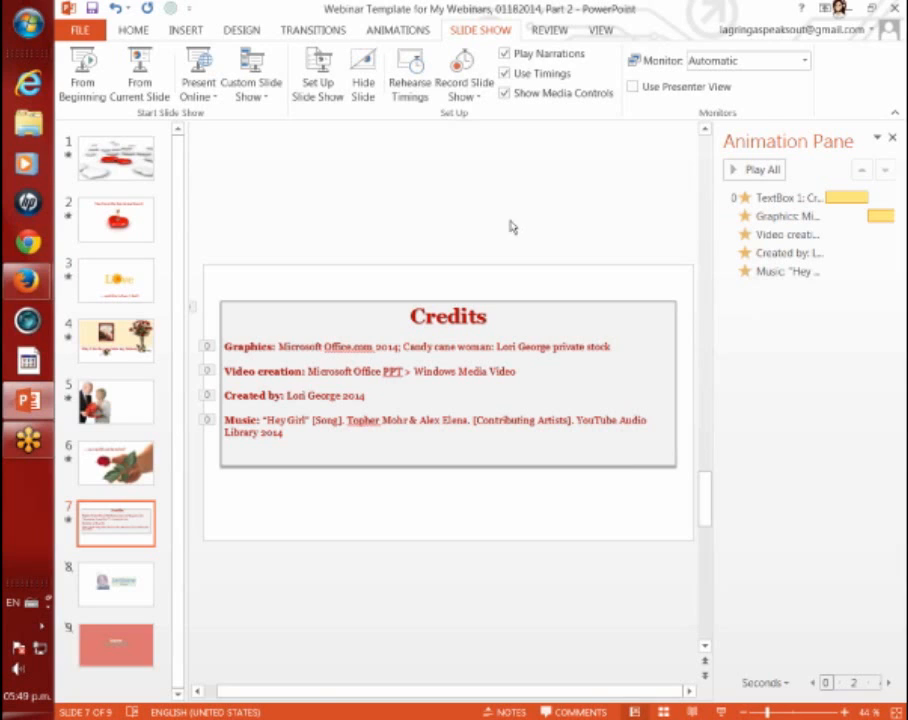
{"action": "mouse_move", "coordinate": [442, 234]}
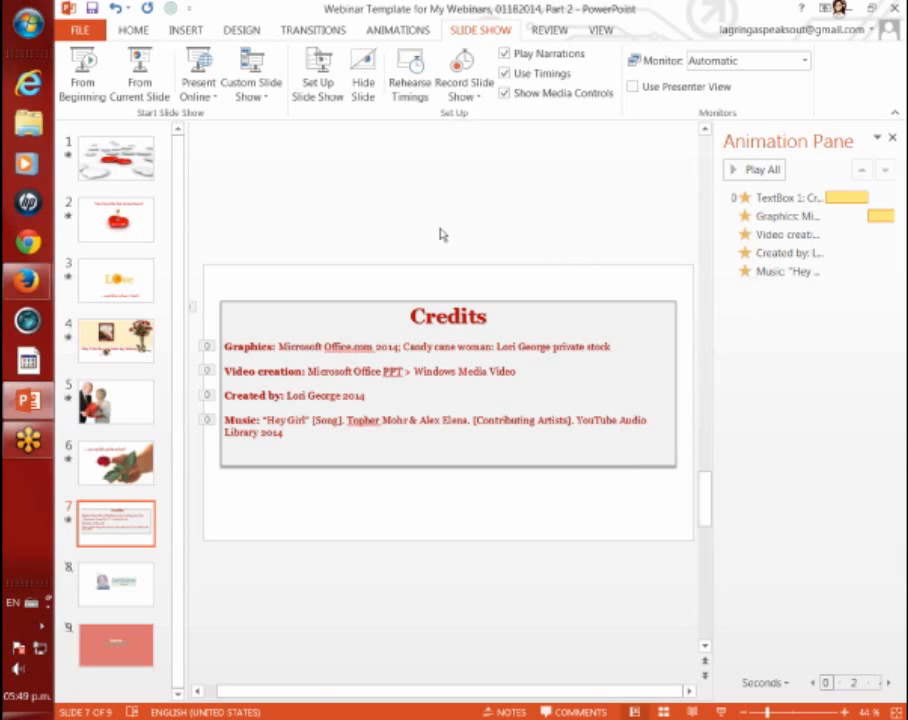
{"action": "mouse_move", "coordinate": [516, 240]}
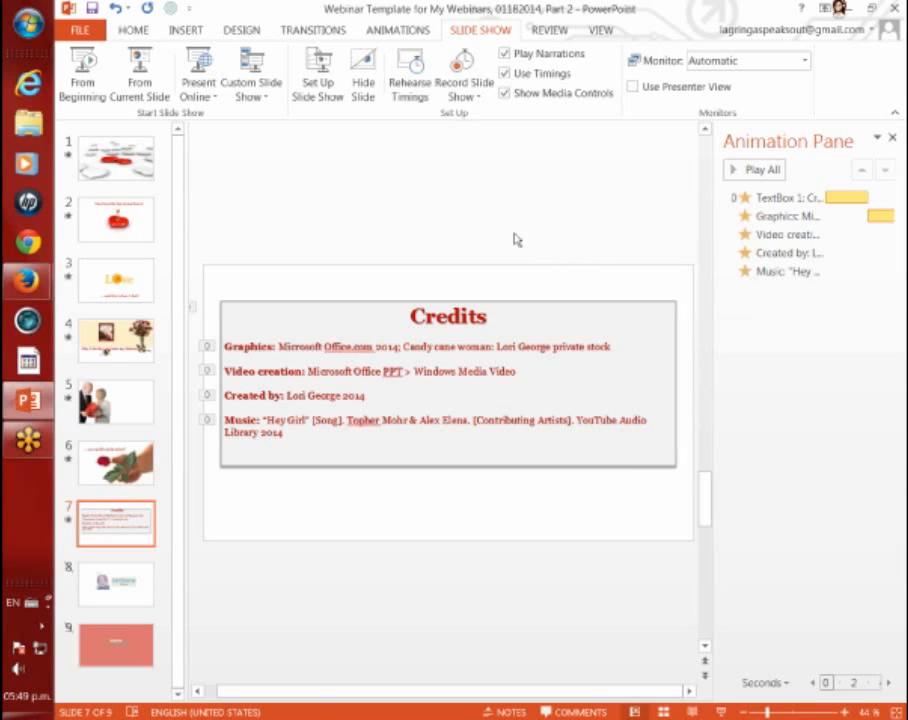
{"action": "mouse_move", "coordinate": [604, 208]}
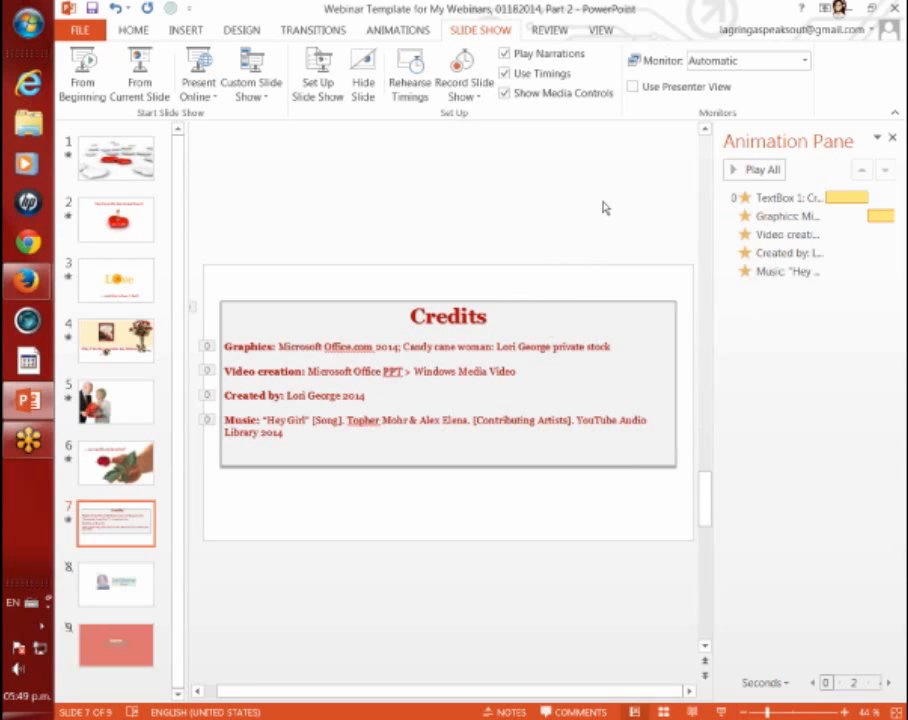
{"action": "mouse_move", "coordinate": [612, 212]}
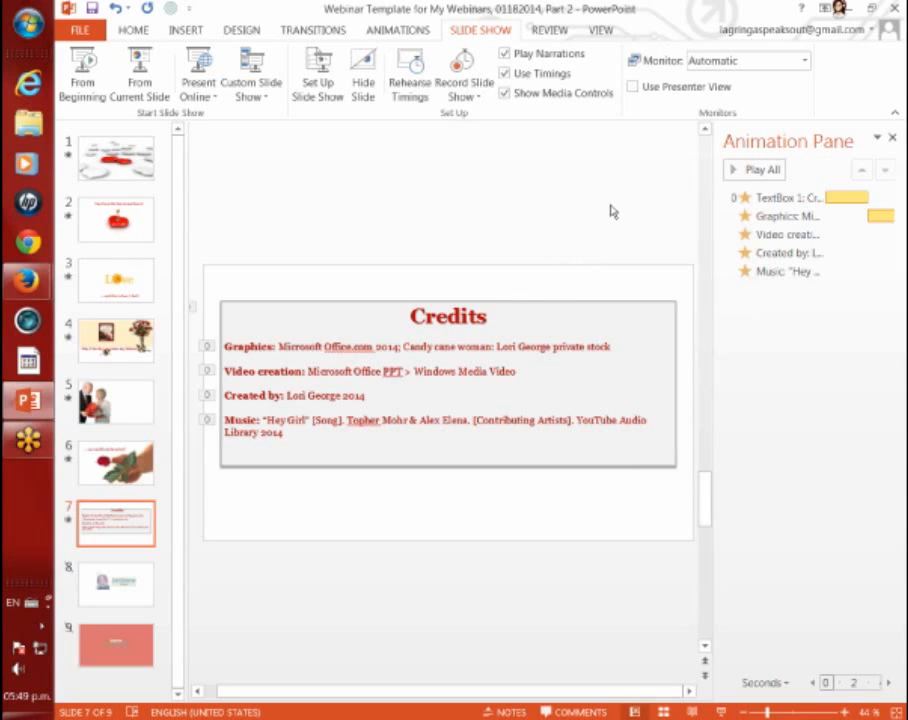